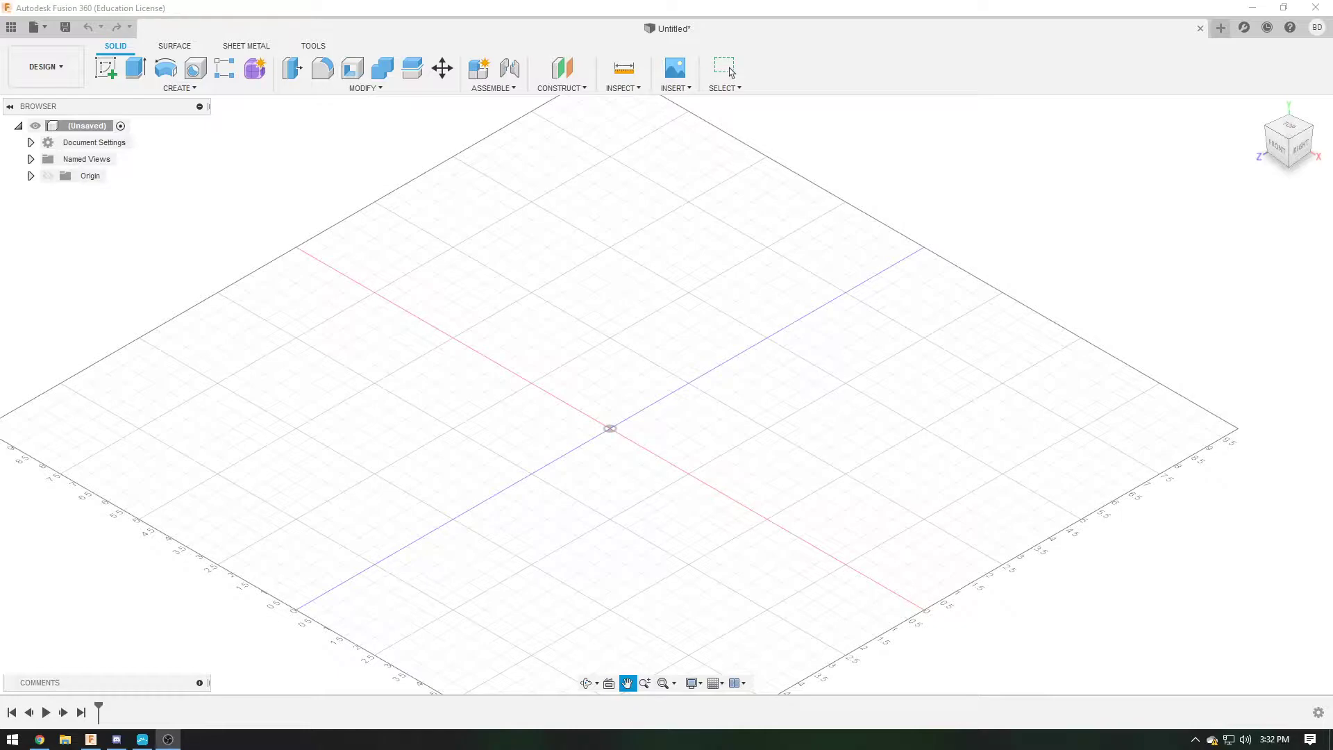
{"action": "mouse_move", "coordinate": [59, 424]}
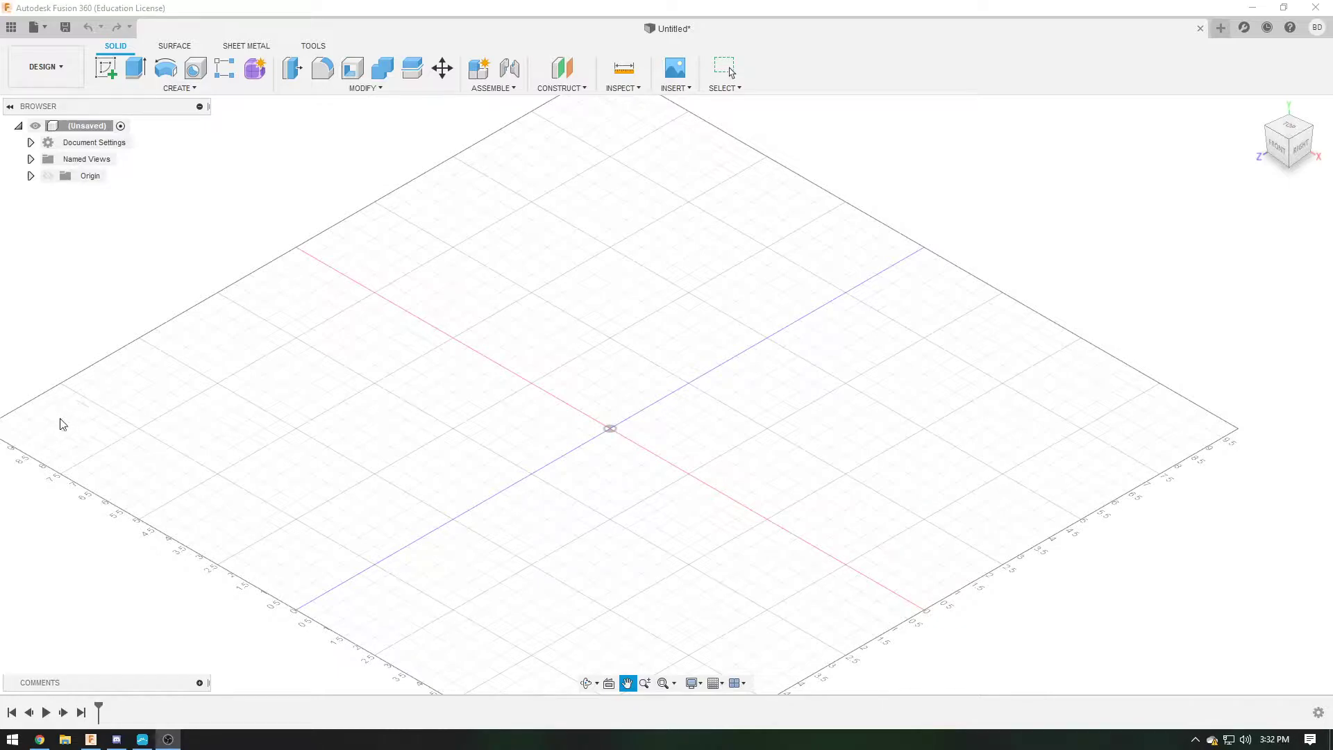
{"action": "mouse_move", "coordinate": [666, 222]}
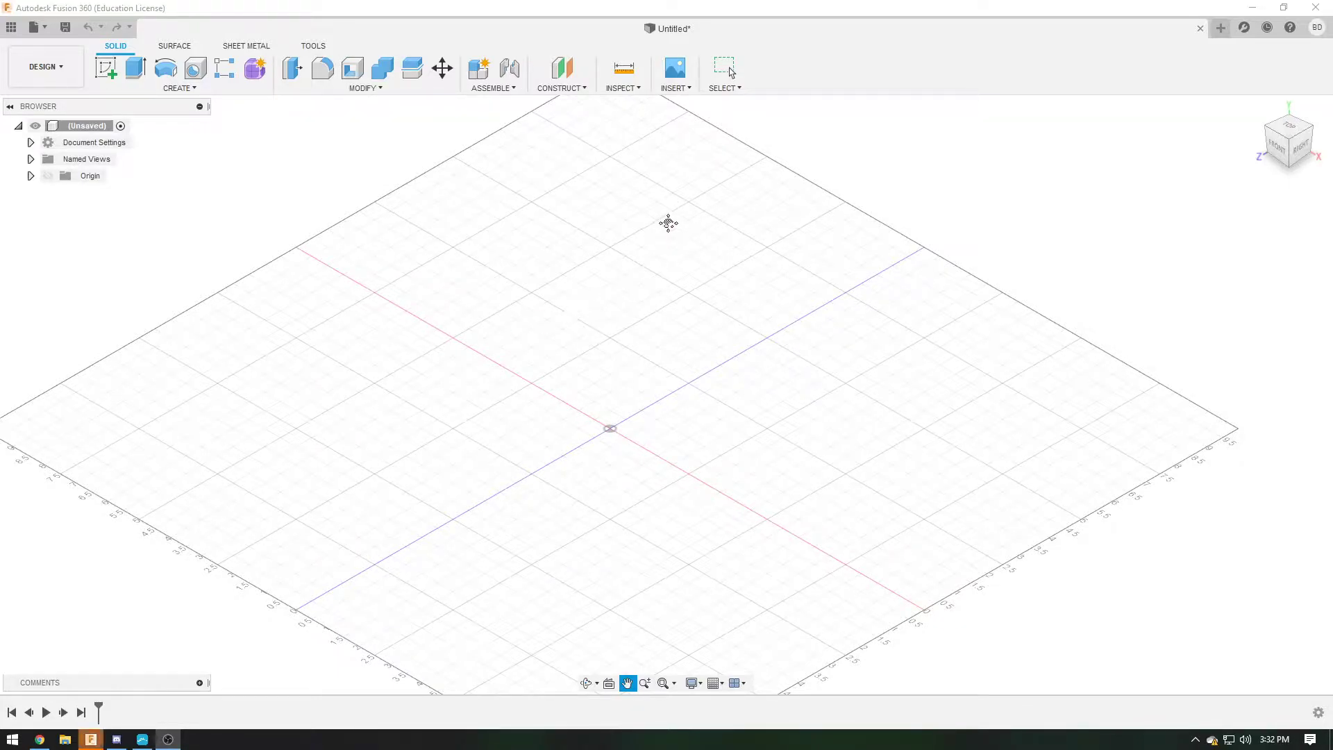
{"action": "mouse_move", "coordinate": [680, 175]}
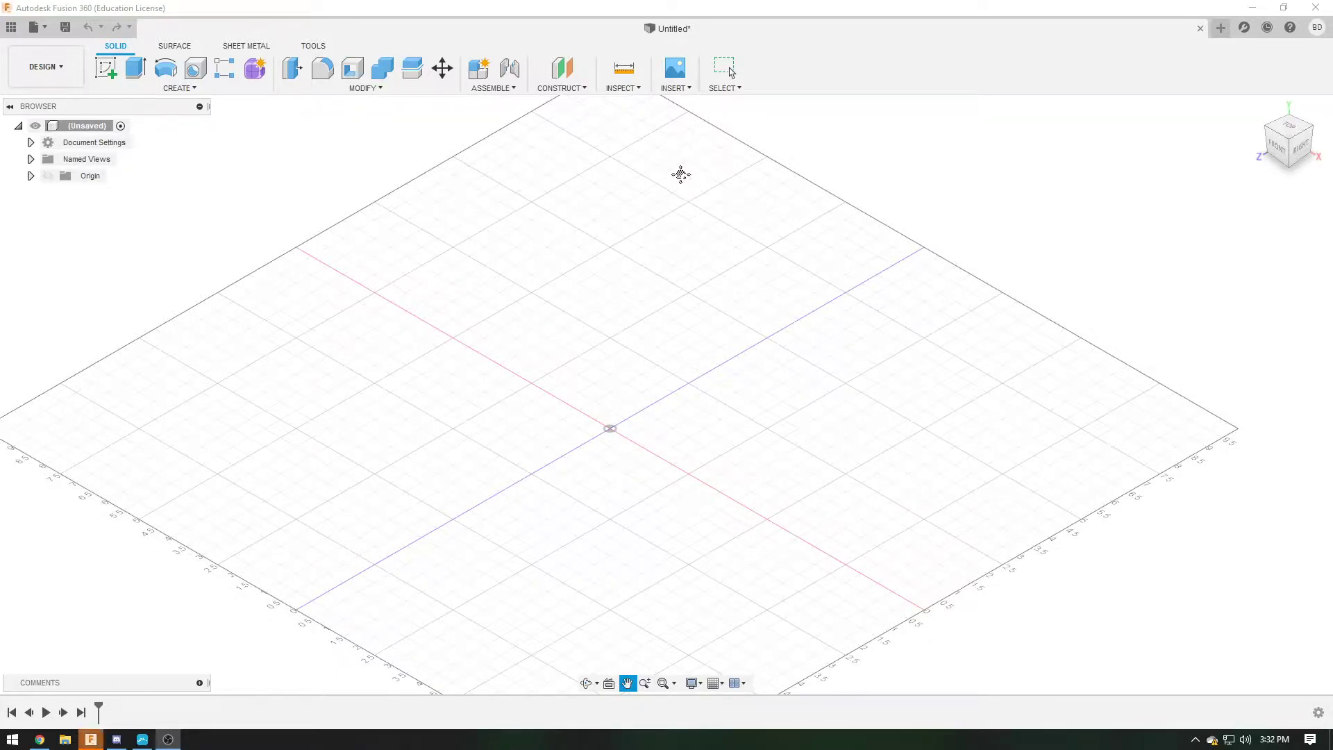
{"action": "mouse_move", "coordinate": [647, 165]}
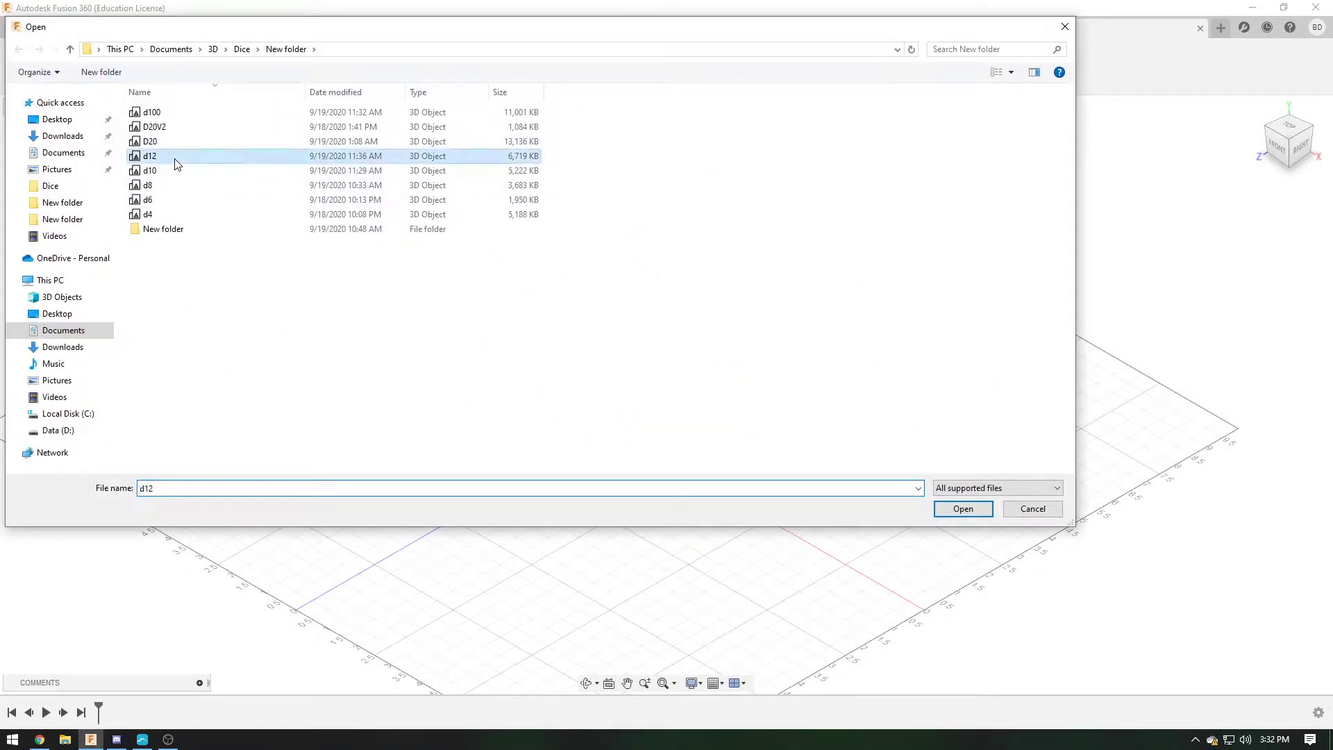
Insert the d12 mesh from the Dice folder and confirm its placement
{"action": "left_click", "coordinate": [963, 509]}
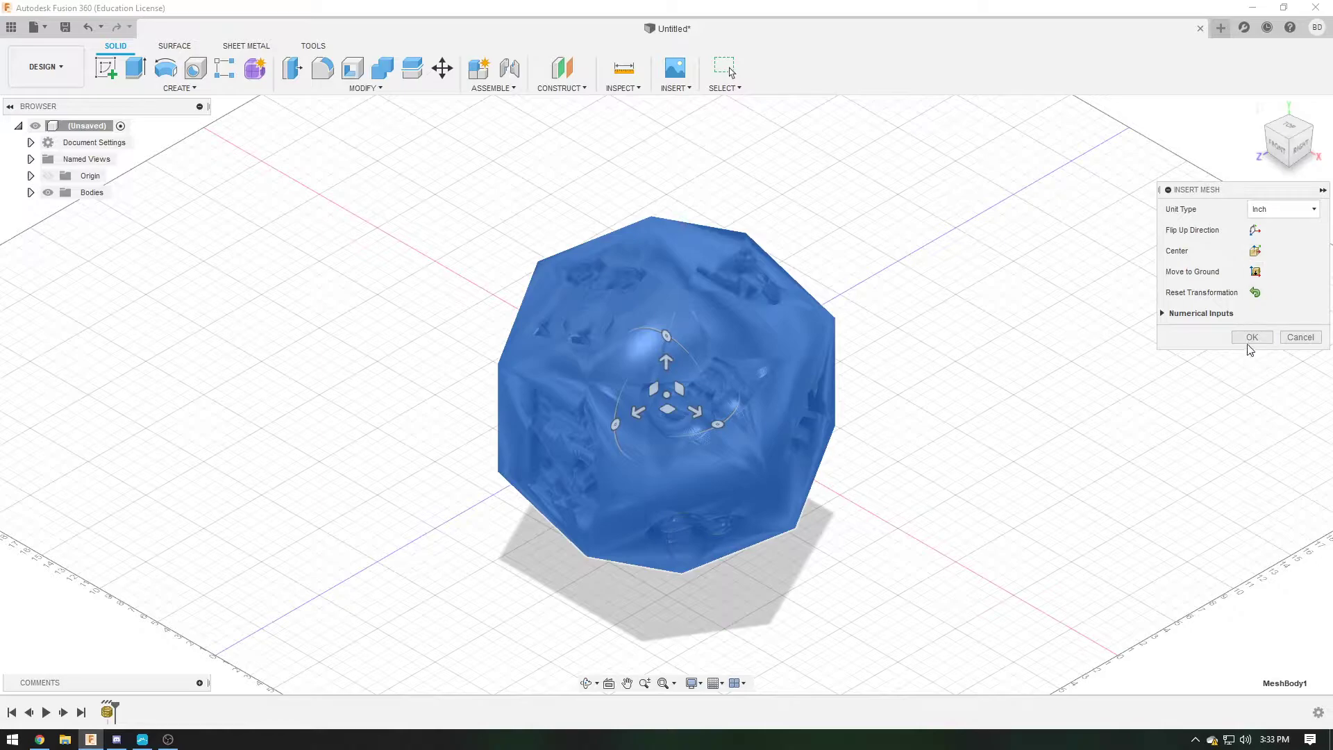
{"action": "left_click", "coordinate": [1252, 336]}
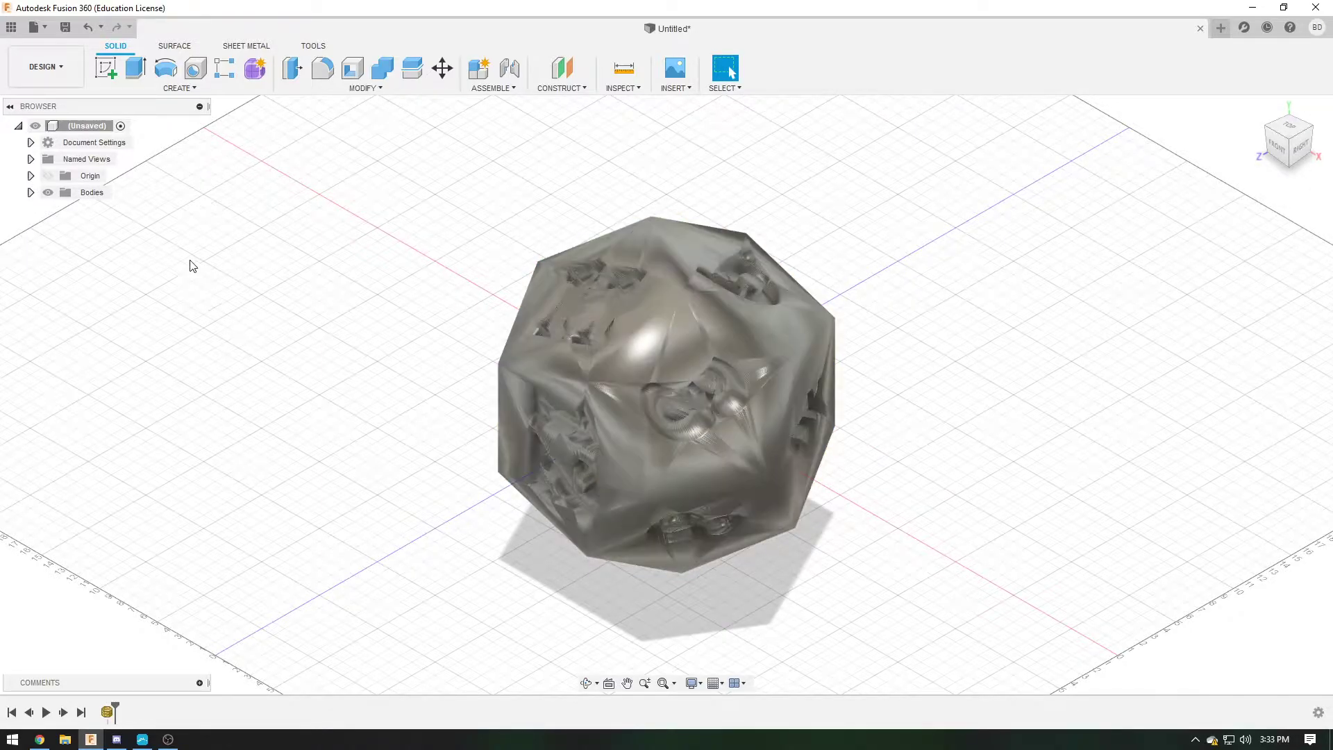
{"action": "left_click", "coordinate": [31, 193]}
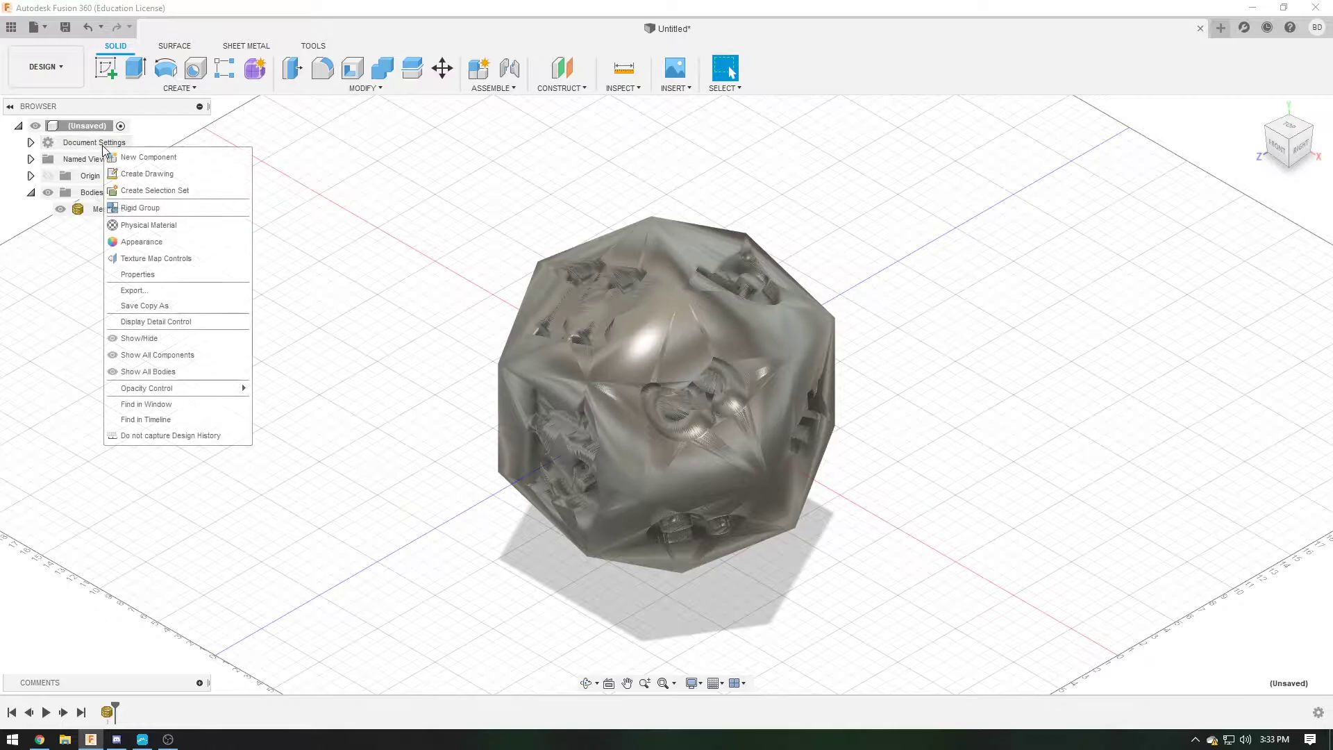
{"action": "mouse_move", "coordinate": [247, 475]}
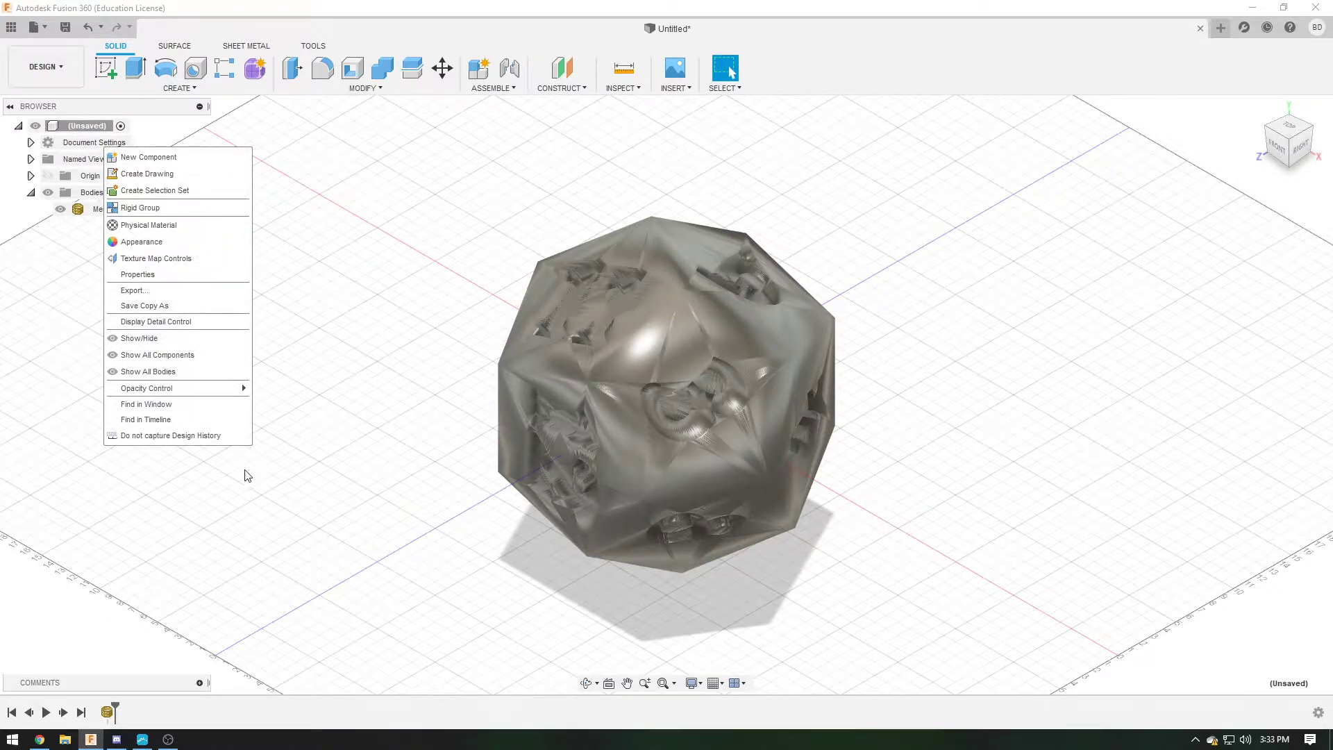
{"action": "mouse_move", "coordinate": [177, 436]}
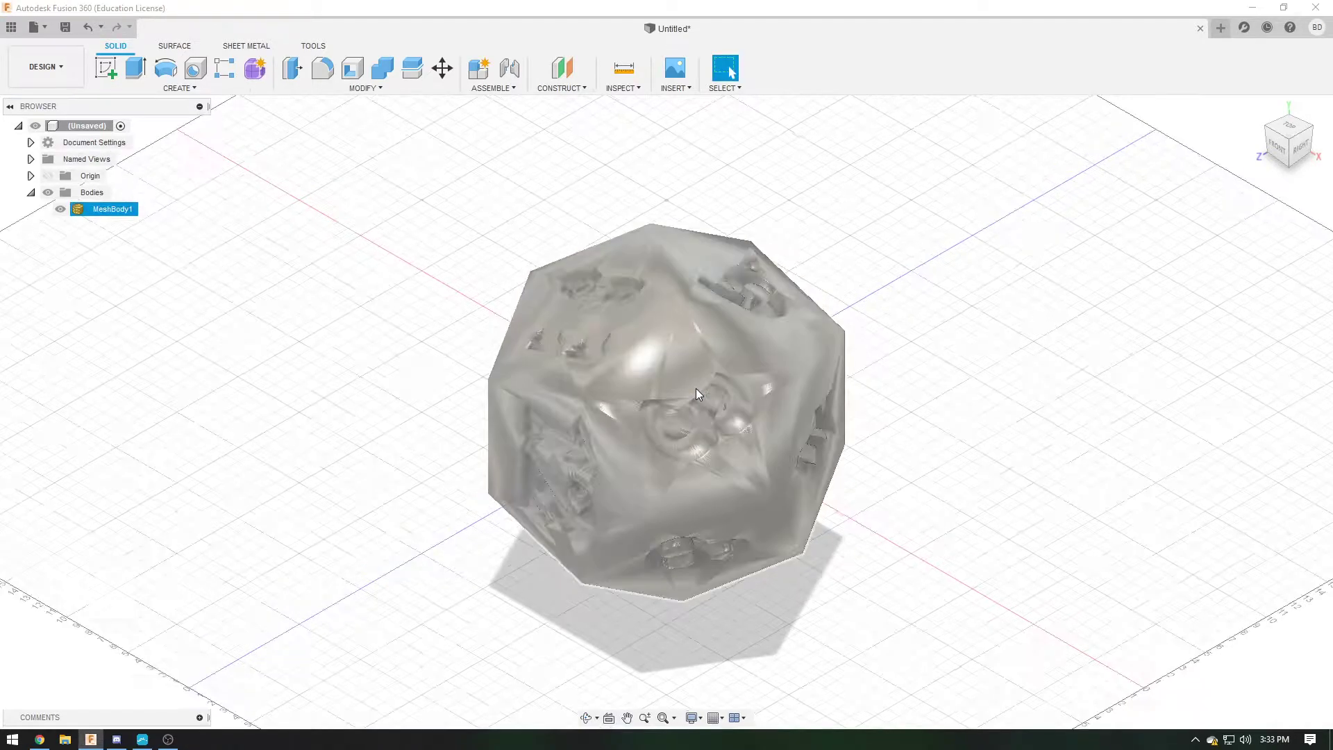
{"action": "right_click", "coordinate": [111, 209]}
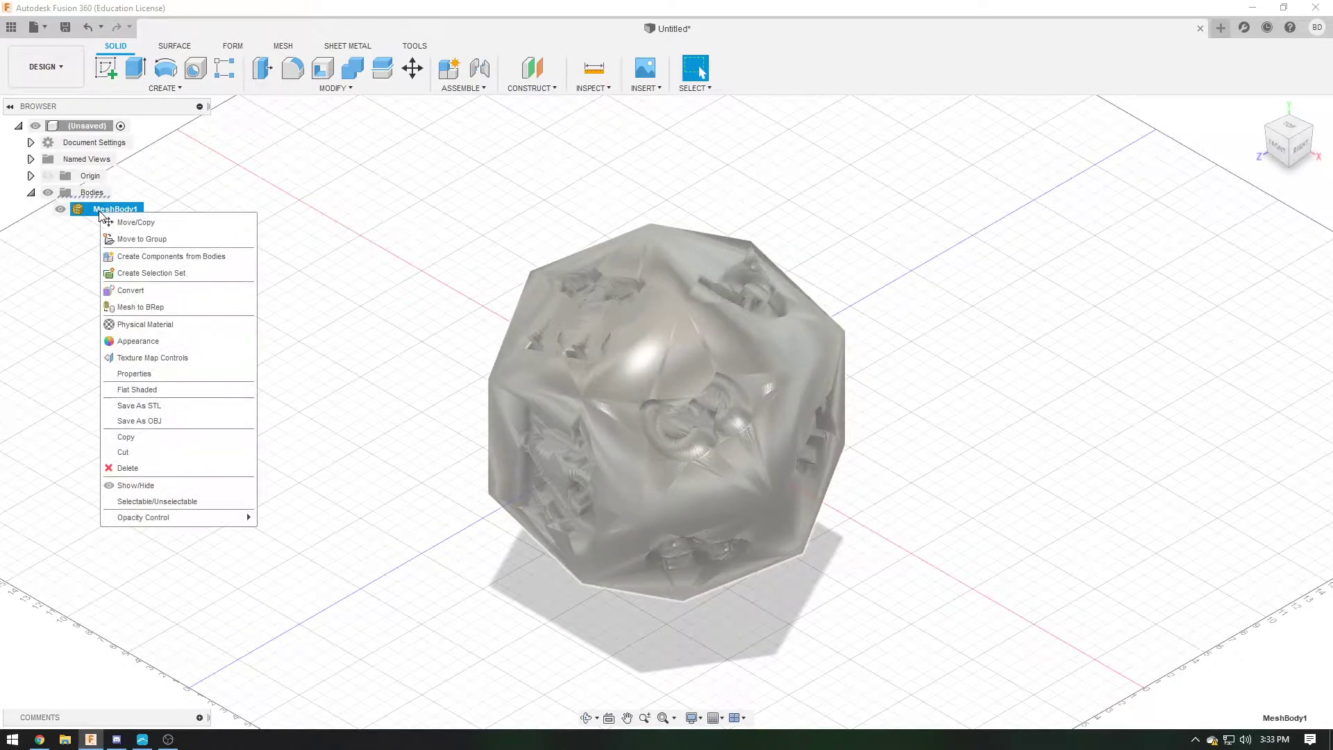
{"action": "mouse_move", "coordinate": [184, 358]}
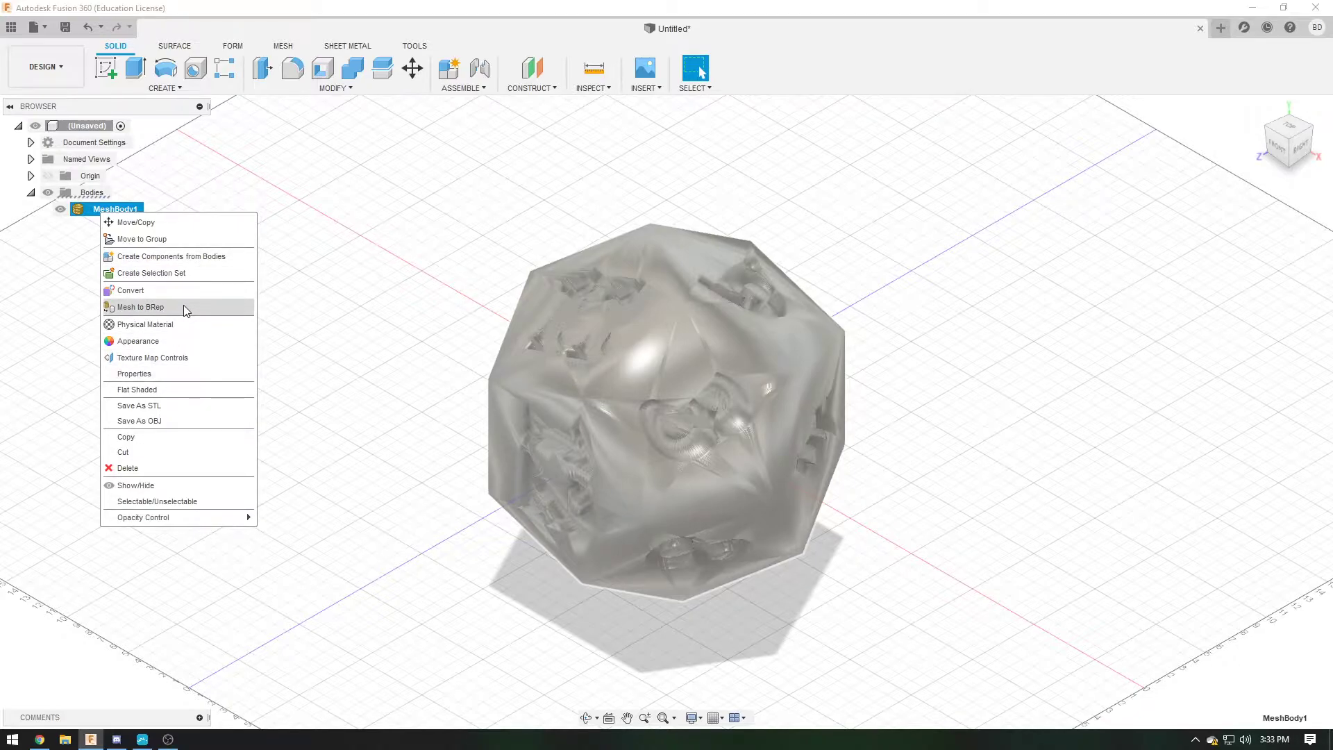
{"action": "left_click", "coordinate": [138, 307]}
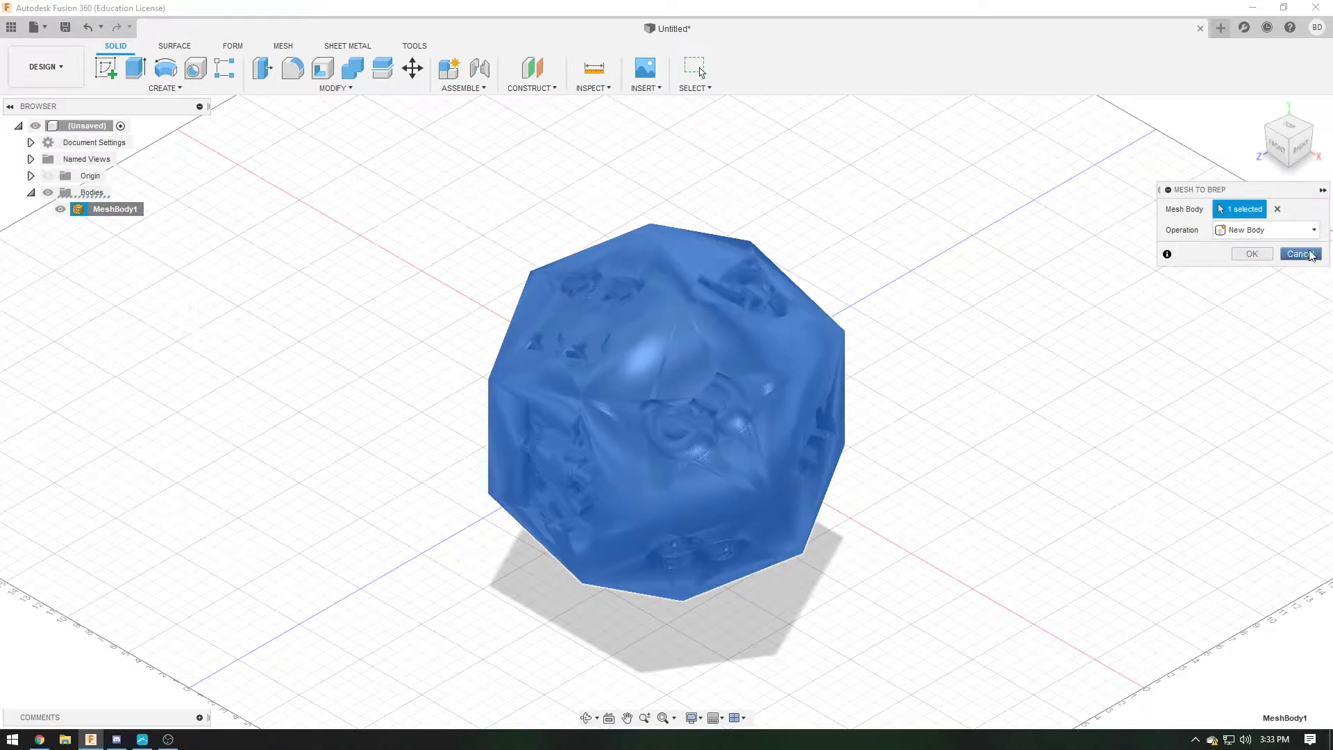
{"action": "left_click", "coordinate": [1251, 254]}
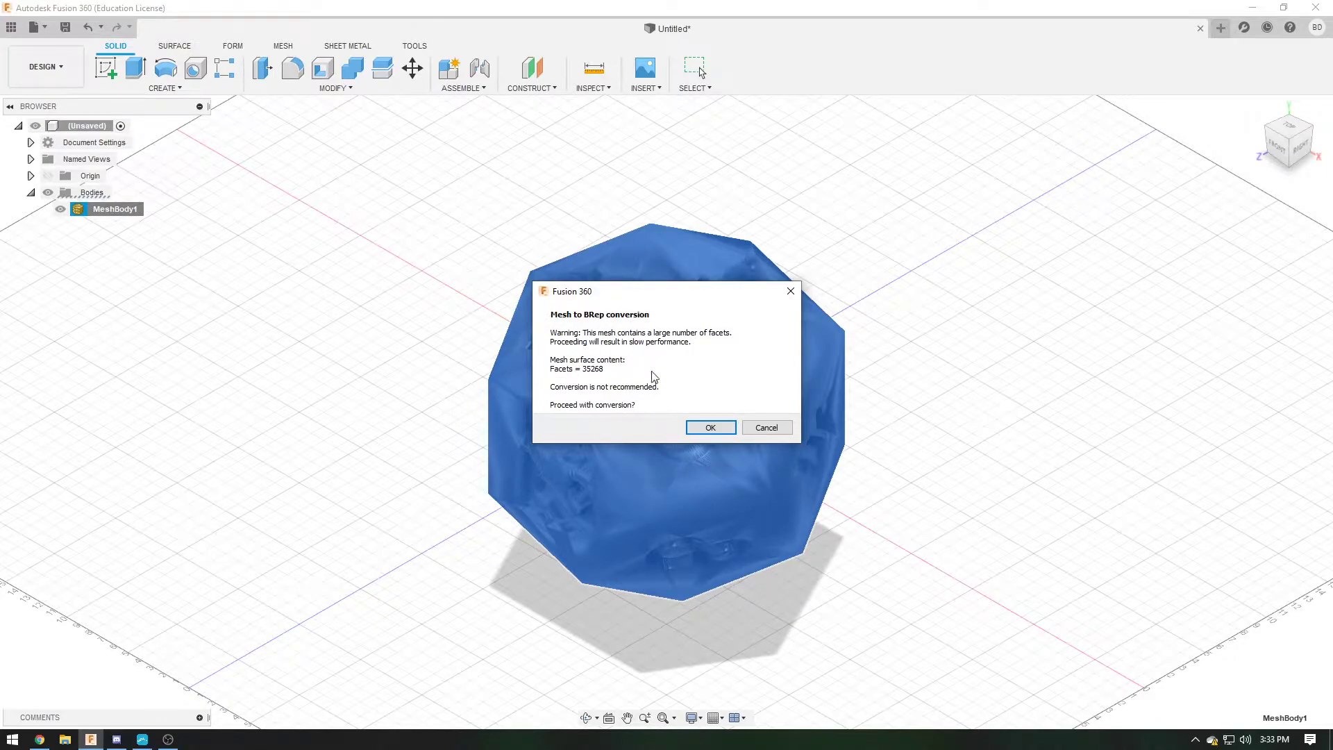
{"action": "mouse_move", "coordinate": [735, 418]}
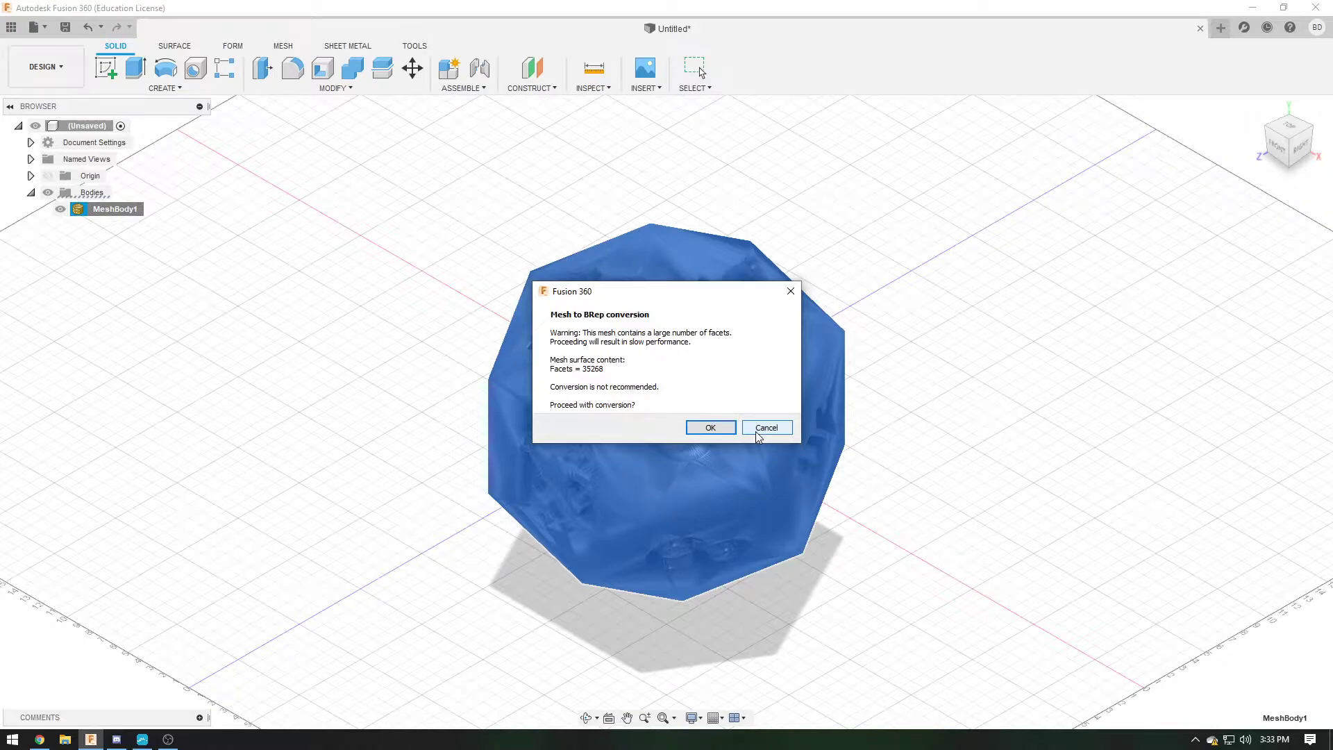
{"action": "left_click", "coordinate": [766, 427]}
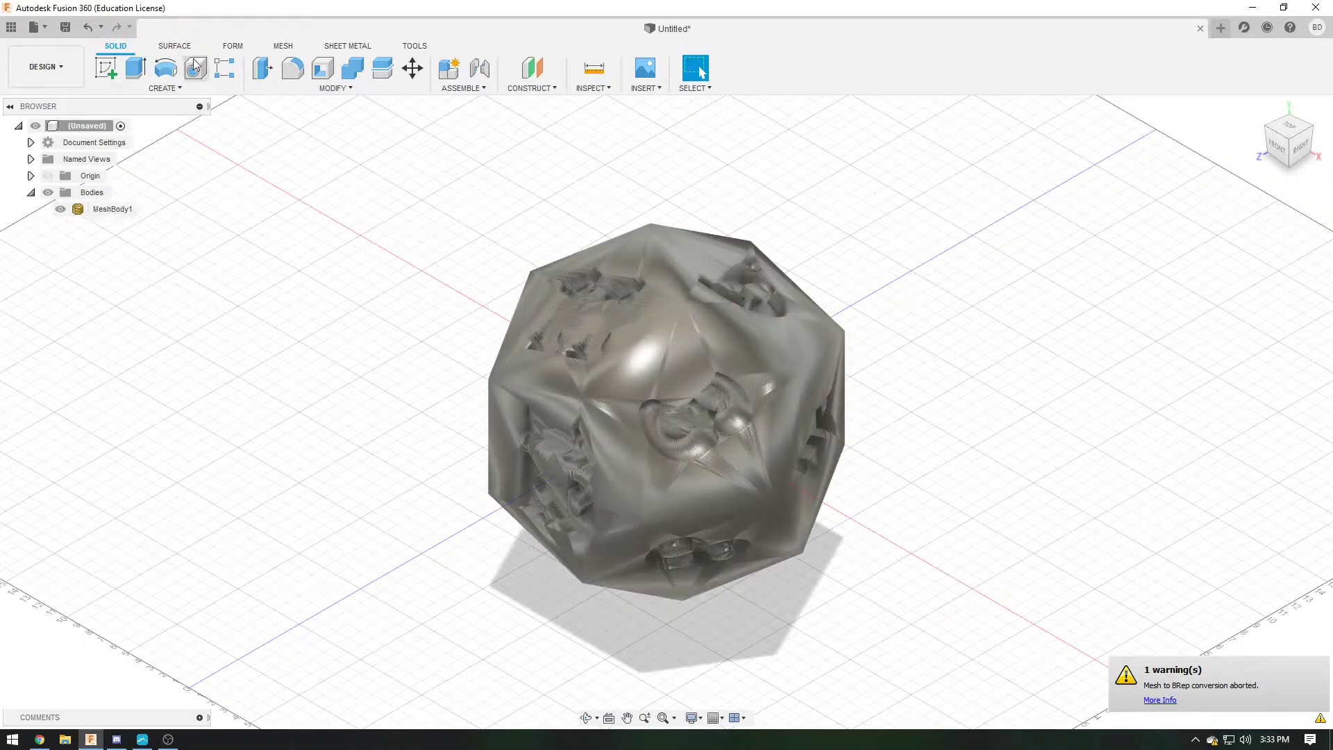
Reduce MeshBody1 with the Mesh Reduce tool at density 0.418
{"action": "right_click", "coordinate": [113, 209]}
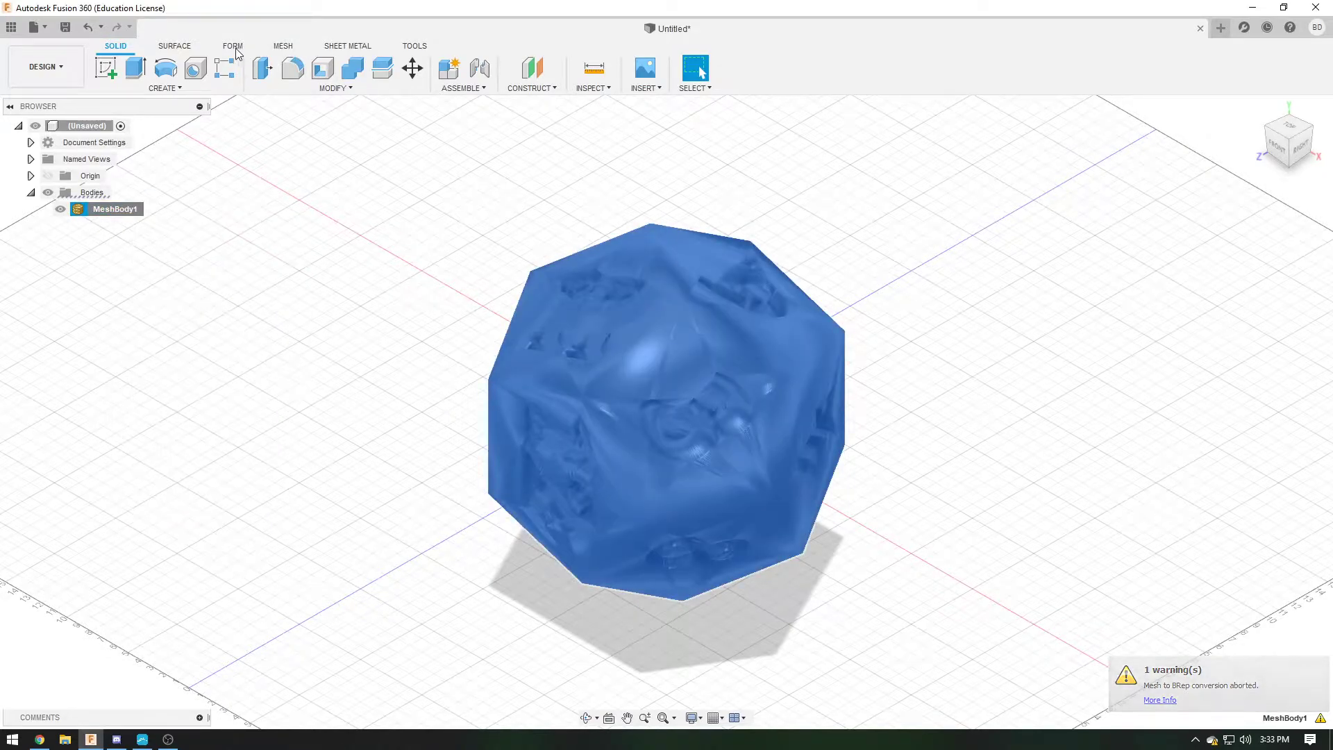
{"action": "left_click", "coordinate": [283, 46]}
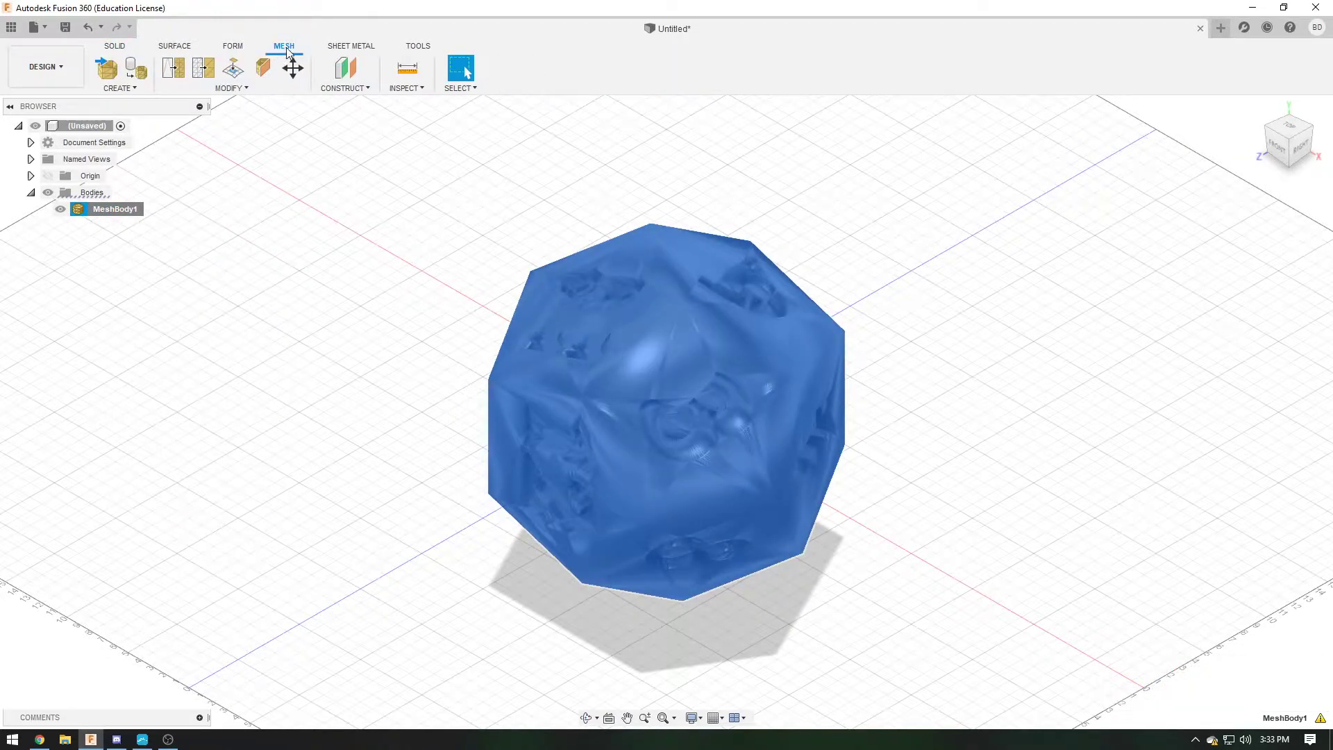
{"action": "left_click", "coordinate": [206, 69]}
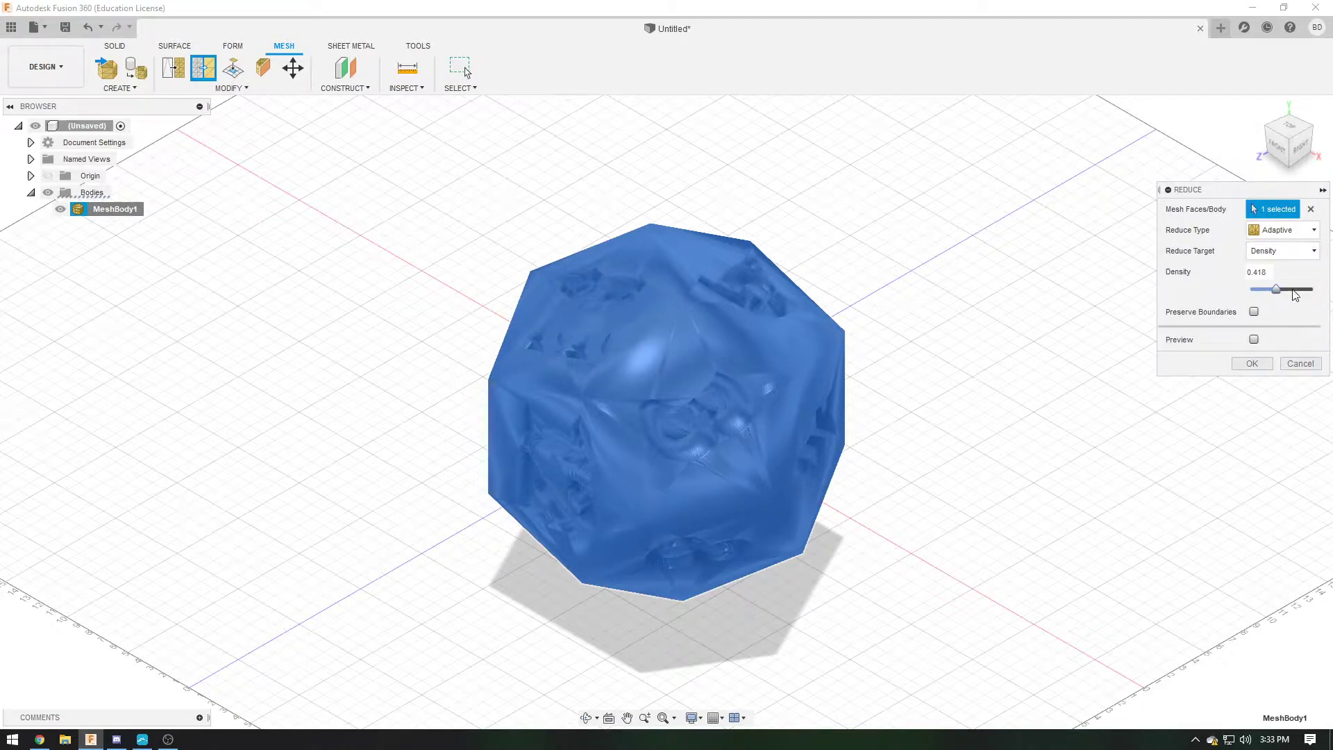
{"action": "mouse_move", "coordinate": [1254, 301]}
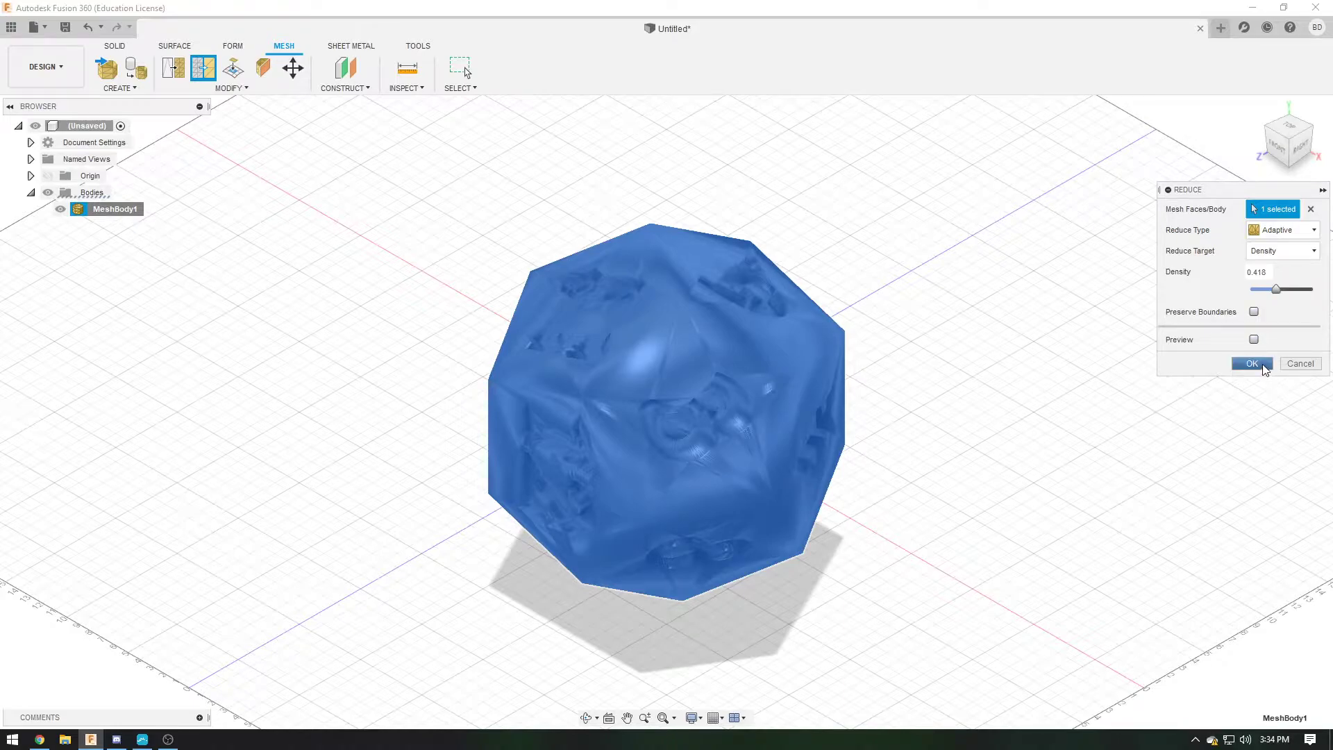
{"action": "left_click", "coordinate": [1252, 363]}
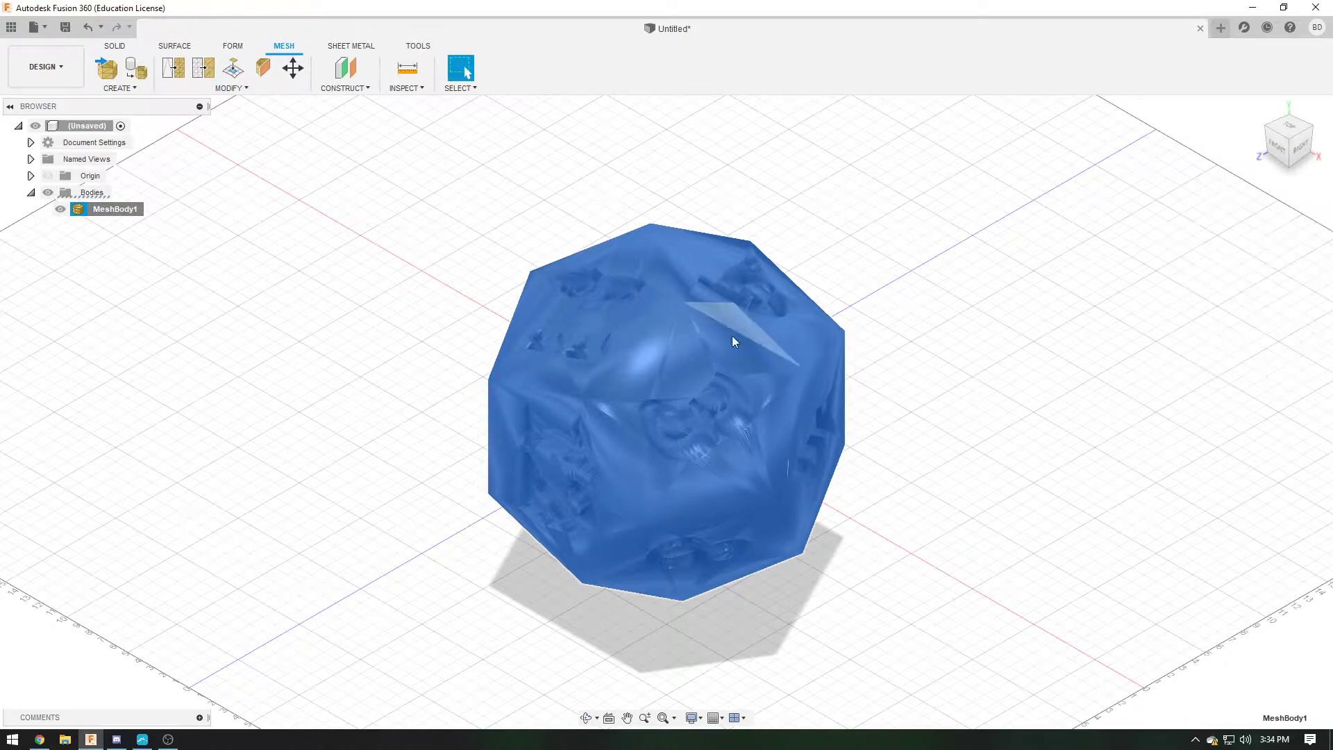
Convert MeshBody1 to solid Body1 via Mesh to BRep, accepting the warning, and orbit to inspect
{"action": "right_click", "coordinate": [115, 209]}
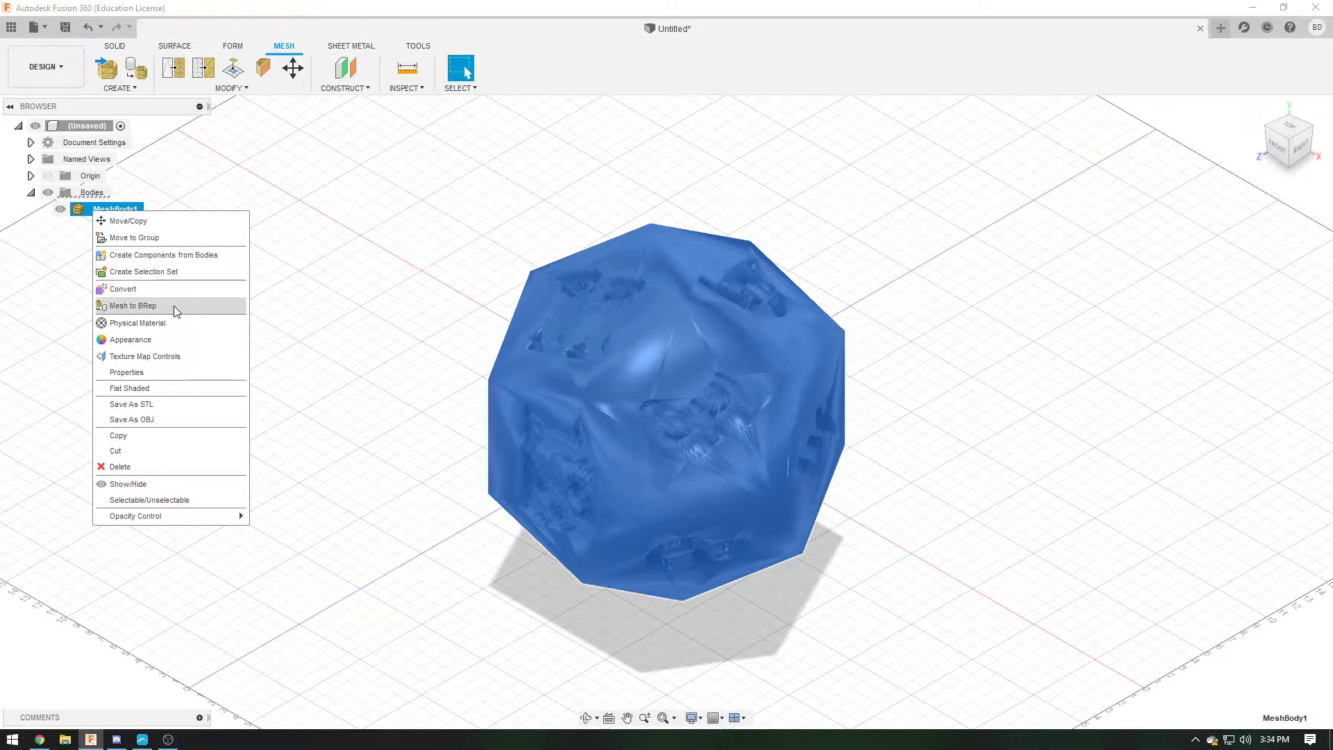
{"action": "left_click", "coordinate": [131, 306]}
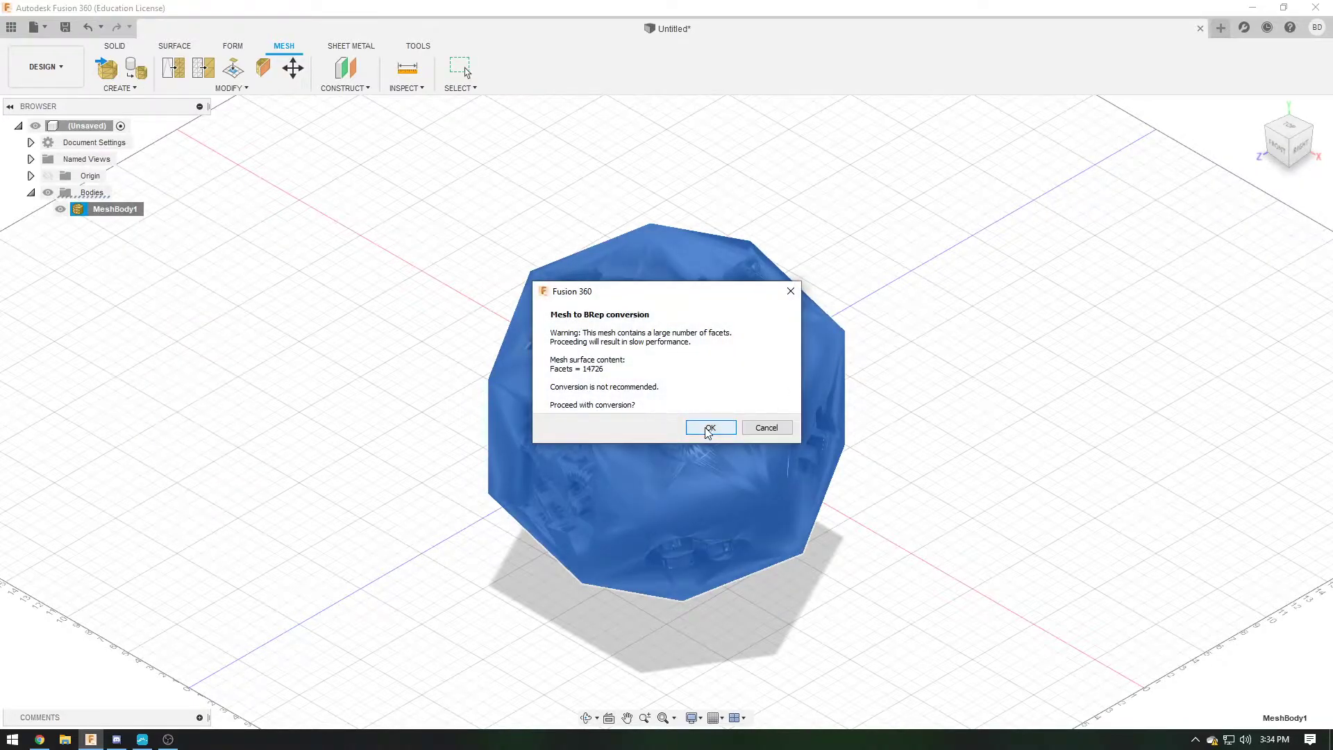
{"action": "left_click", "coordinate": [710, 427]}
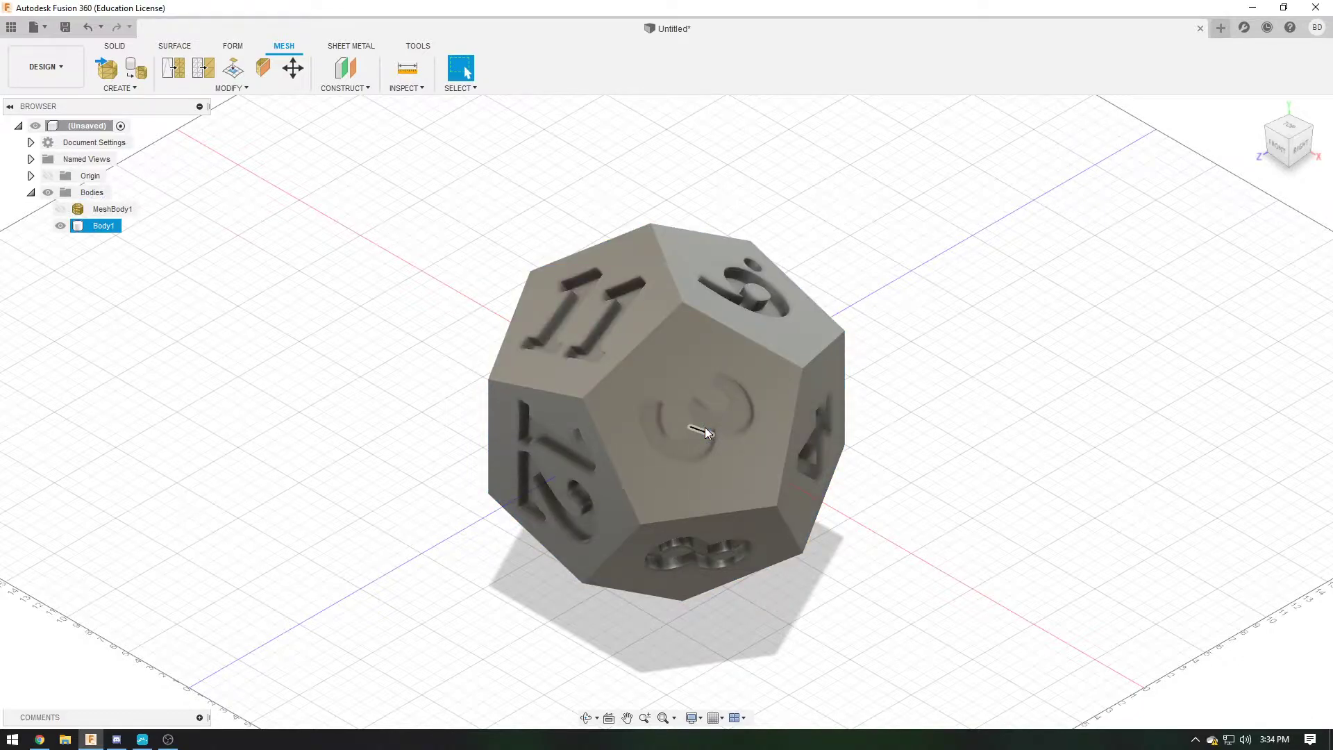
{"action": "left_click", "coordinate": [1029, 452]}
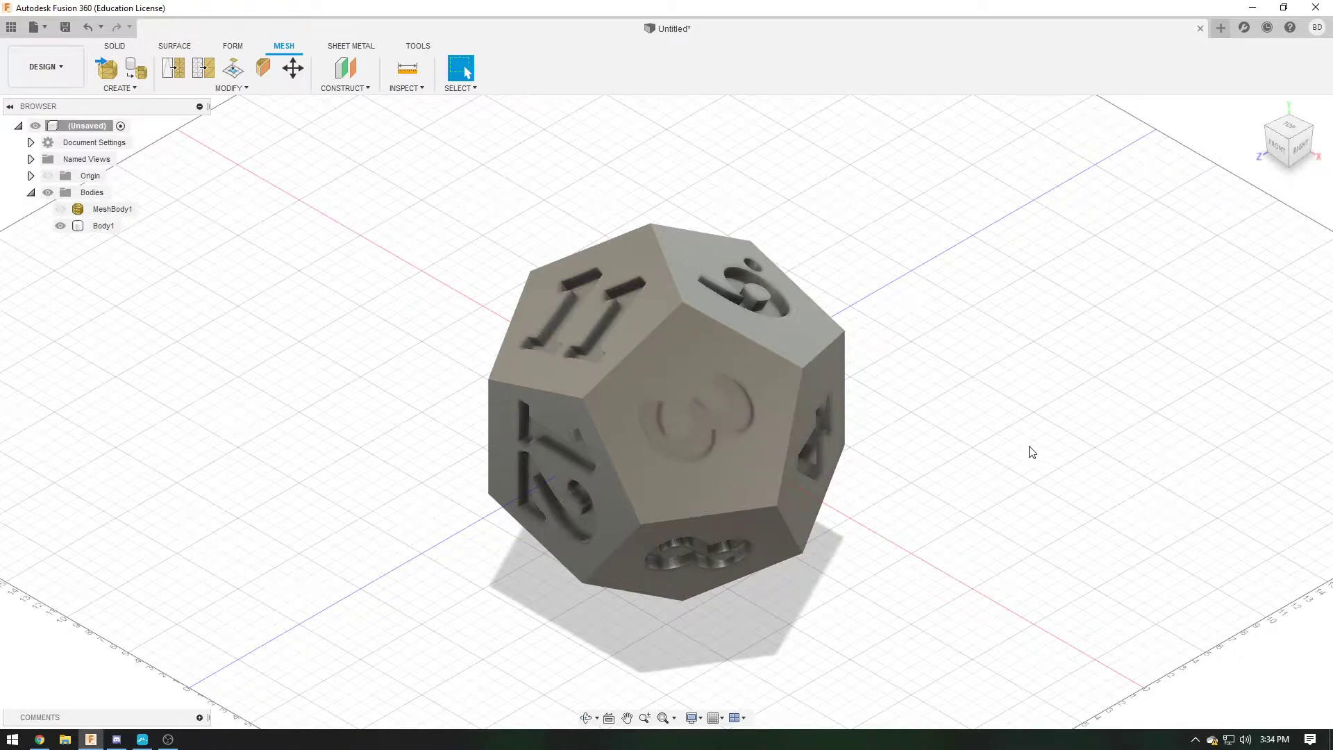
{"action": "left_click_drag", "start_coordinate": [1034, 451], "coordinate": [881, 398]}
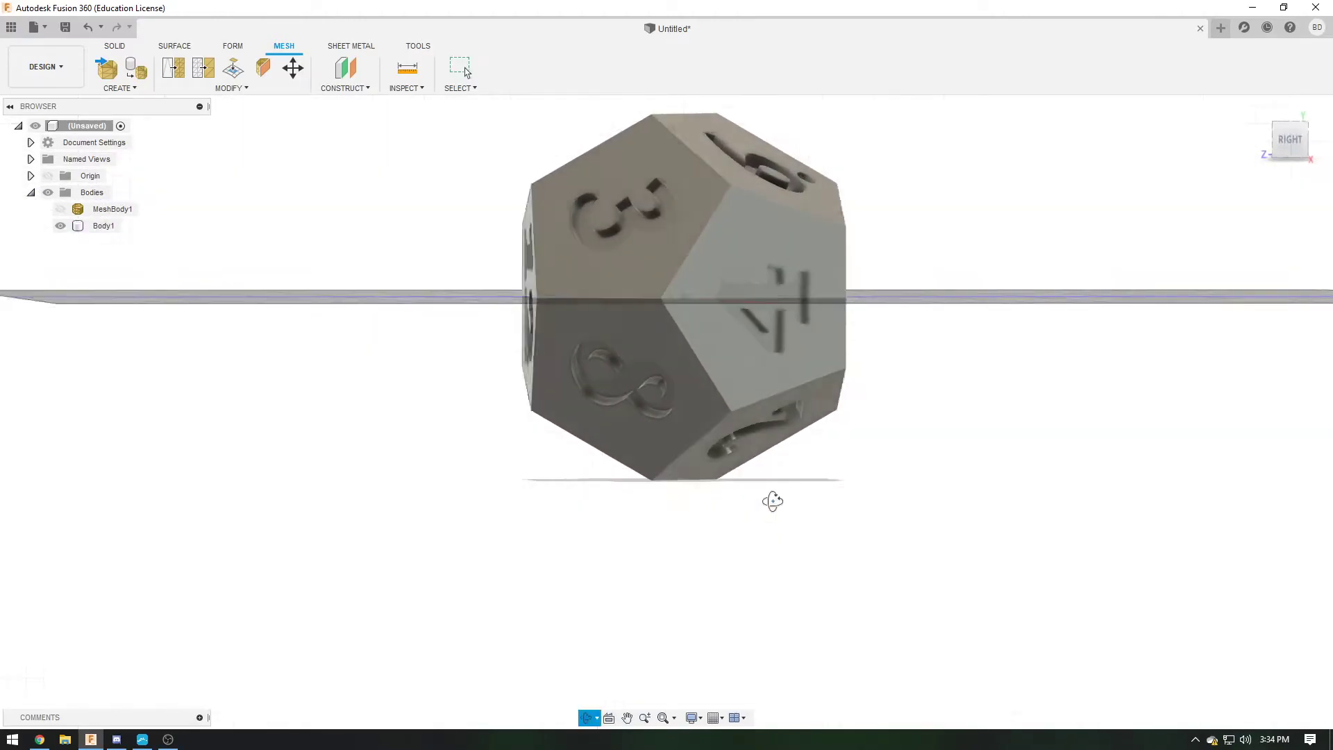
{"action": "left_click_drag", "start_coordinate": [772, 501], "coordinate": [863, 504]}
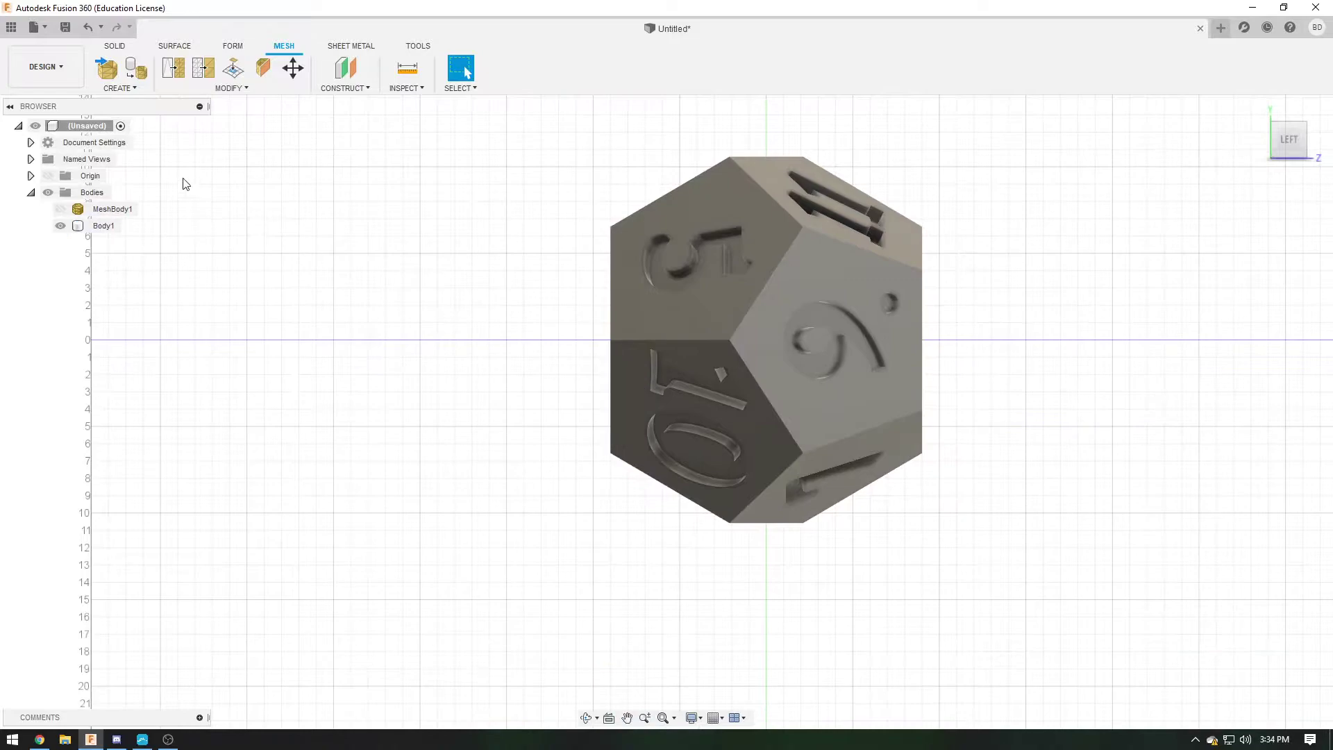
Draw a vertical line up from the origin on the side plane and finish the sketch
{"action": "left_click", "coordinate": [110, 46]}
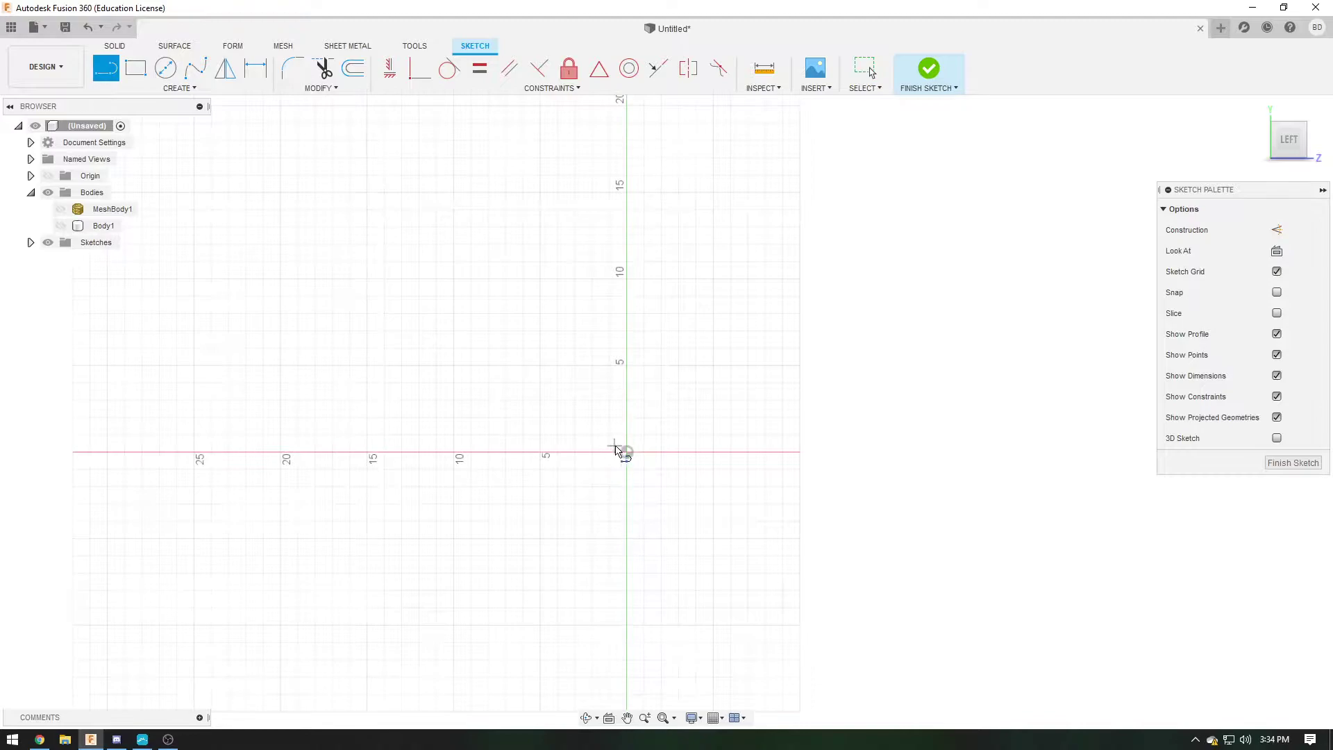
{"action": "left_click_drag", "start_coordinate": [627, 452], "coordinate": [864, 287]}
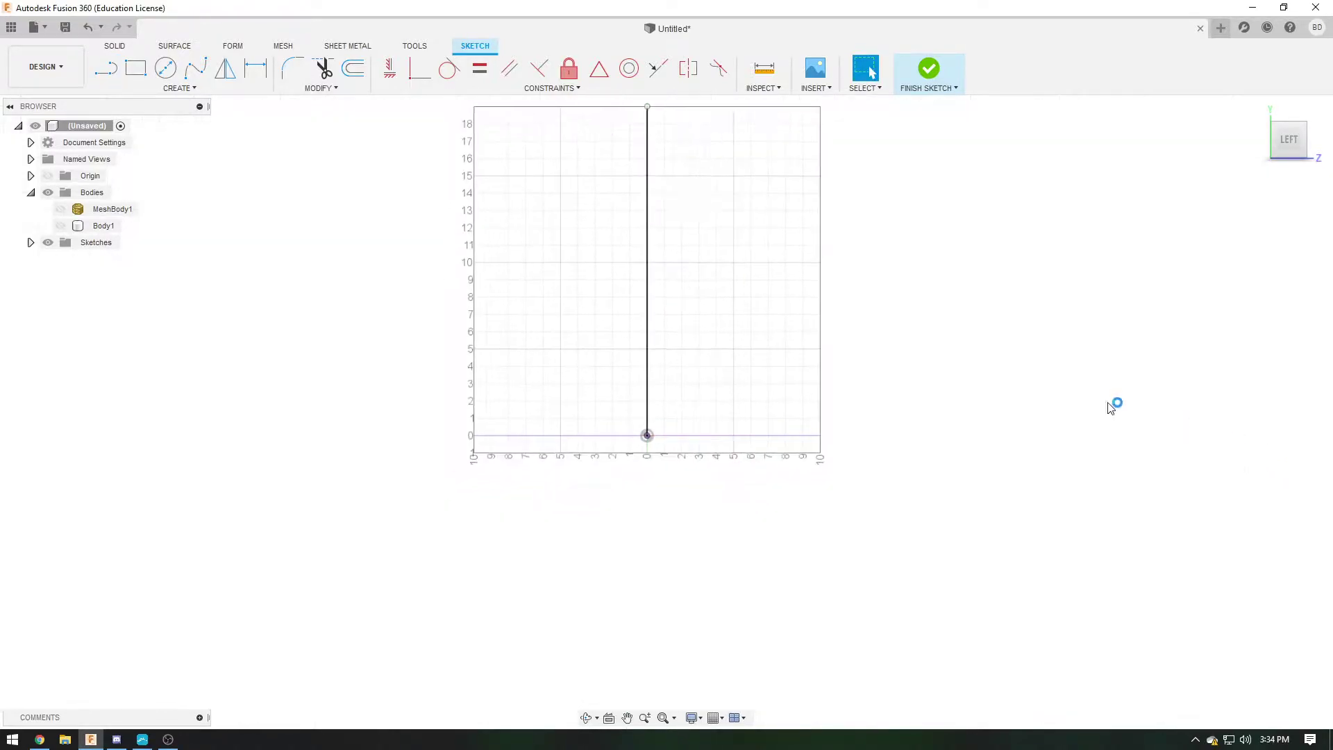
{"action": "left_click", "coordinate": [928, 68]}
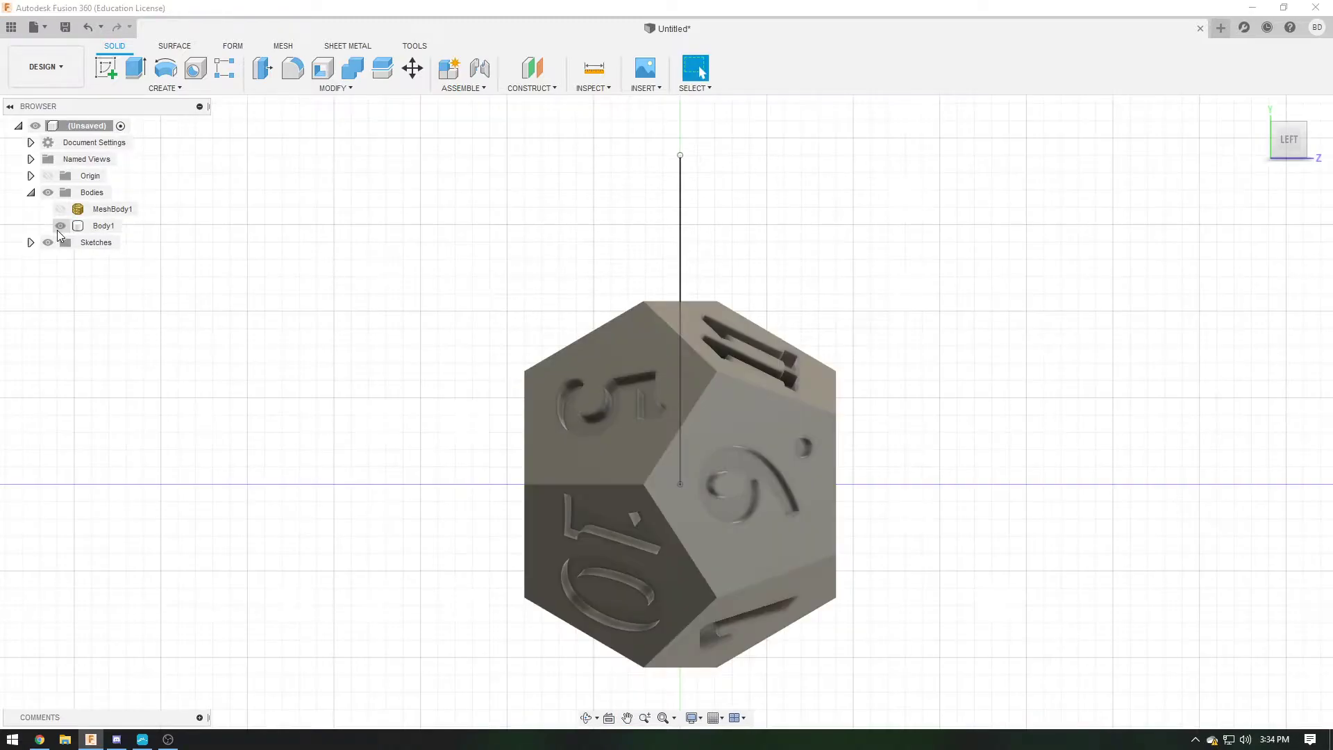
Align Body1 so a die corner meets the line's top endpoint, then view from LEFT
{"action": "left_click", "coordinate": [103, 226]}
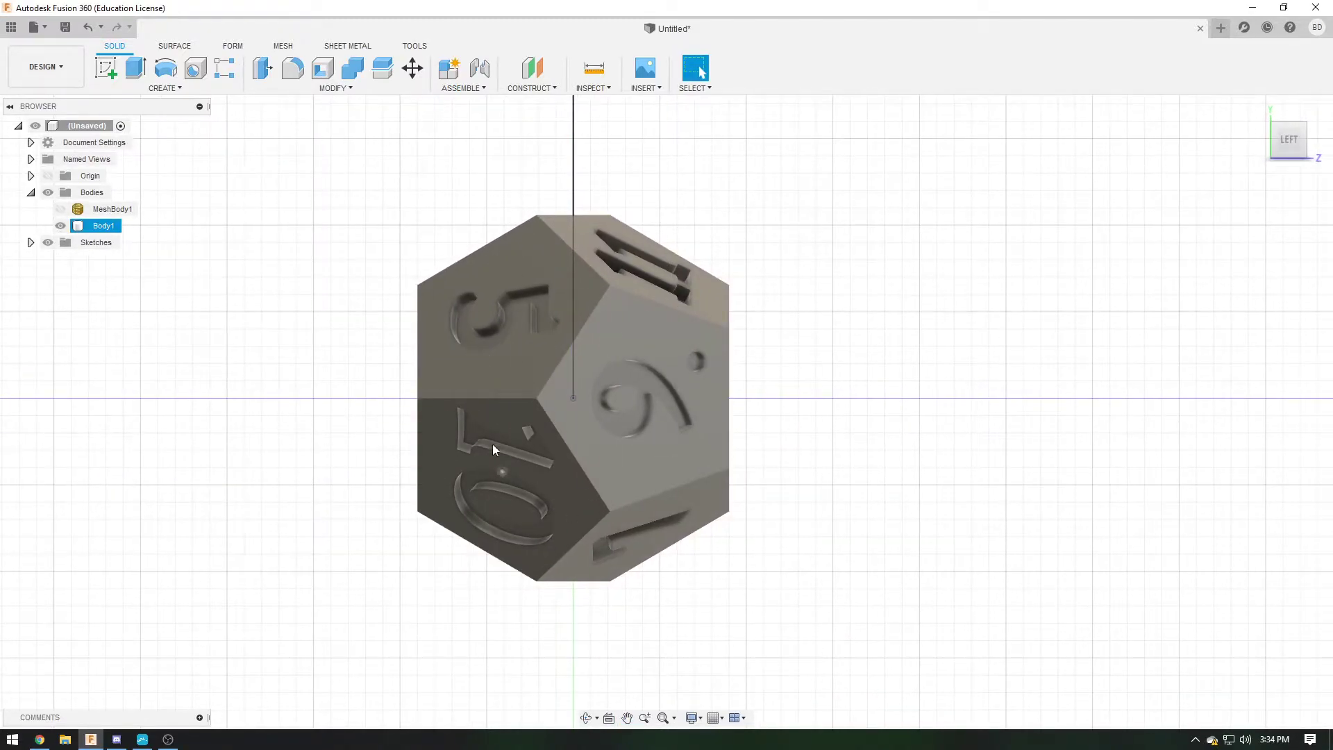
{"action": "left_click_drag", "start_coordinate": [493, 451], "coordinate": [534, 476]}
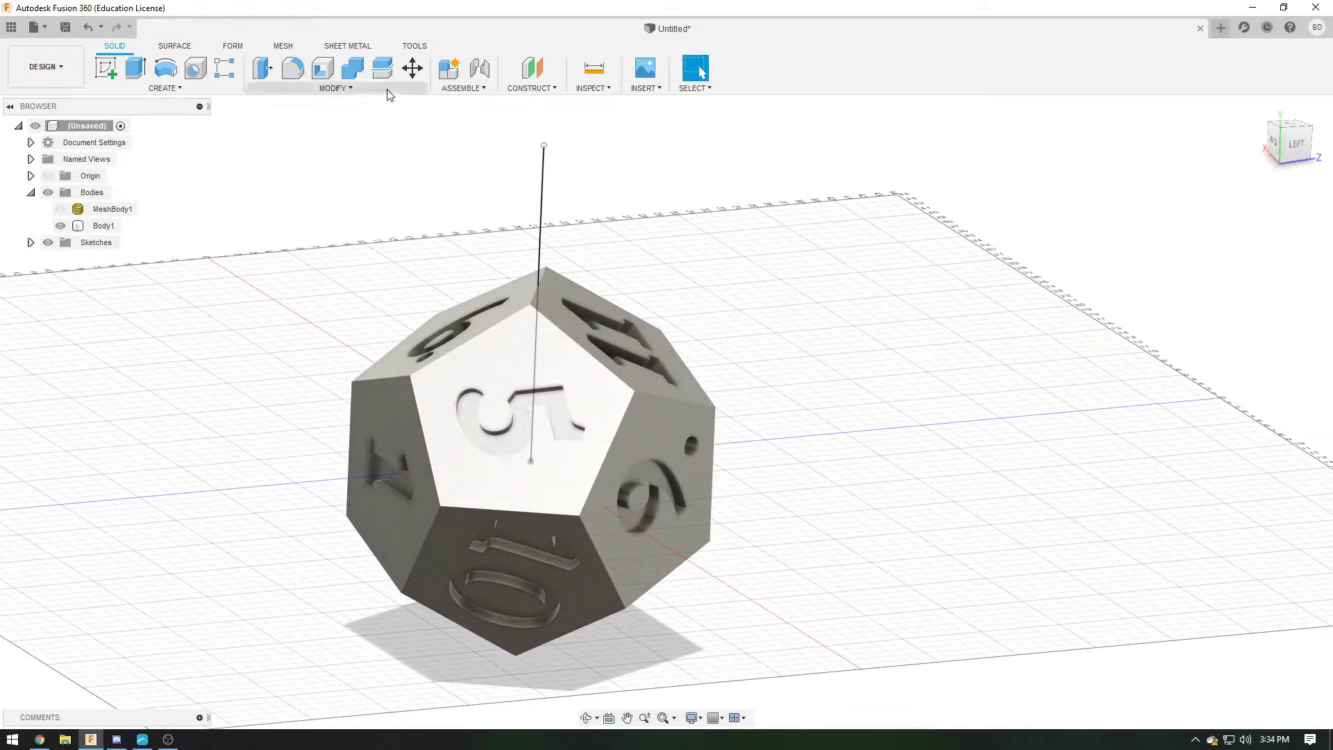
{"action": "left_click", "coordinate": [336, 88]}
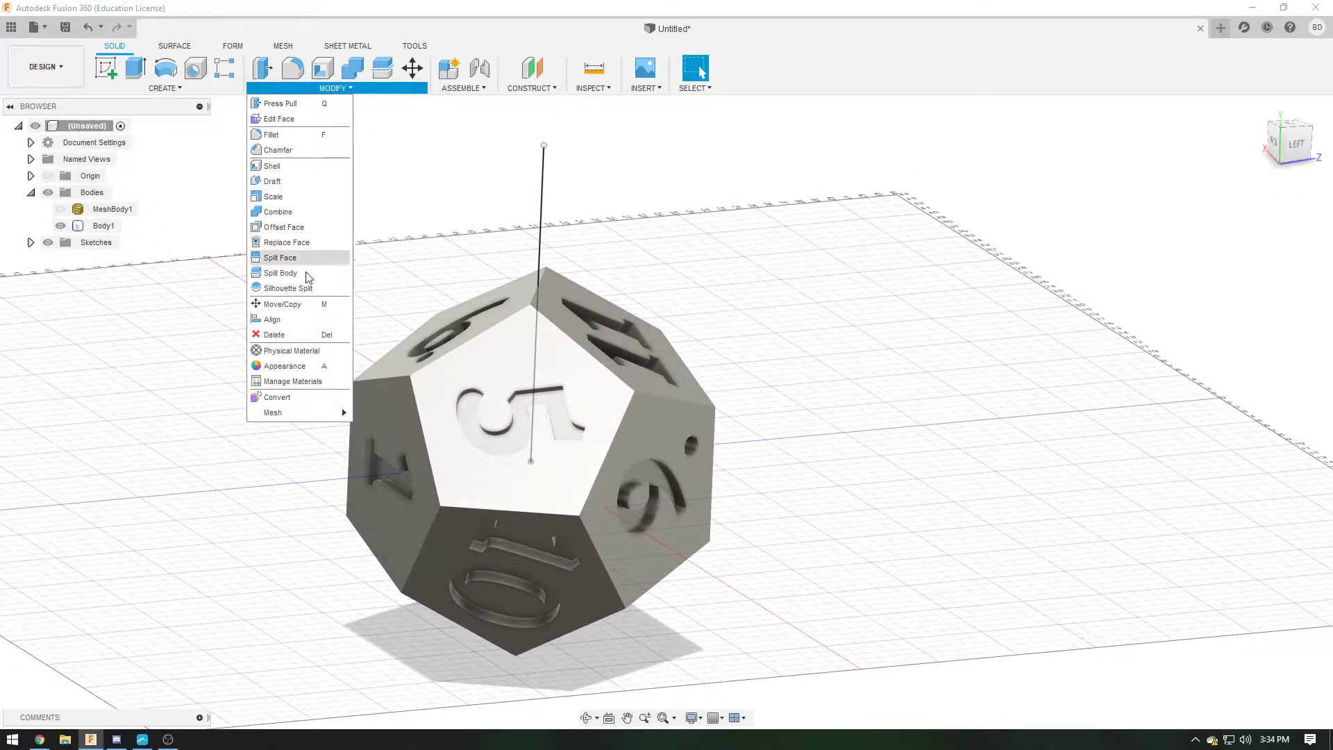
{"action": "left_click", "coordinate": [274, 320]}
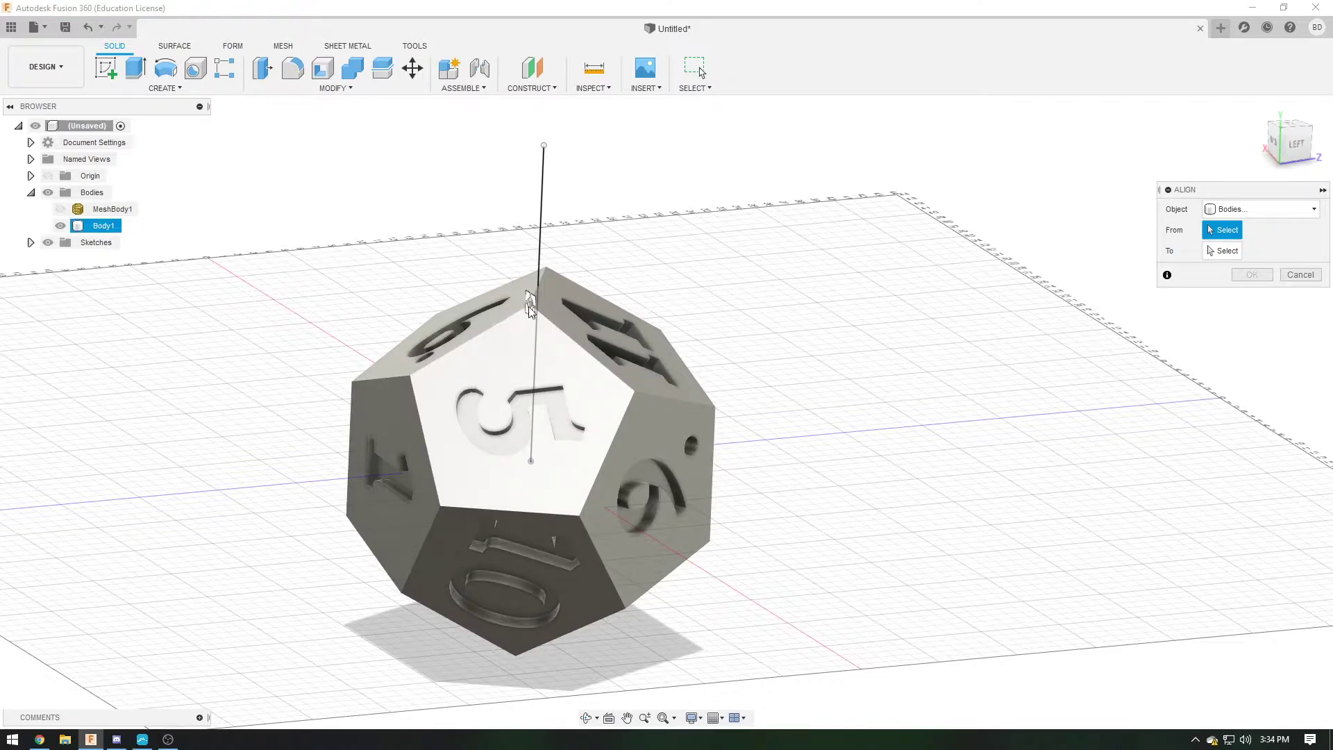
{"action": "left_click", "coordinate": [543, 146]}
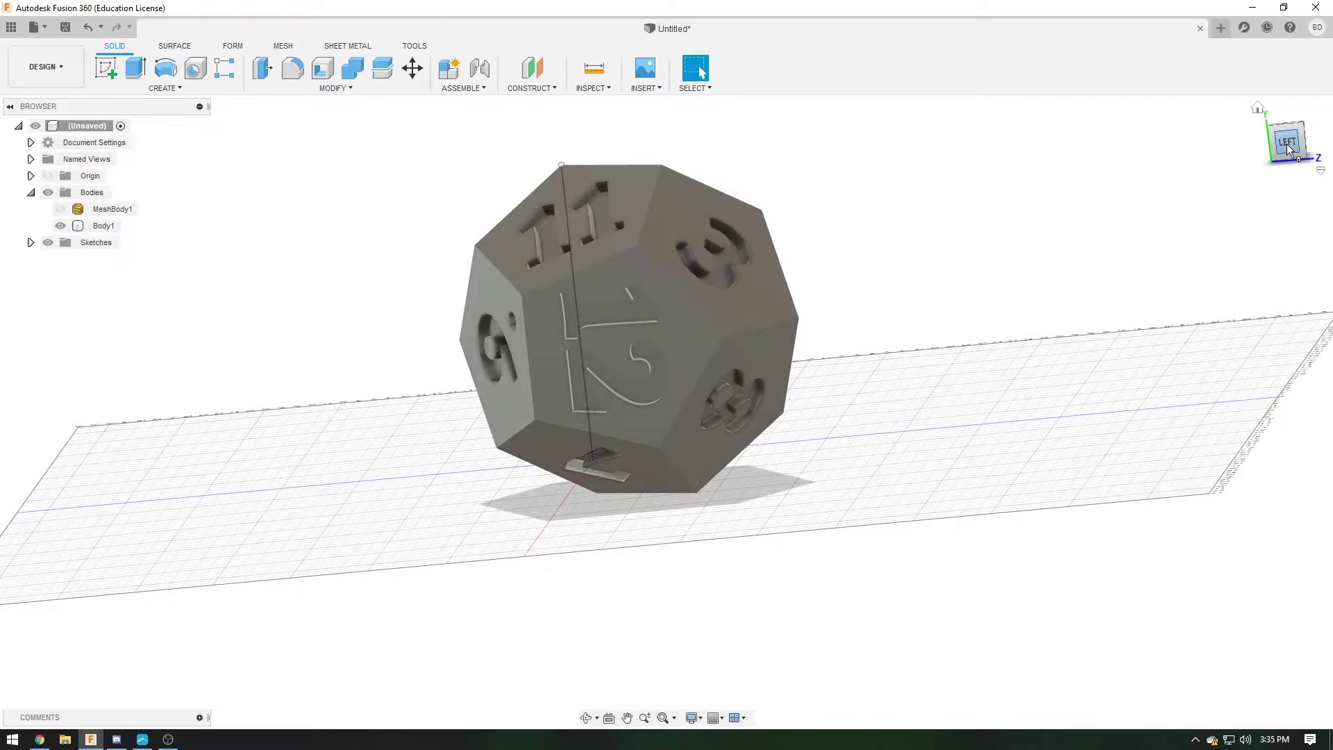
{"action": "left_click", "coordinate": [1288, 139]}
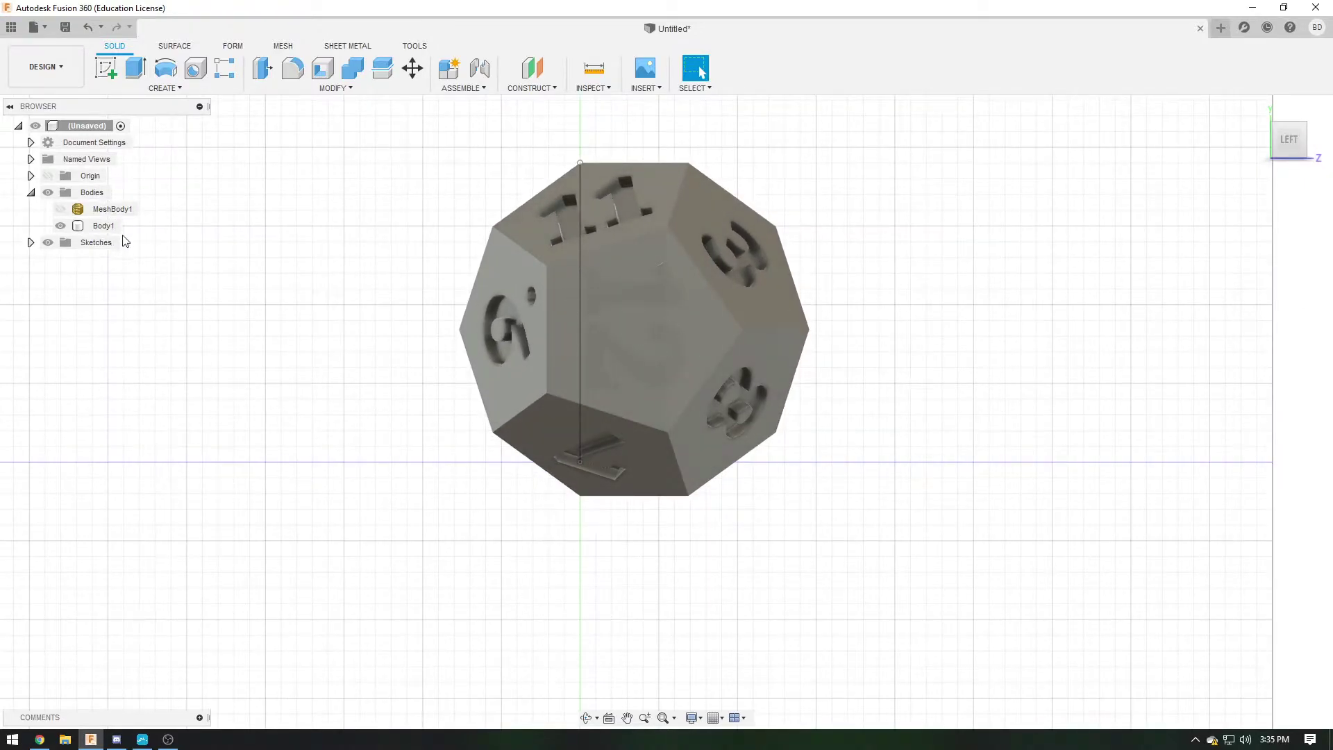
Rotate Body1 about its top vertex by about 18.1° around Z with Move/Copy
{"action": "left_click", "coordinate": [412, 68]}
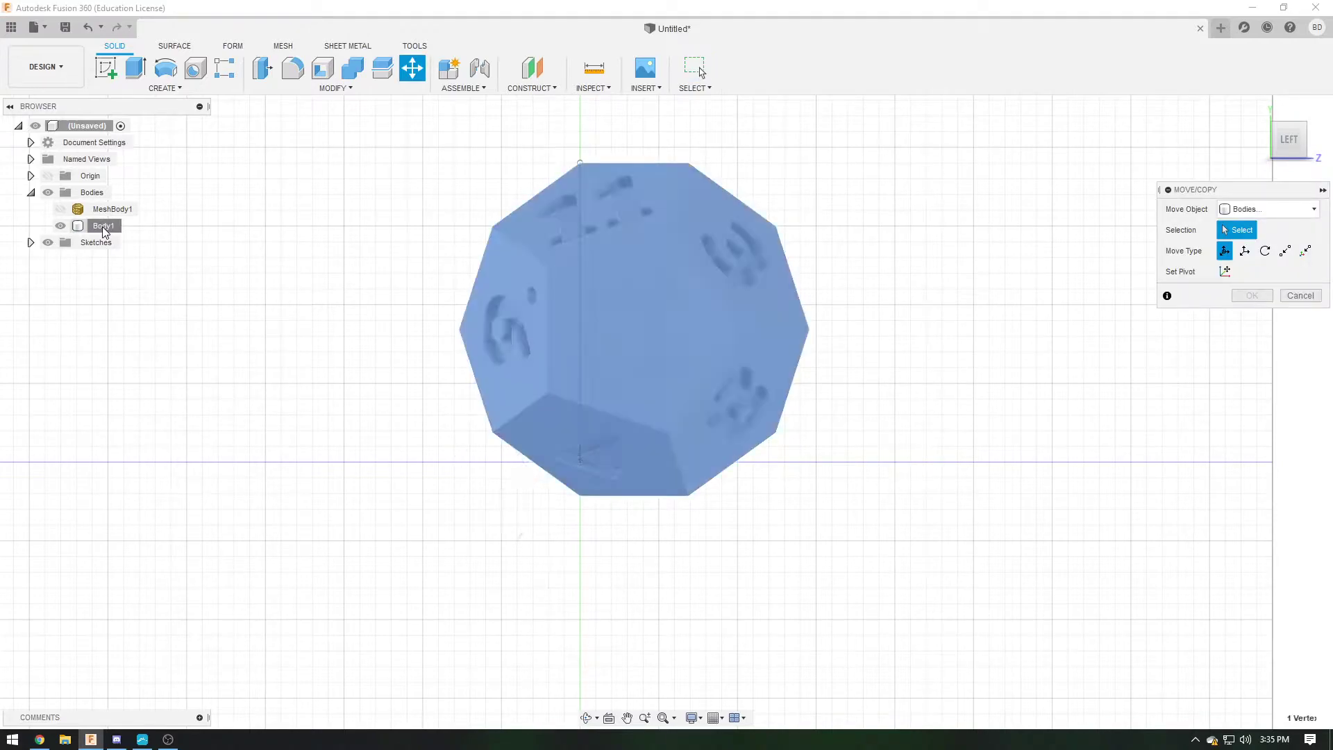
{"action": "left_click", "coordinate": [103, 226]}
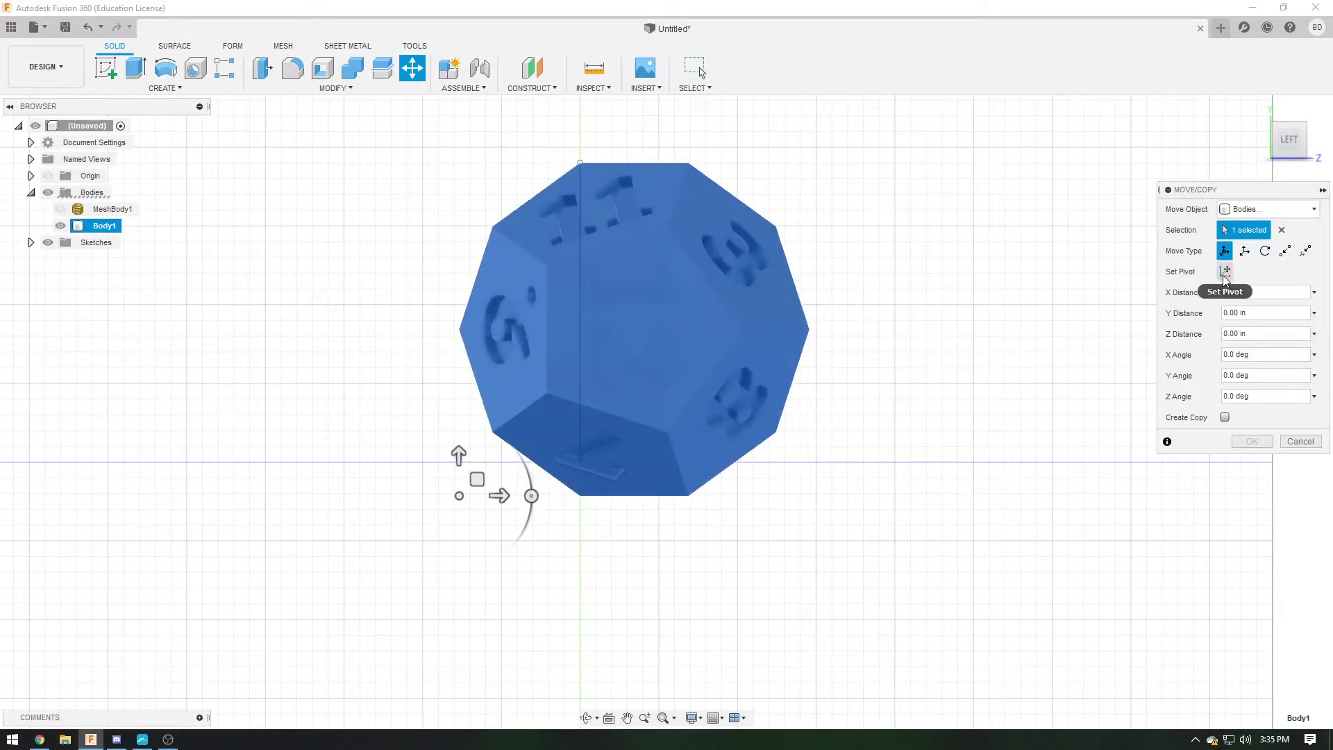
{"action": "left_click", "coordinate": [1225, 270]}
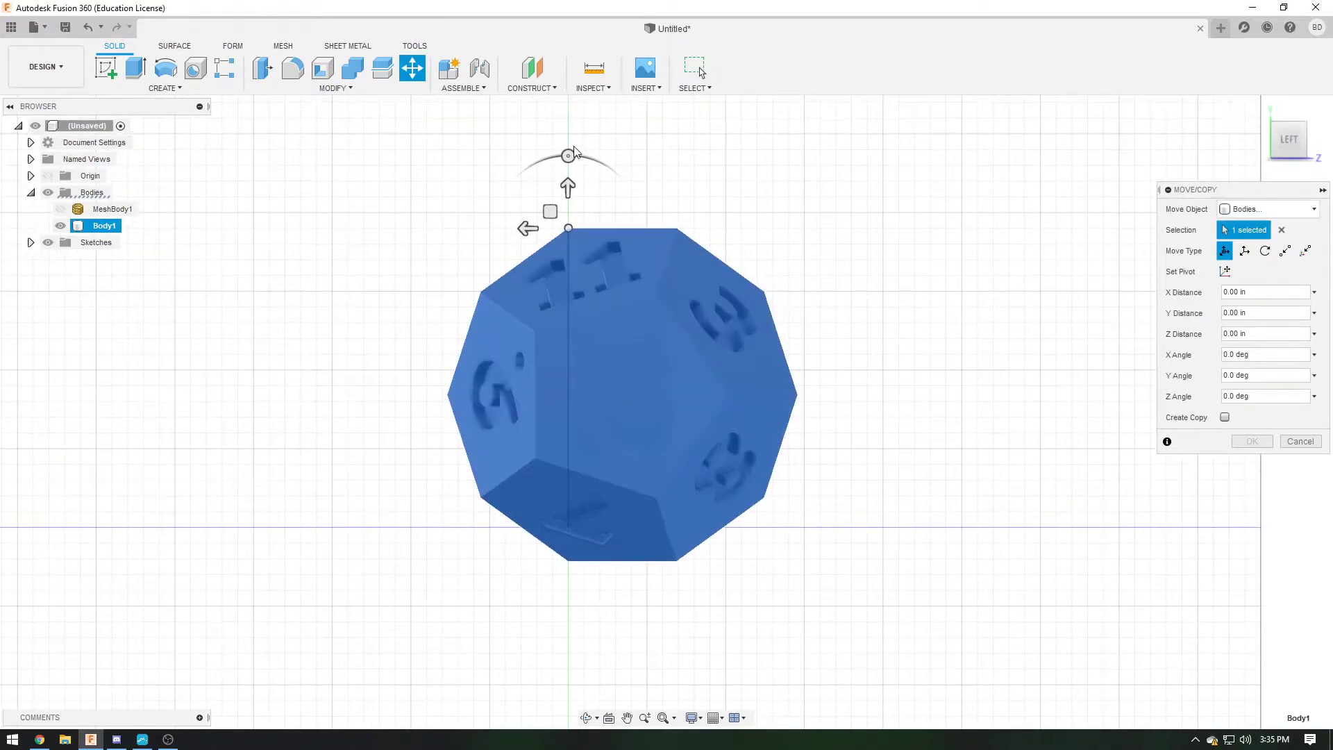
{"action": "left_click_drag", "start_coordinate": [567, 153], "coordinate": [583, 155]}
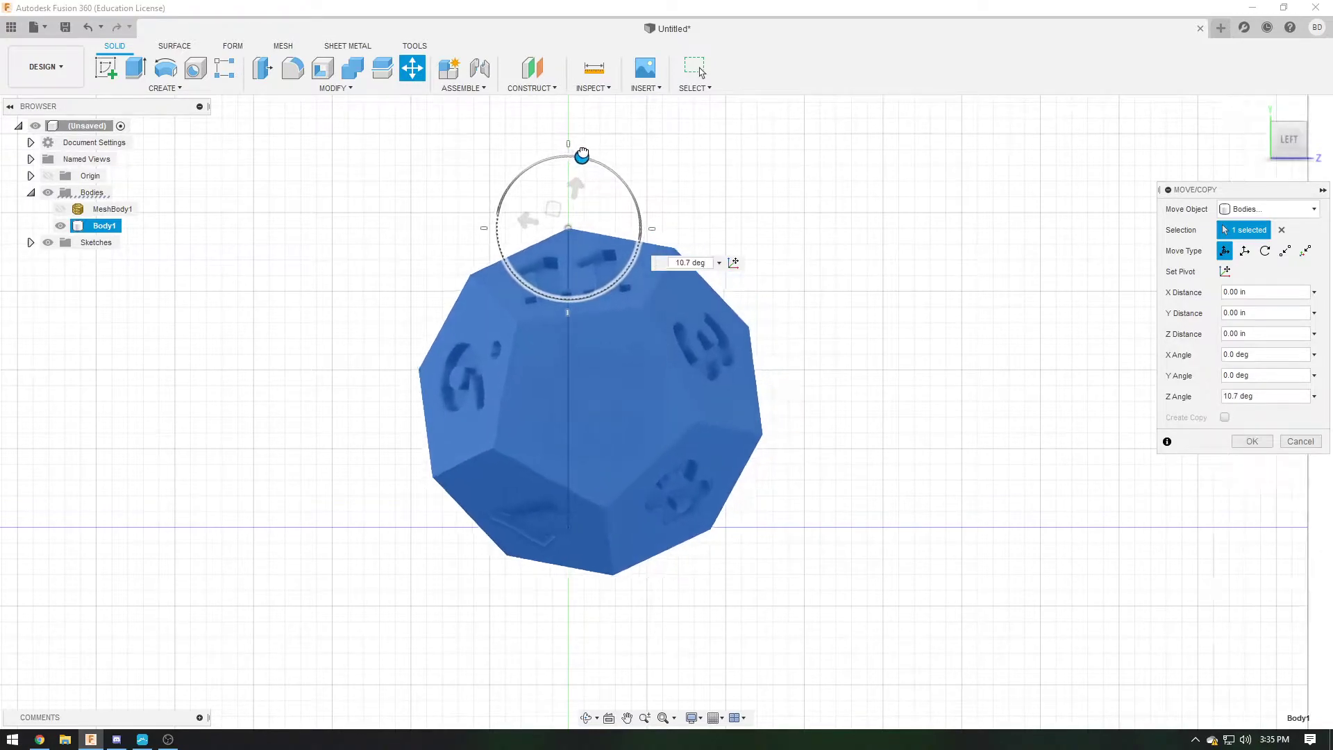
{"action": "left_click_drag", "start_coordinate": [582, 154], "coordinate": [593, 155]}
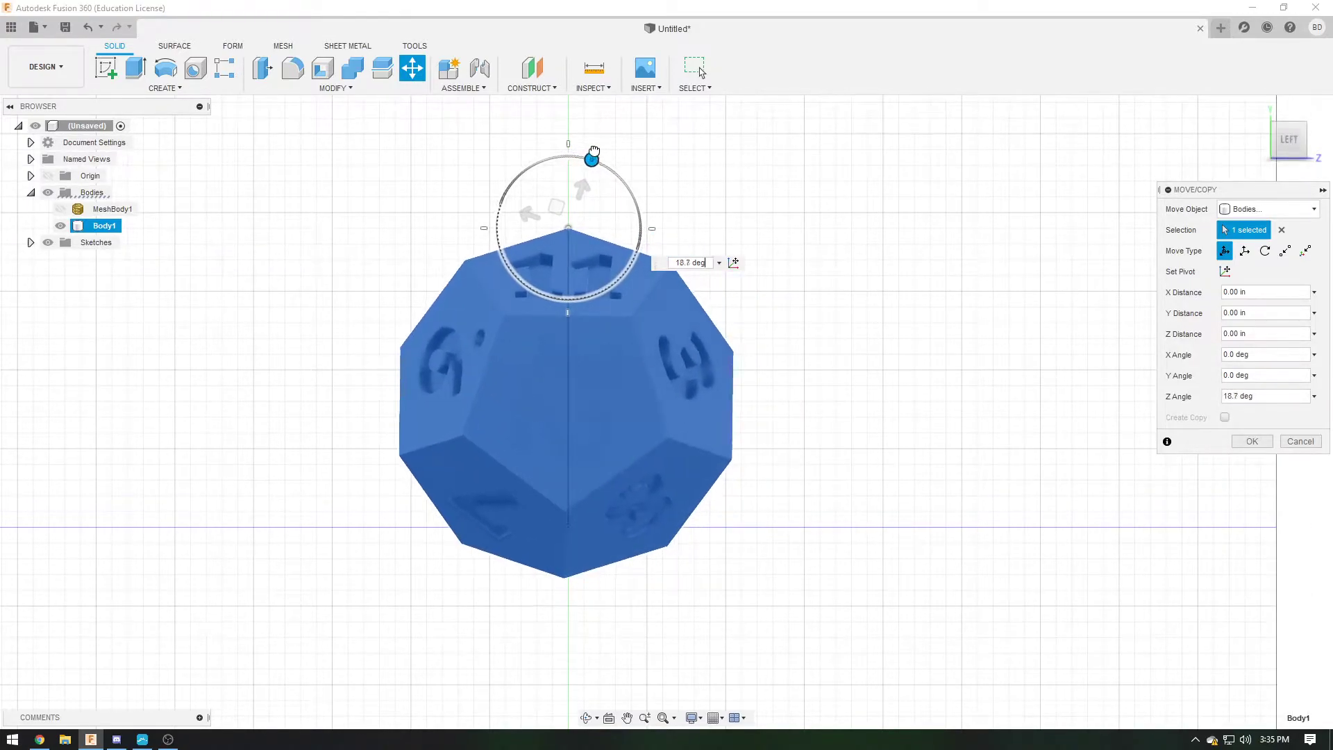
{"action": "left_click_drag", "start_coordinate": [593, 154], "coordinate": [592, 159]}
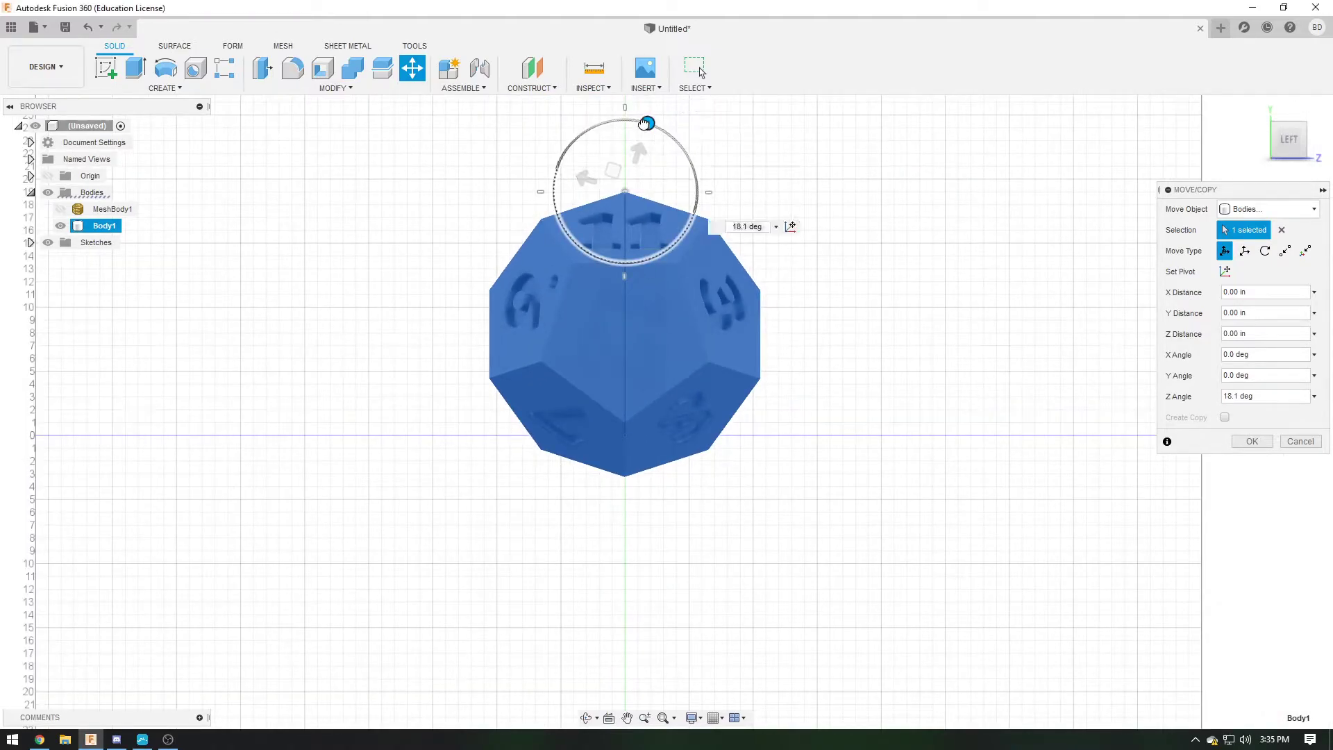
{"action": "left_click_drag", "start_coordinate": [646, 124], "coordinate": [646, 118]}
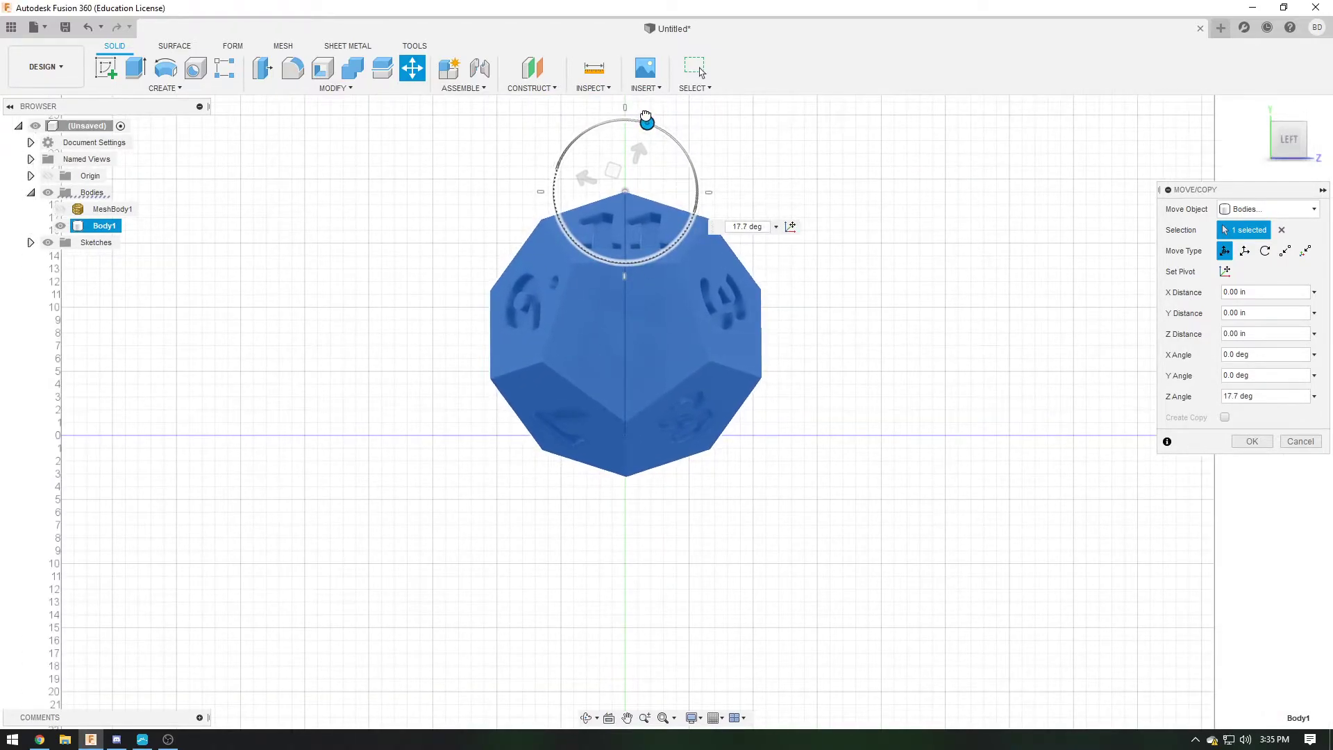
{"action": "left_click_drag", "start_coordinate": [647, 121], "coordinate": [648, 124]}
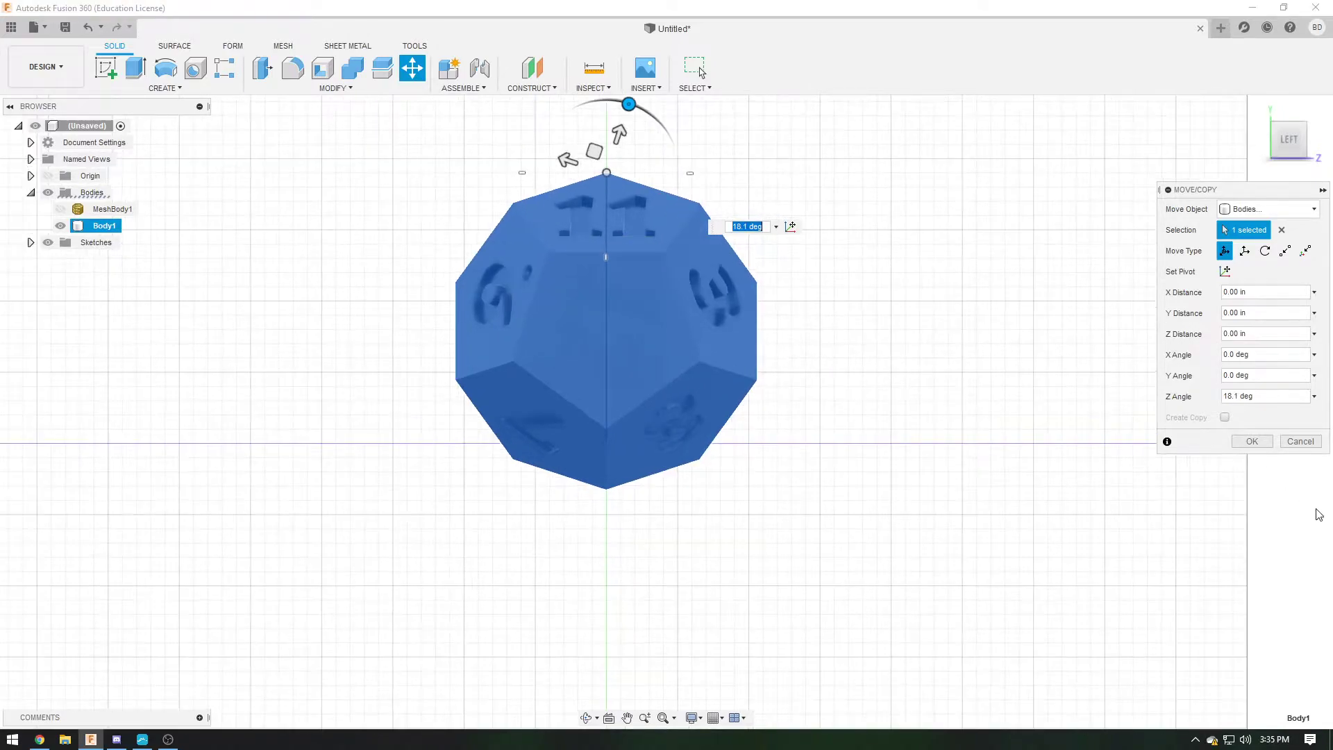
{"action": "left_click", "coordinate": [1252, 441]}
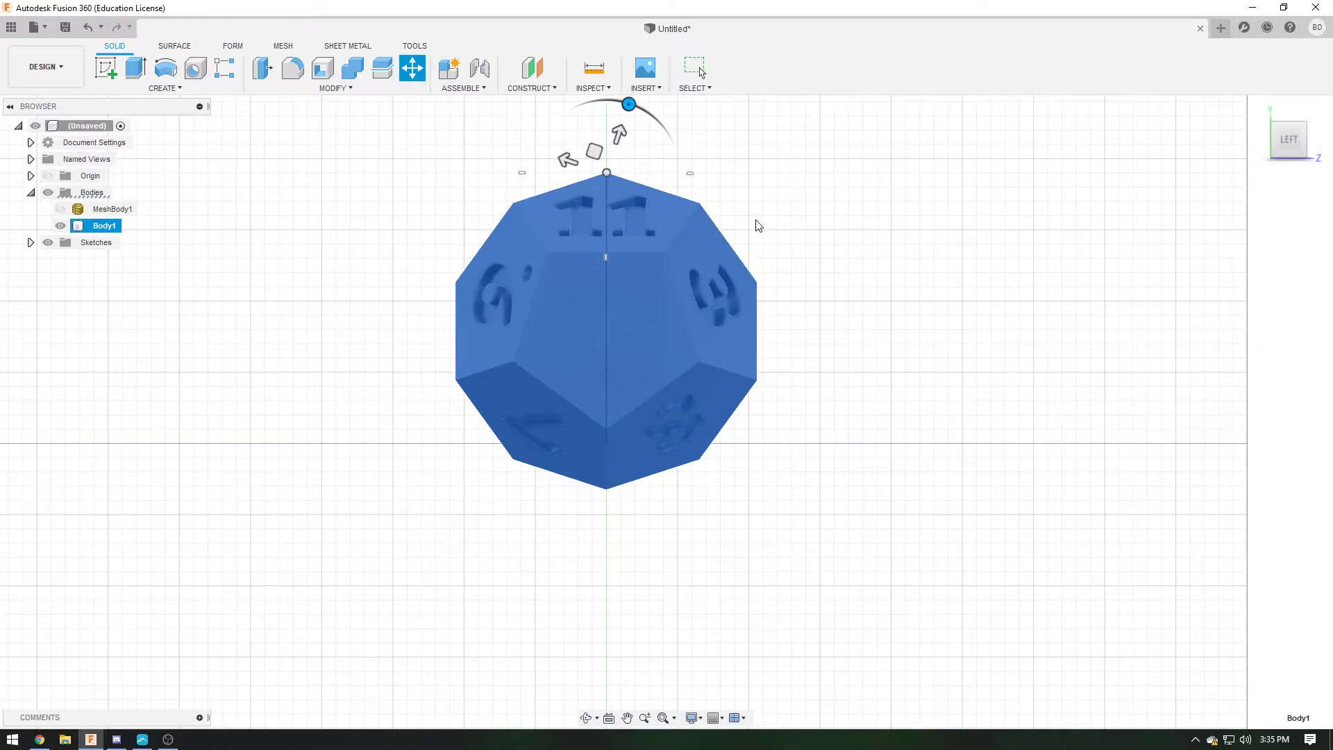
{"action": "mouse_move", "coordinate": [837, 221]}
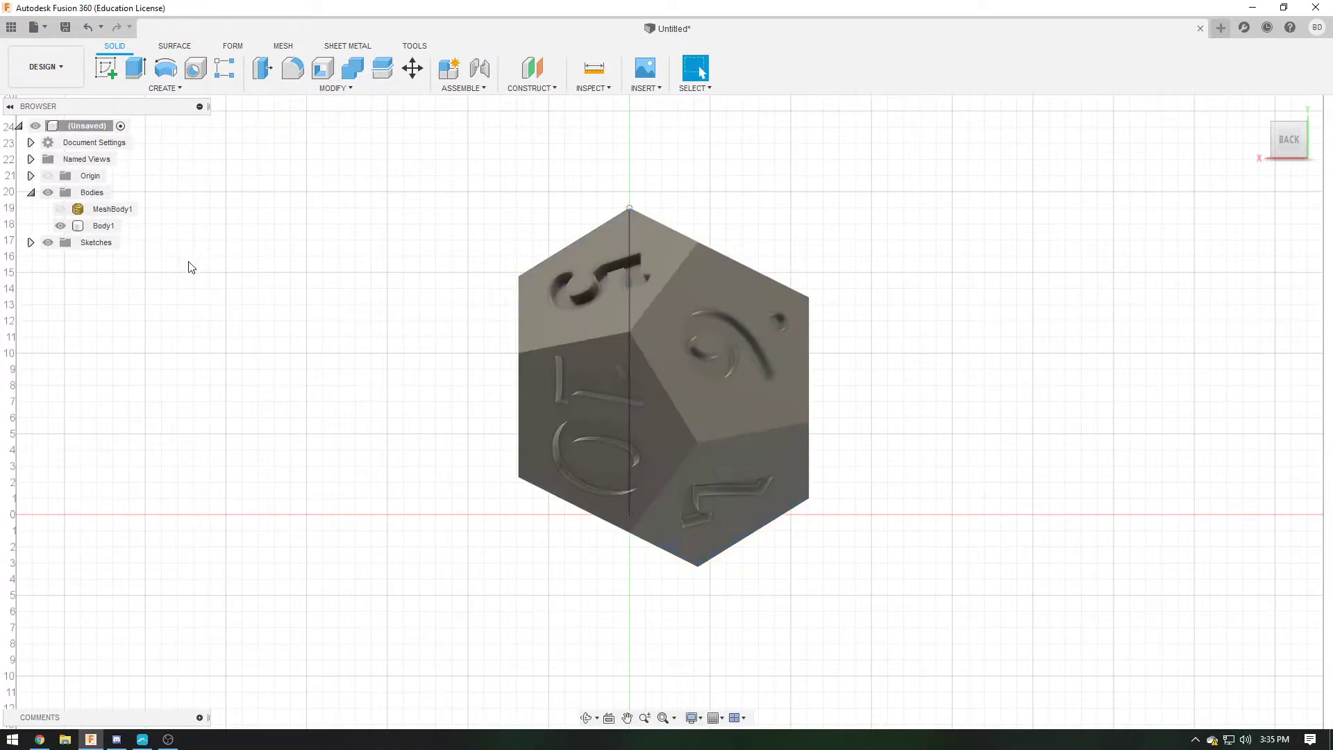
Tilt the die about its top vertex by about −10.8° around X
{"action": "left_click", "coordinate": [411, 69]}
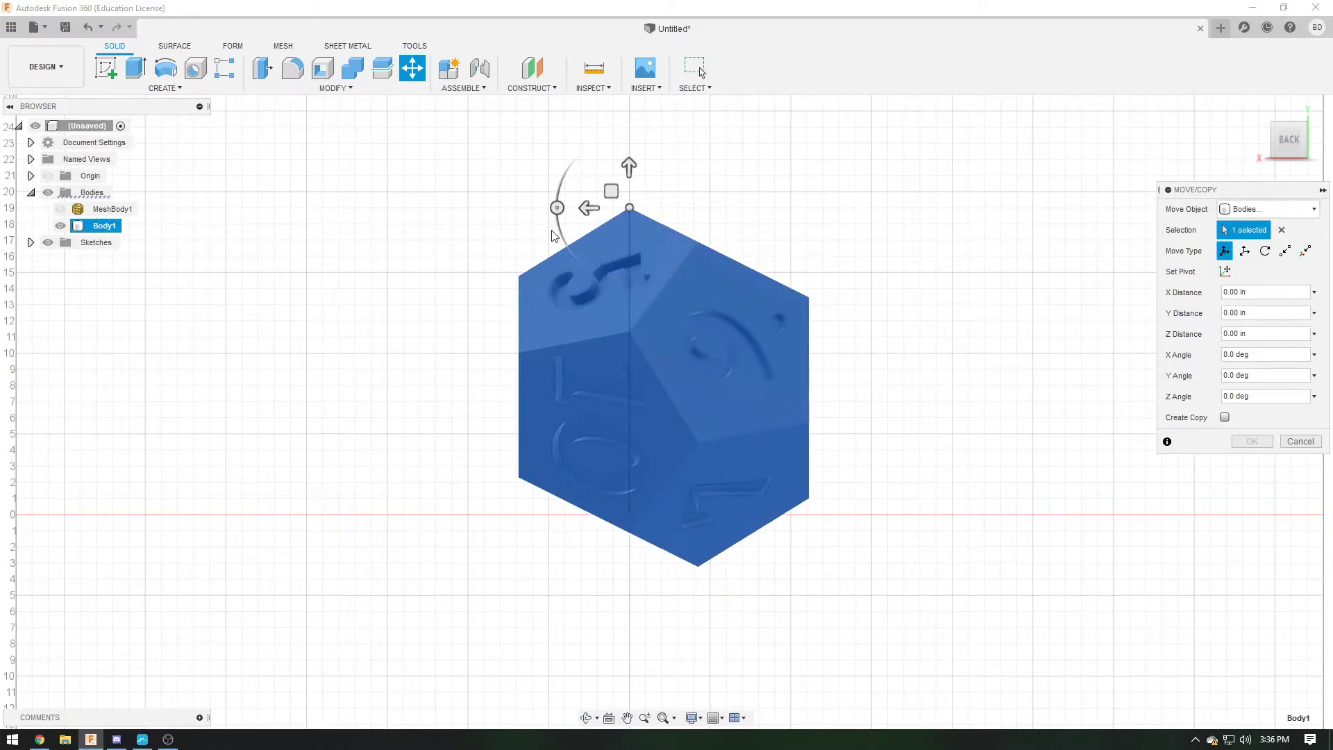
{"action": "left_click_drag", "start_coordinate": [557, 208], "coordinate": [560, 196]}
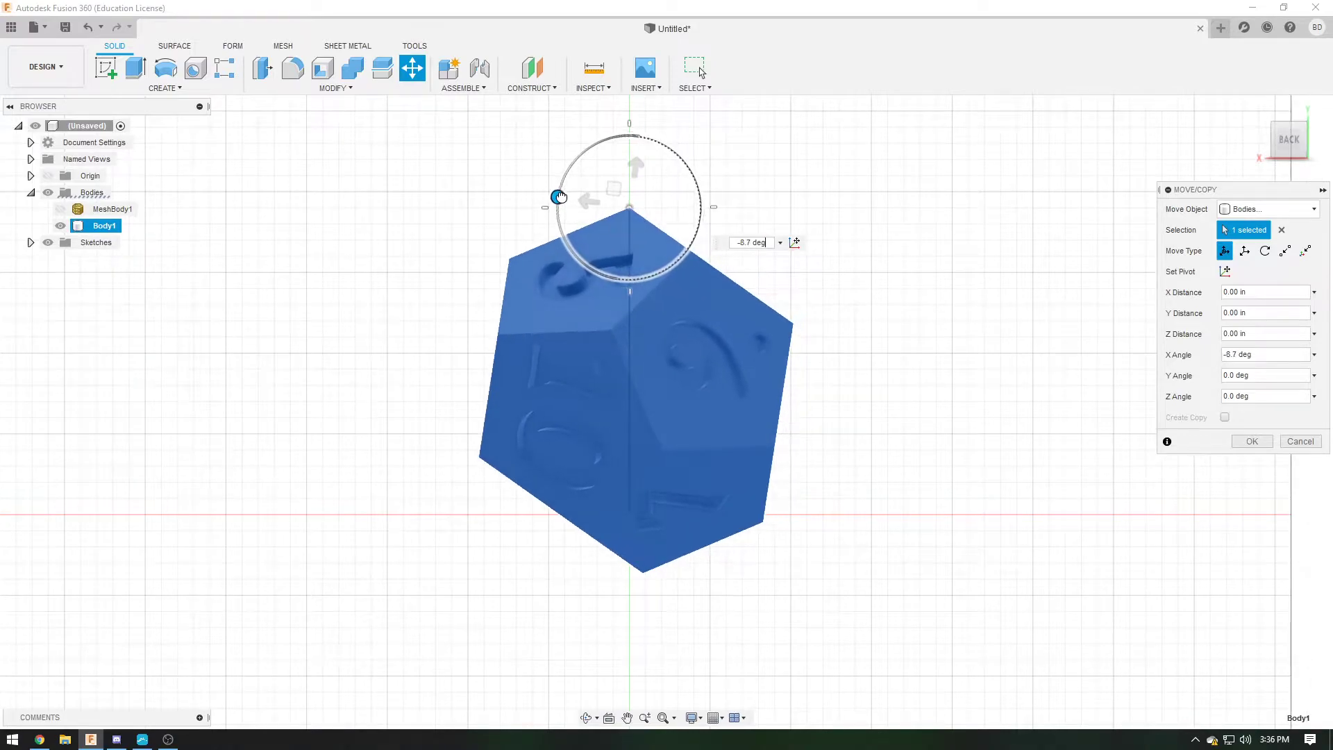
{"action": "left_click_drag", "start_coordinate": [556, 196], "coordinate": [557, 194]}
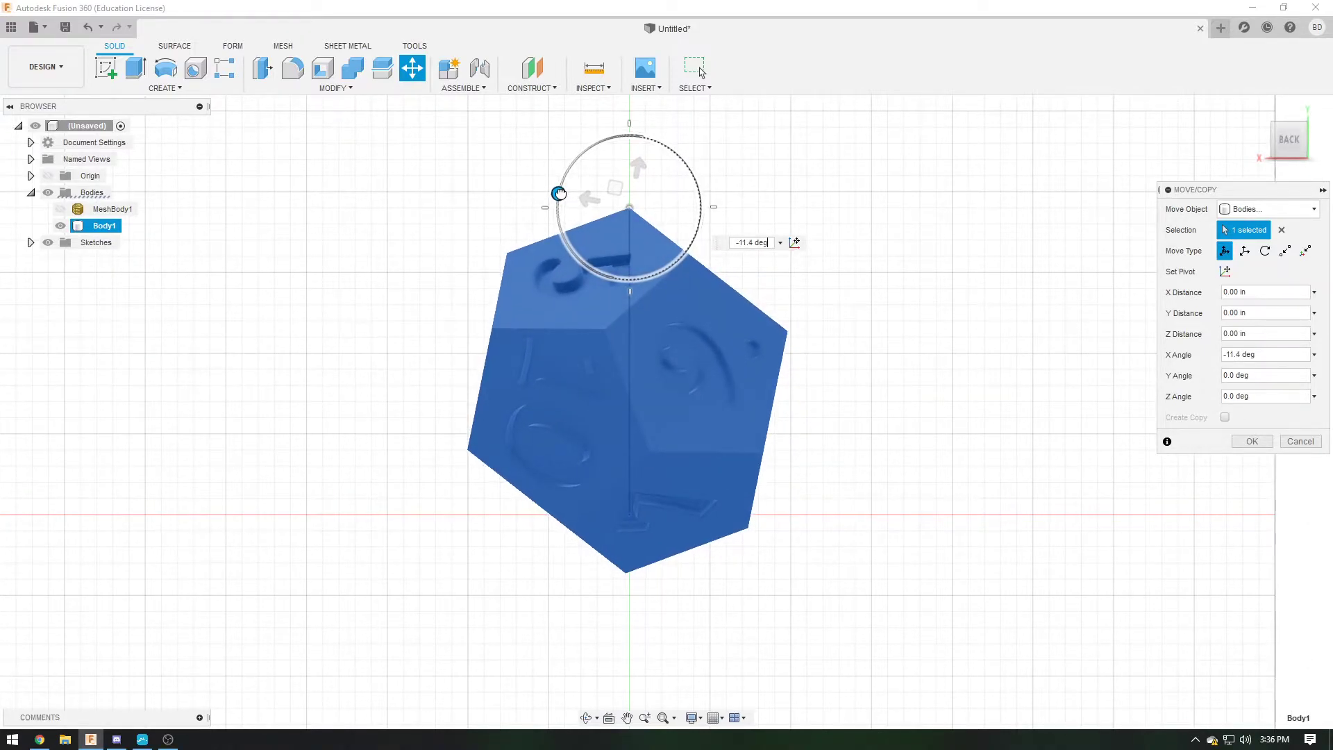
{"action": "left_click_drag", "start_coordinate": [558, 193], "coordinate": [558, 195]}
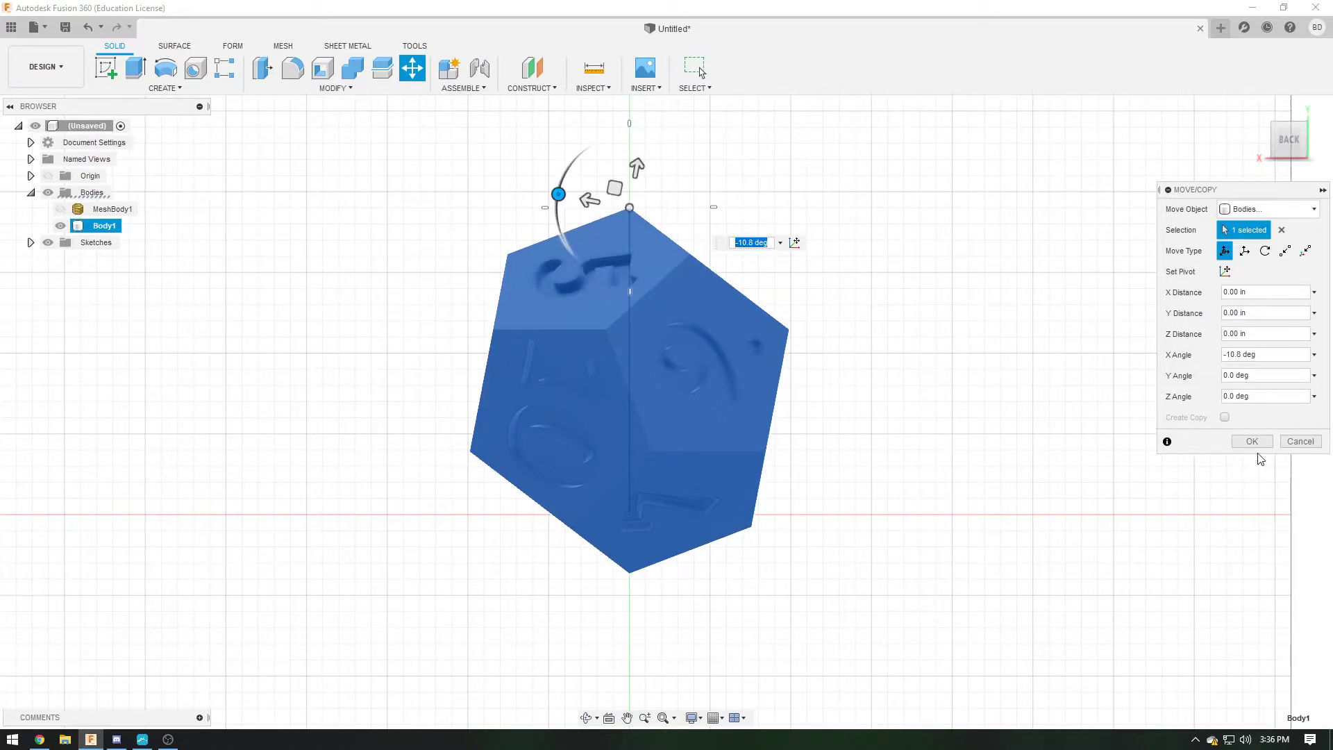
{"action": "left_click", "coordinate": [1252, 441]}
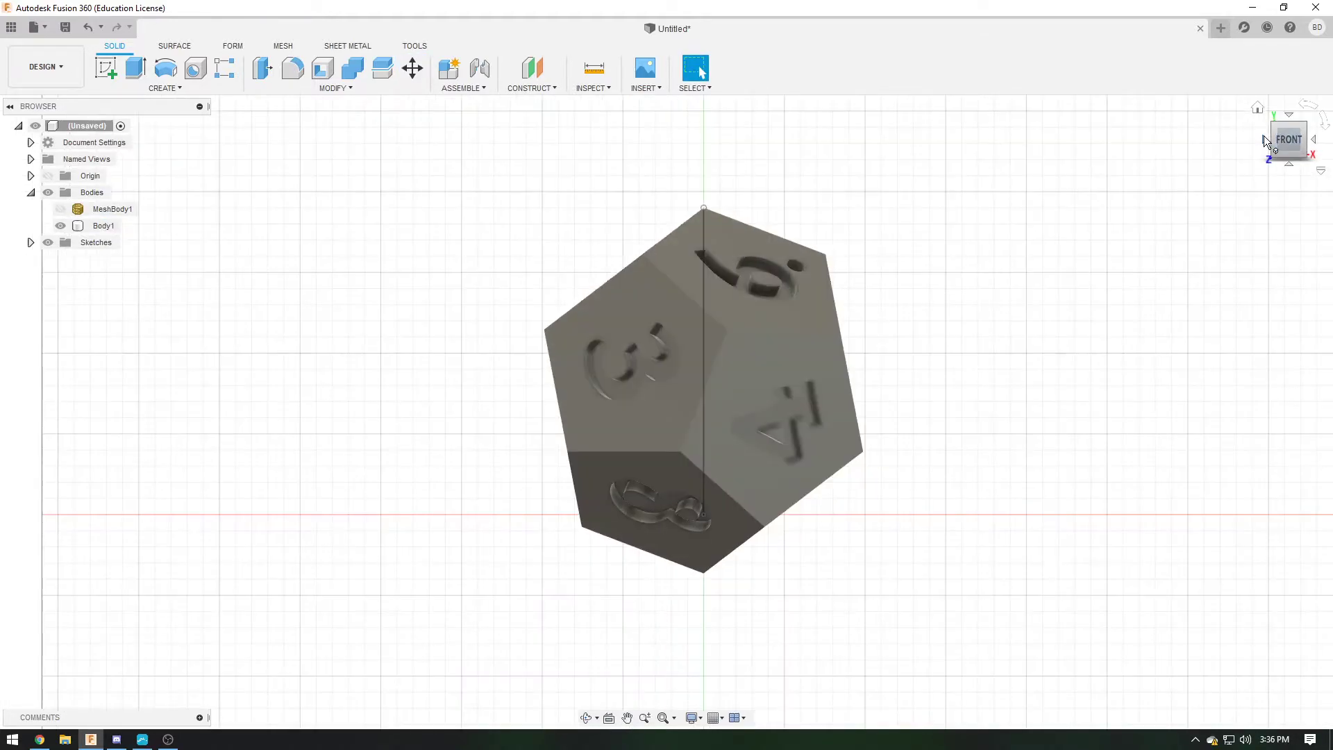
Extrude the rectangle symmetrically into slab Body2 and move it −16.466 in along Y
{"action": "left_click", "coordinate": [1288, 139]}
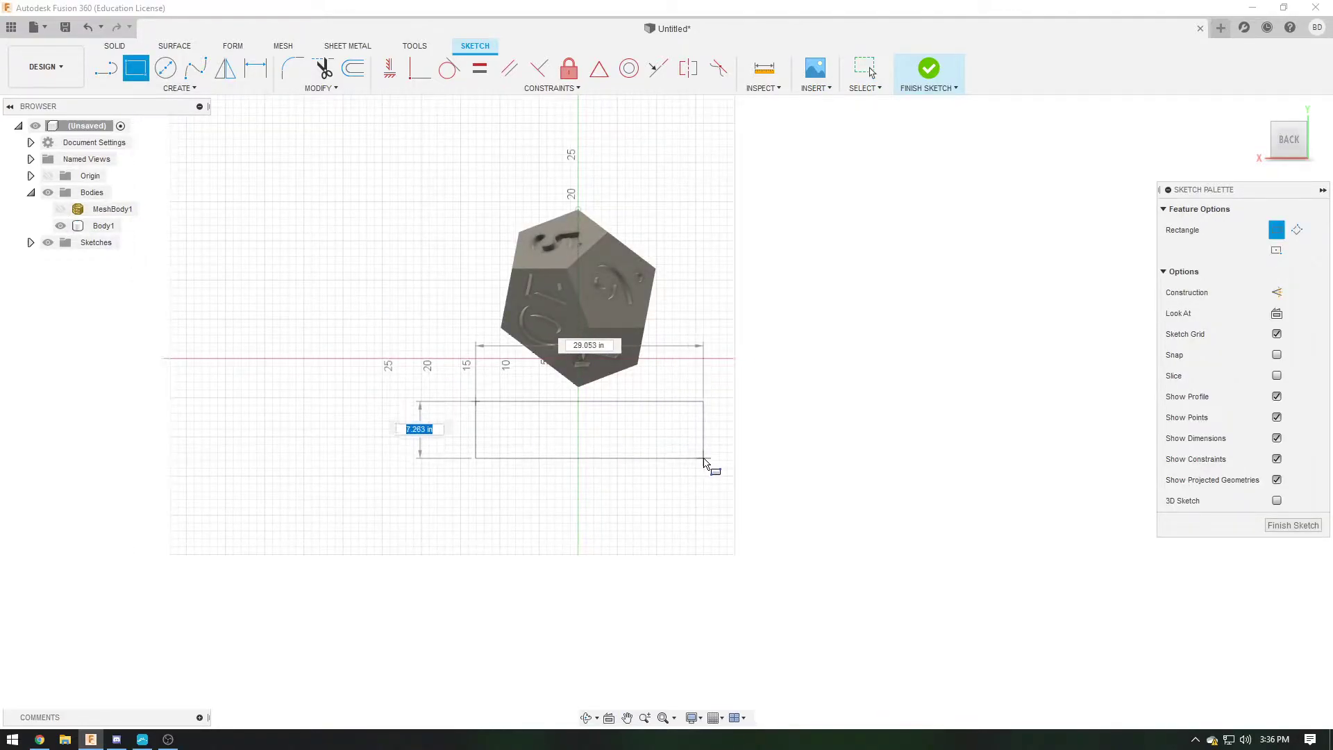
{"action": "left_click", "coordinate": [928, 68]}
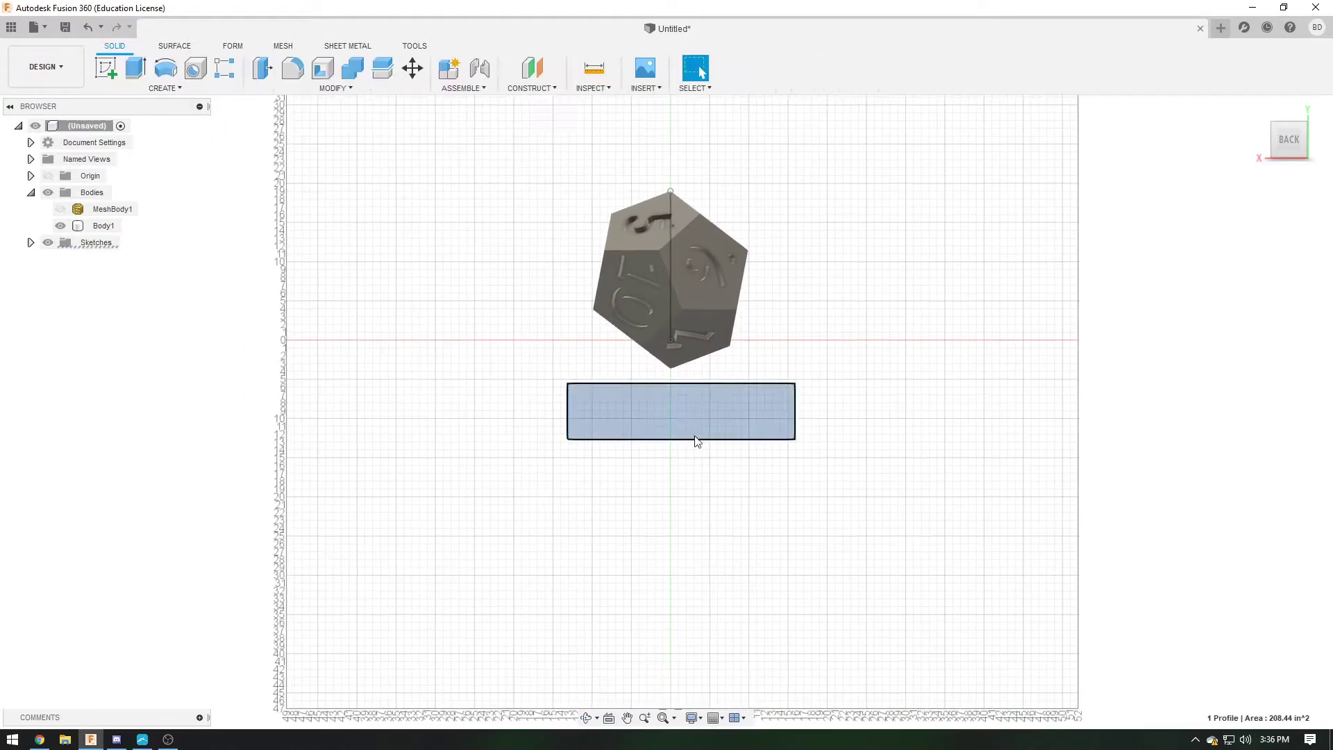
{"action": "left_click", "coordinate": [134, 70]}
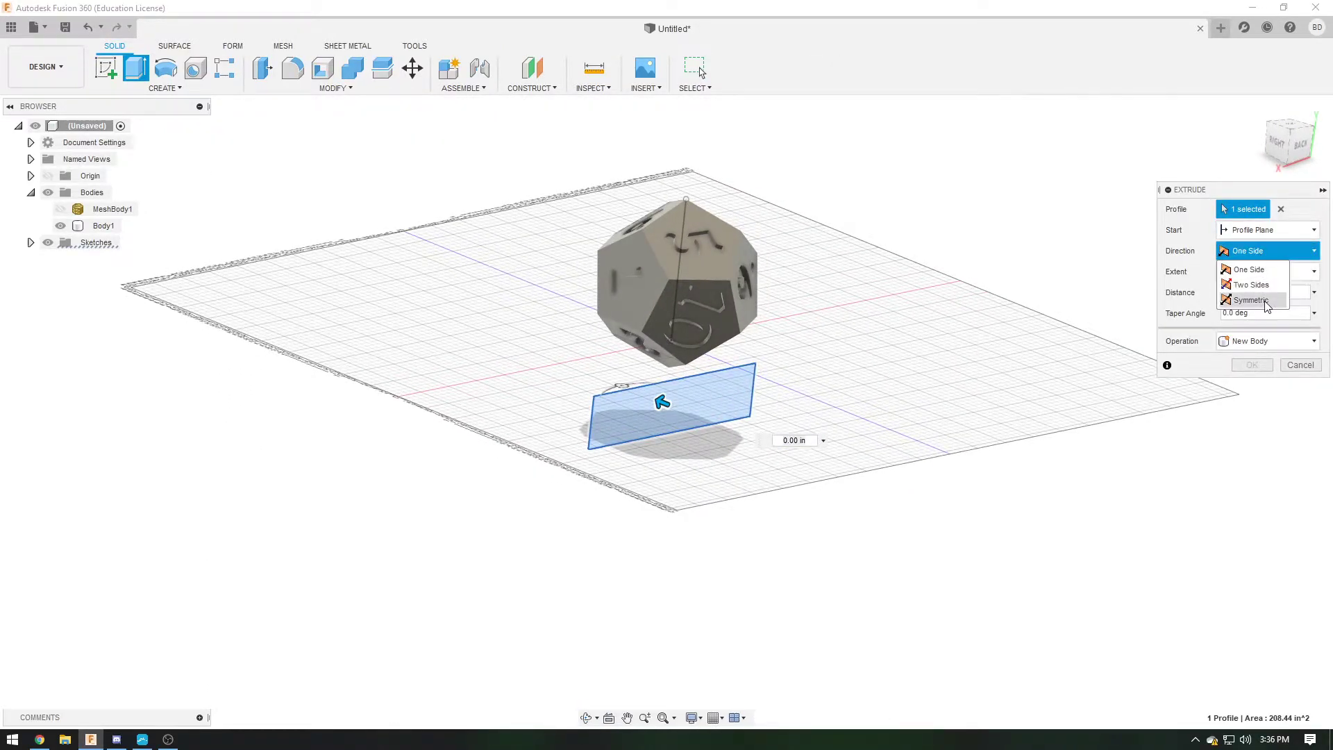
{"action": "left_click", "coordinate": [1252, 299]}
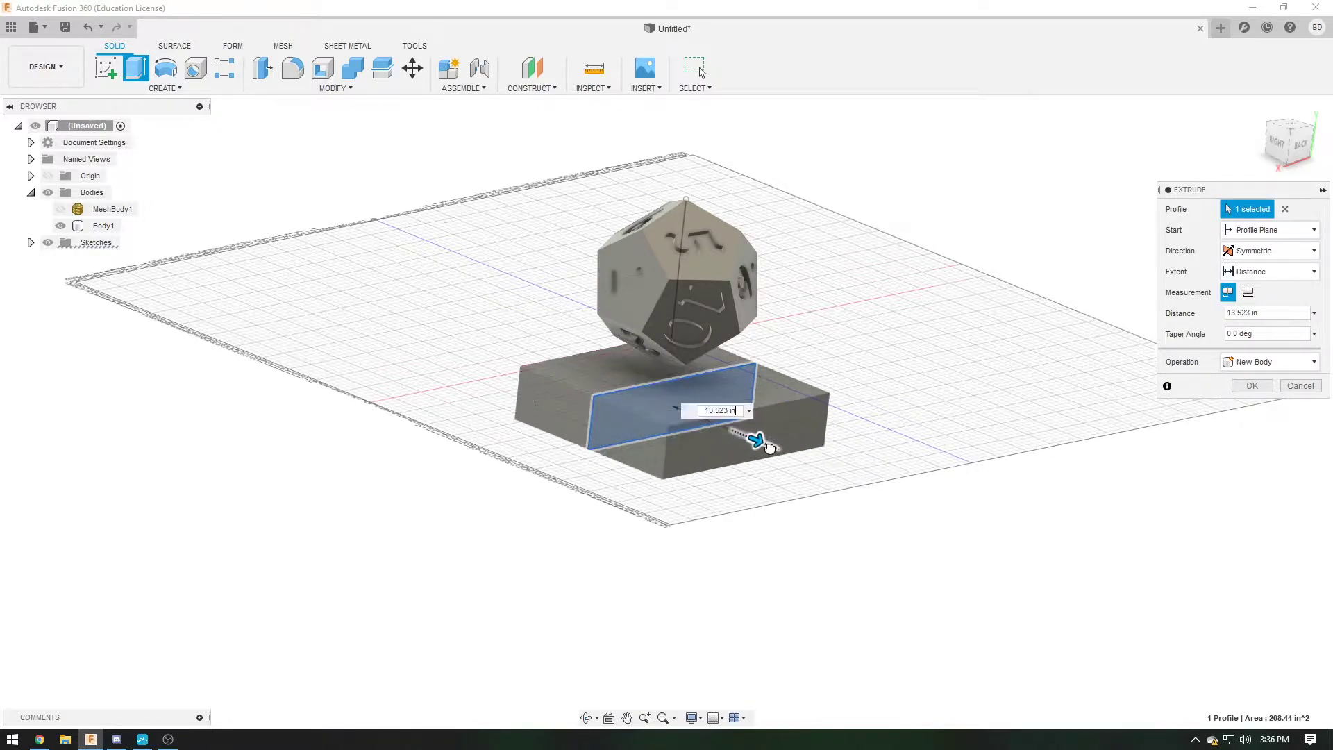
{"action": "left_click", "coordinate": [1251, 385]}
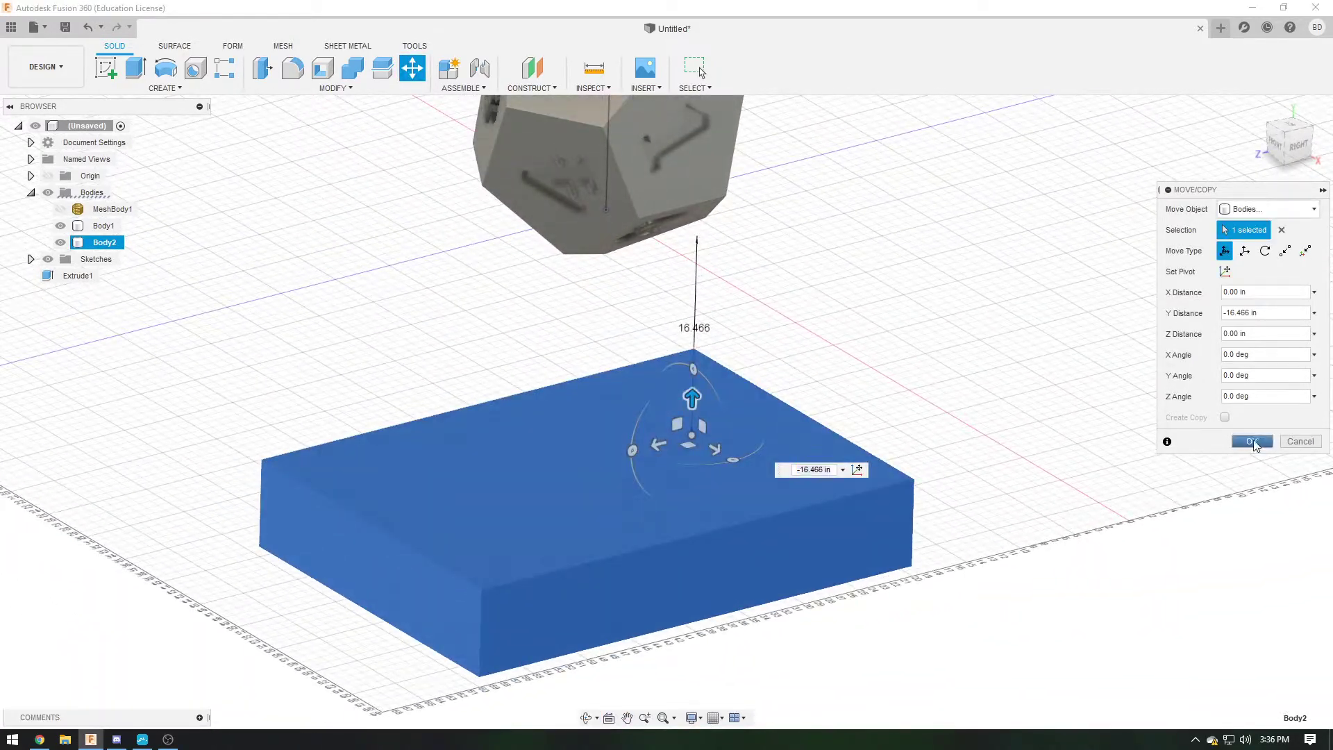
{"action": "left_click", "coordinate": [1251, 441]}
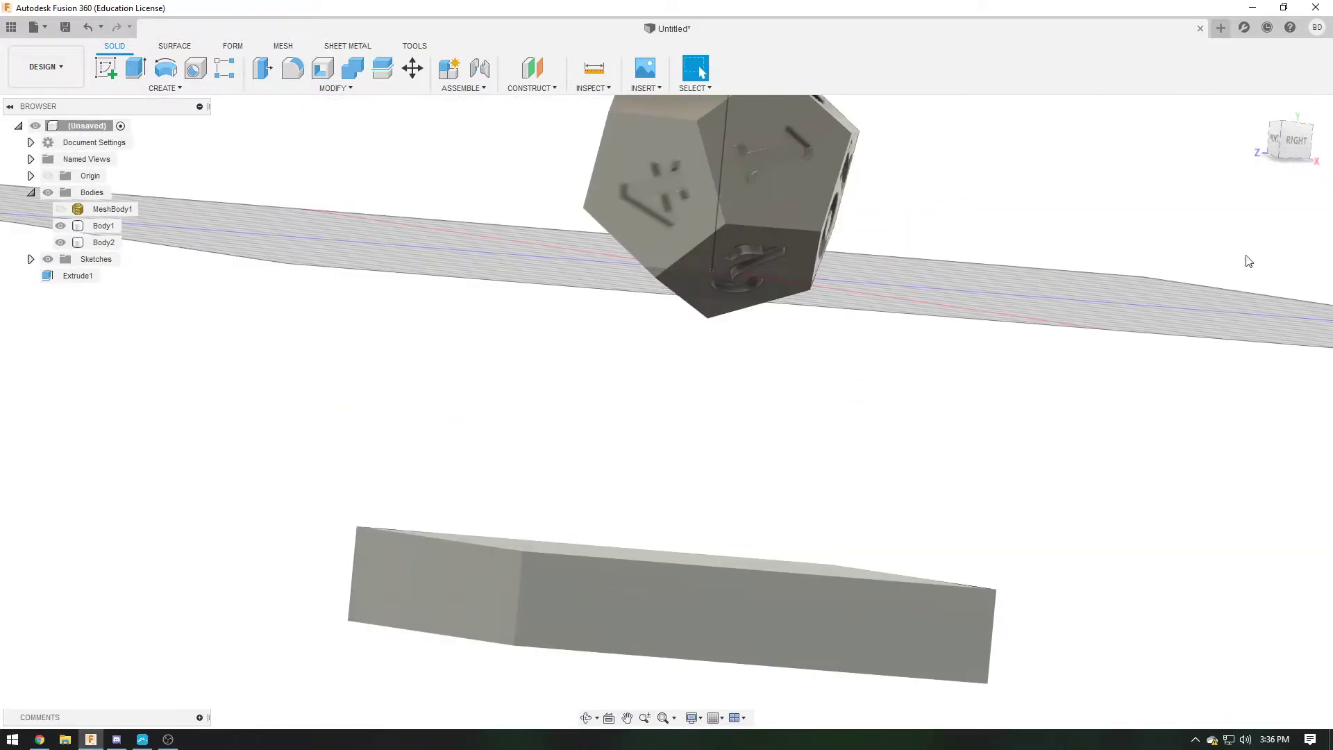
Hide Body2 in the Browser and view the die from BOTTOM
{"action": "left_click", "coordinate": [1289, 138]}
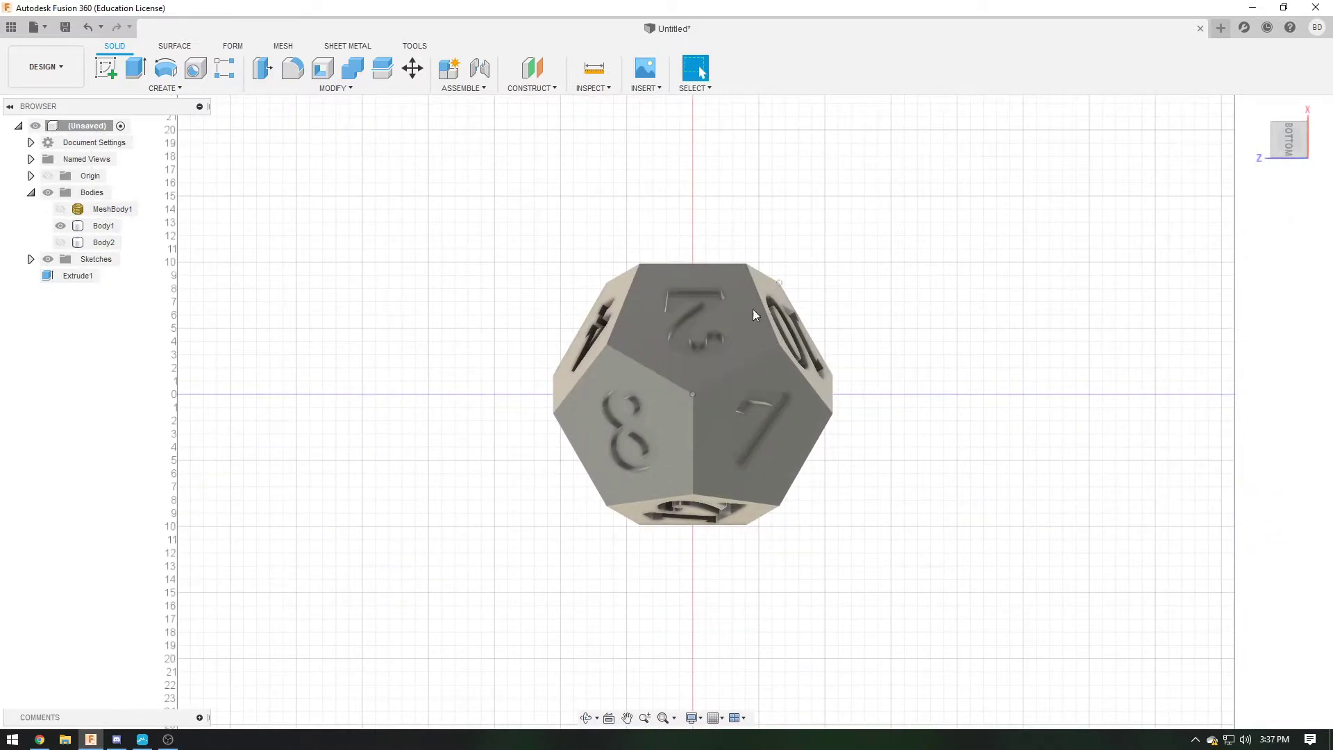
{"action": "left_click", "coordinate": [102, 226]}
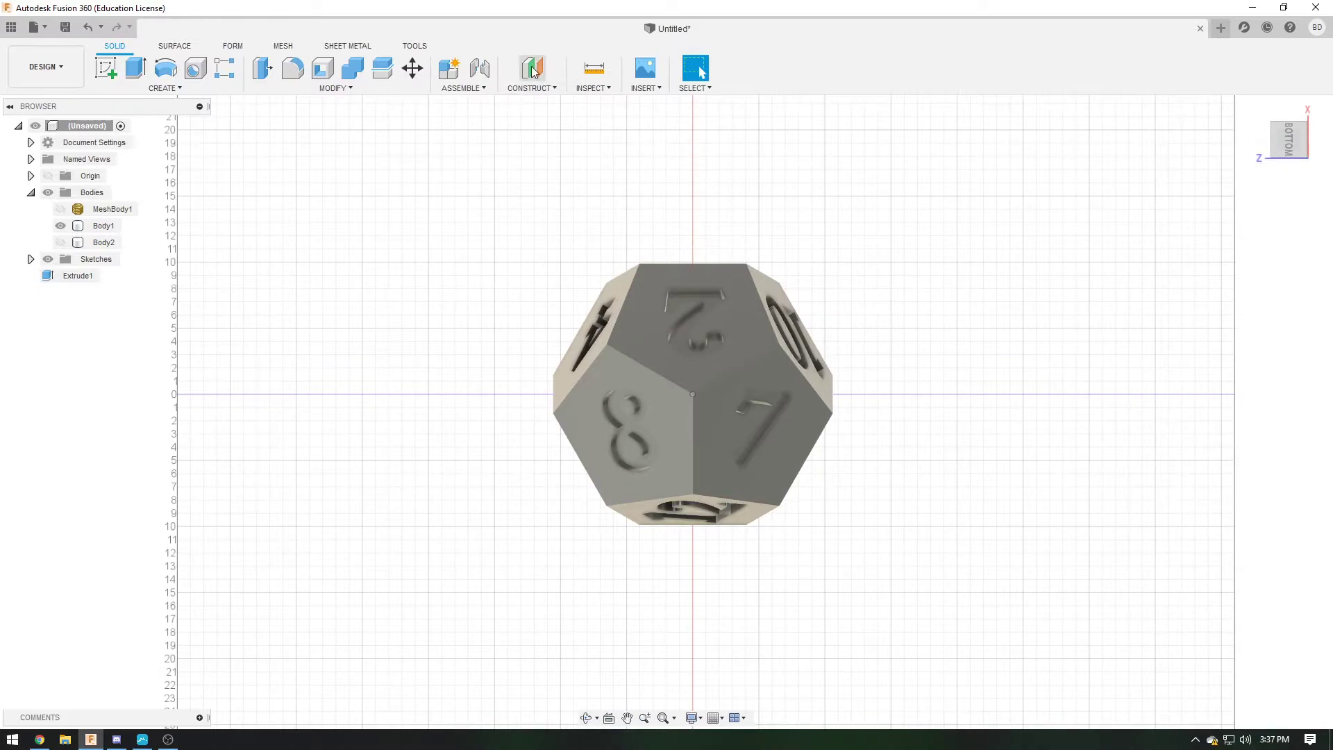
Start a Plane at Angle through a die edge and drag it to tilt
{"action": "left_click", "coordinate": [531, 70]}
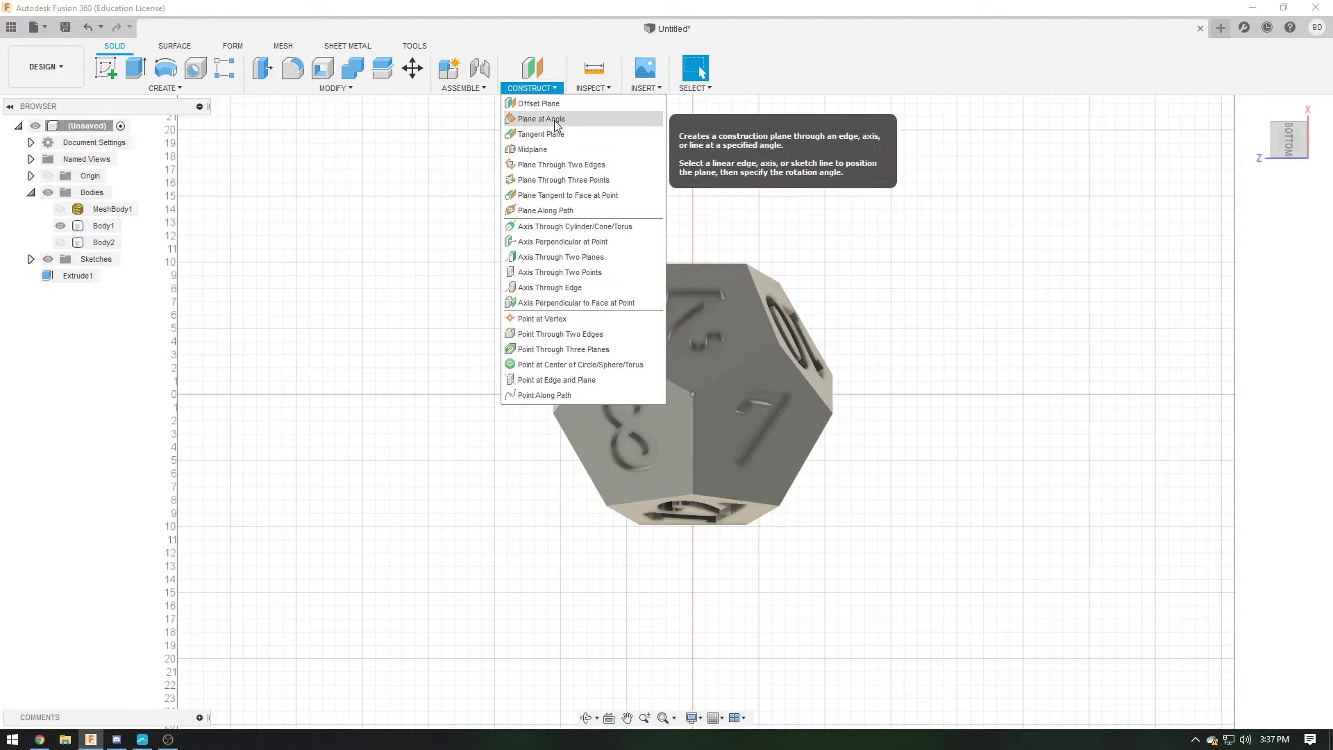
{"action": "left_click", "coordinate": [540, 119]}
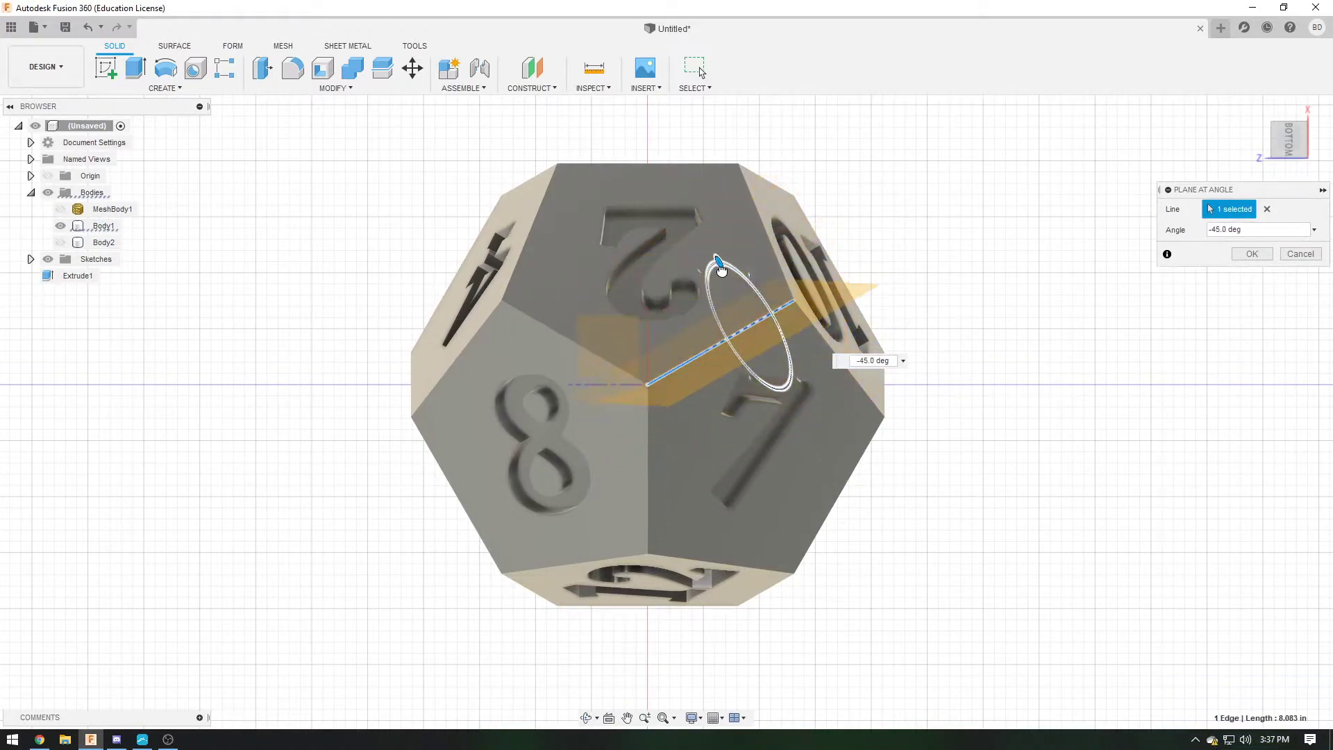
{"action": "left_click_drag", "start_coordinate": [720, 266], "coordinate": [712, 272]}
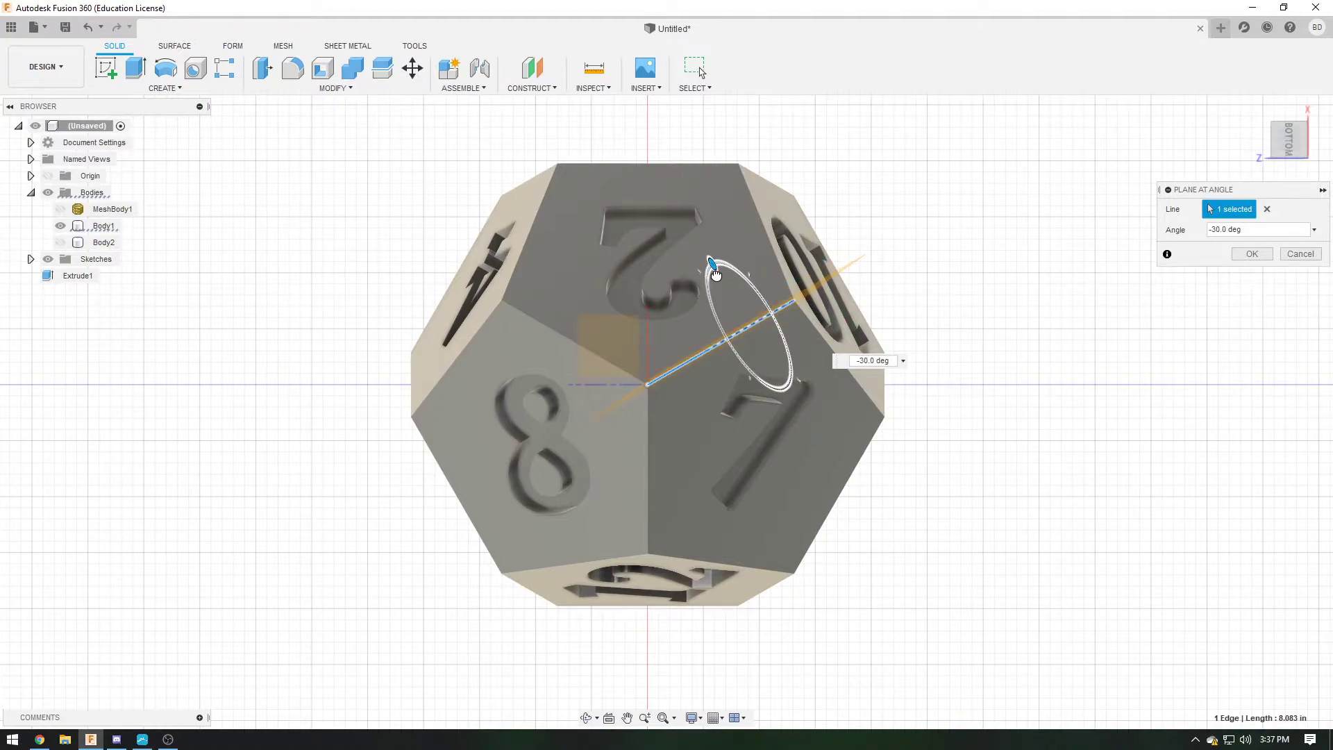
{"action": "left_click_drag", "start_coordinate": [715, 272], "coordinate": [713, 264]}
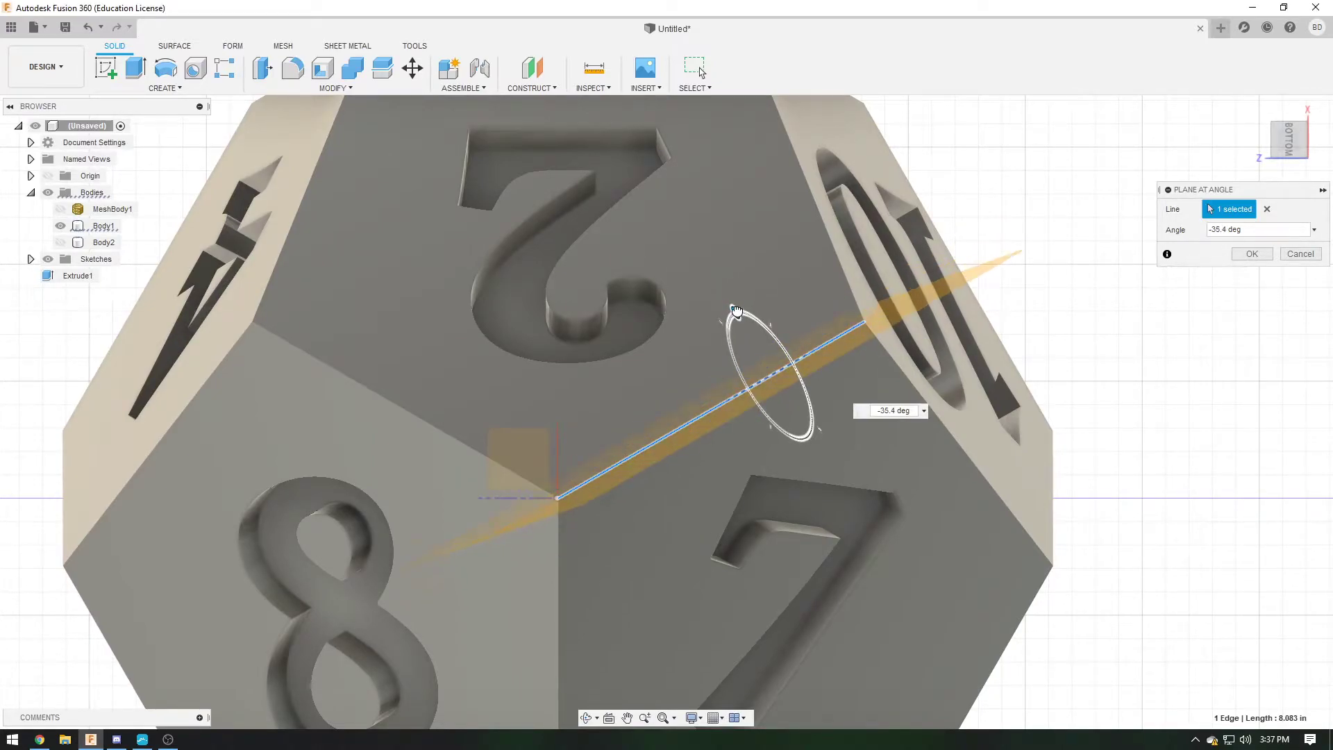
{"action": "left_click_drag", "start_coordinate": [757, 323], "coordinate": [735, 310]}
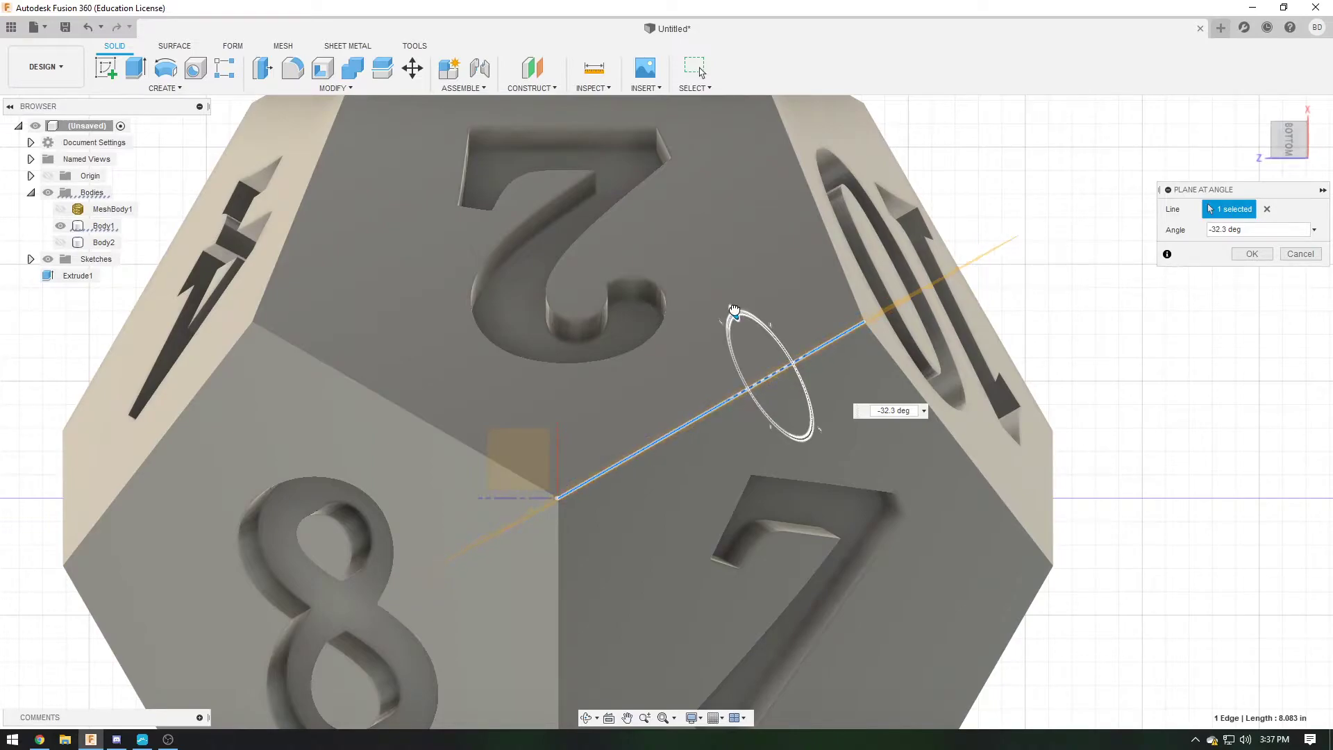
{"action": "left_click_drag", "start_coordinate": [735, 312], "coordinate": [728, 303]}
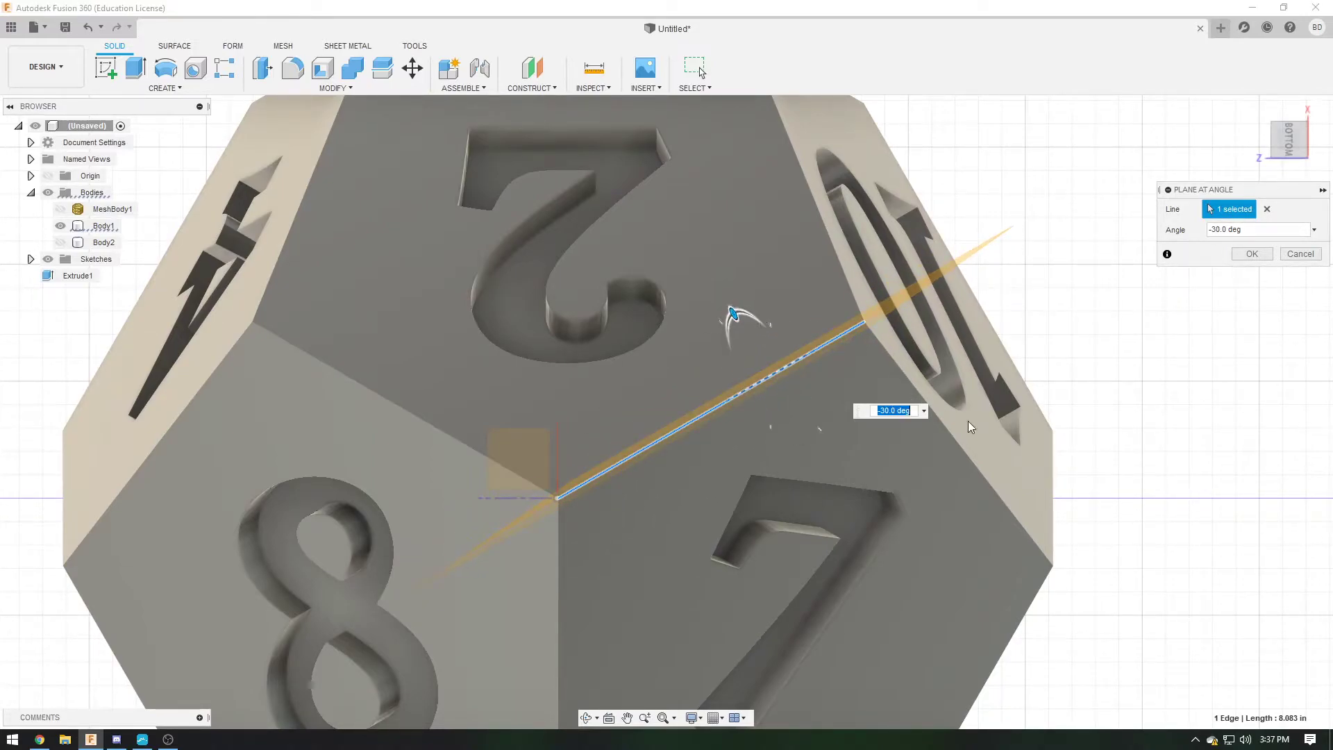
Type the plane's angle directly, settling on −32°
{"action": "left_click", "coordinate": [893, 410]}
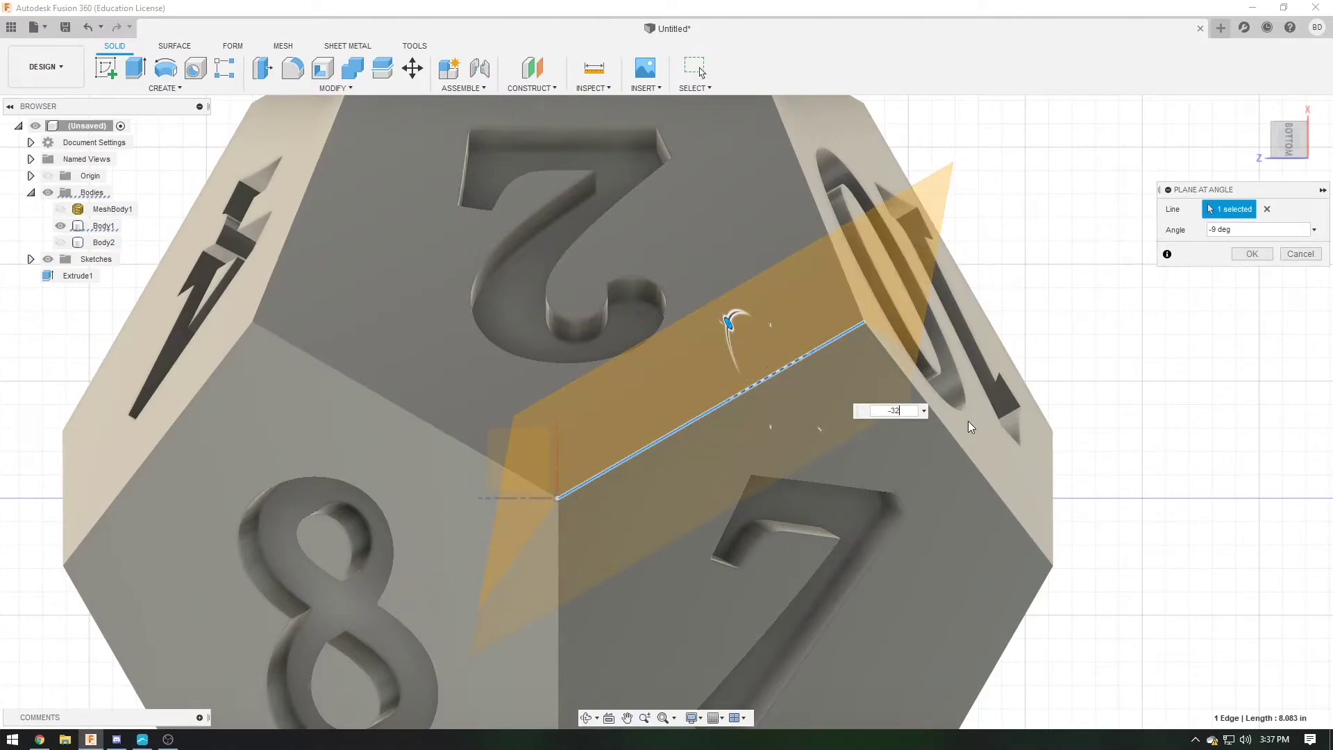
{"action": "type", "text": "-32.5"}
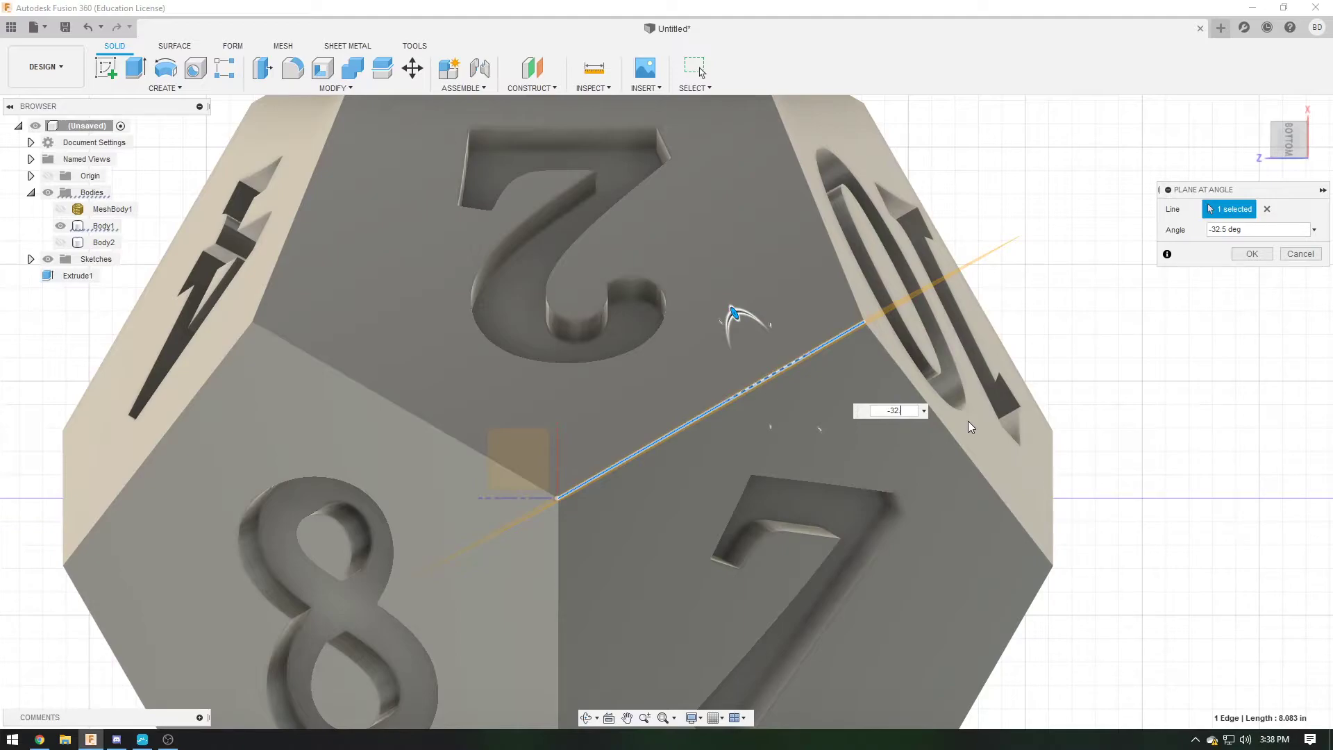
{"action": "type", "text": "-32.8"}
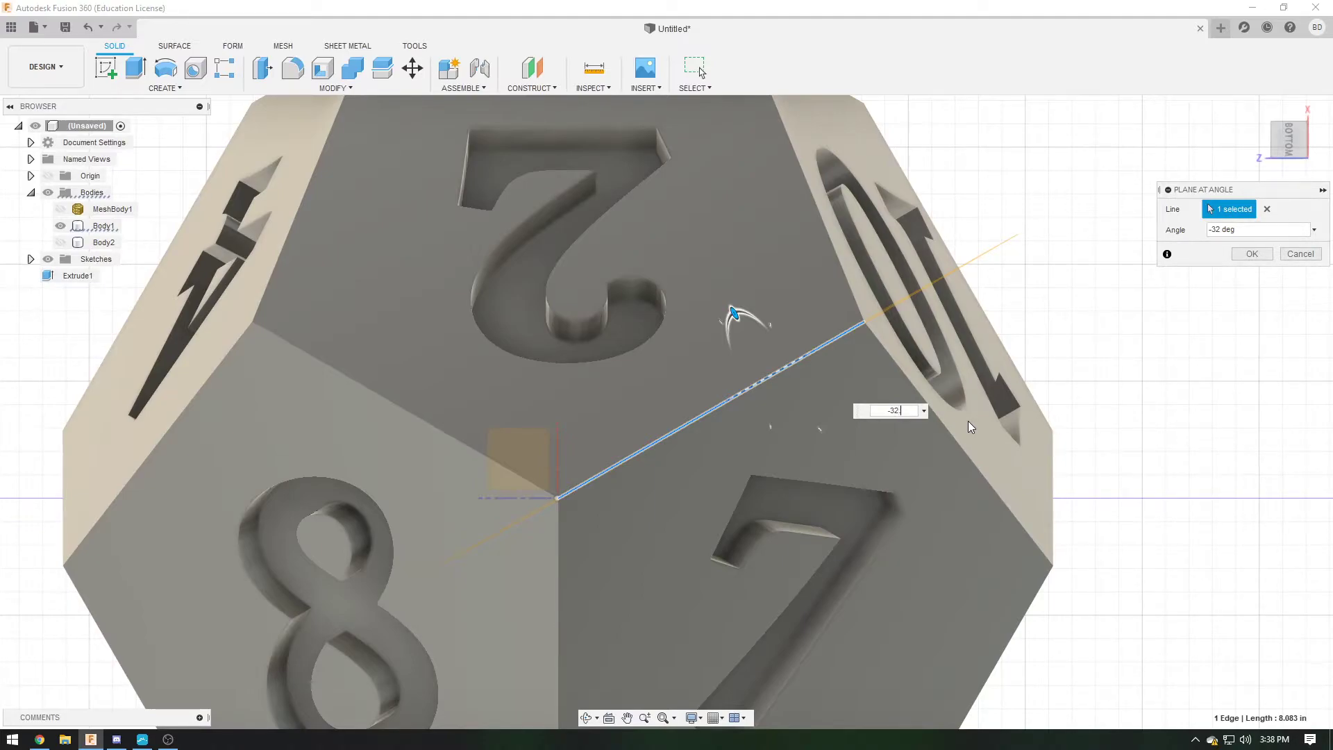
{"action": "type", "text": "-32.53"}
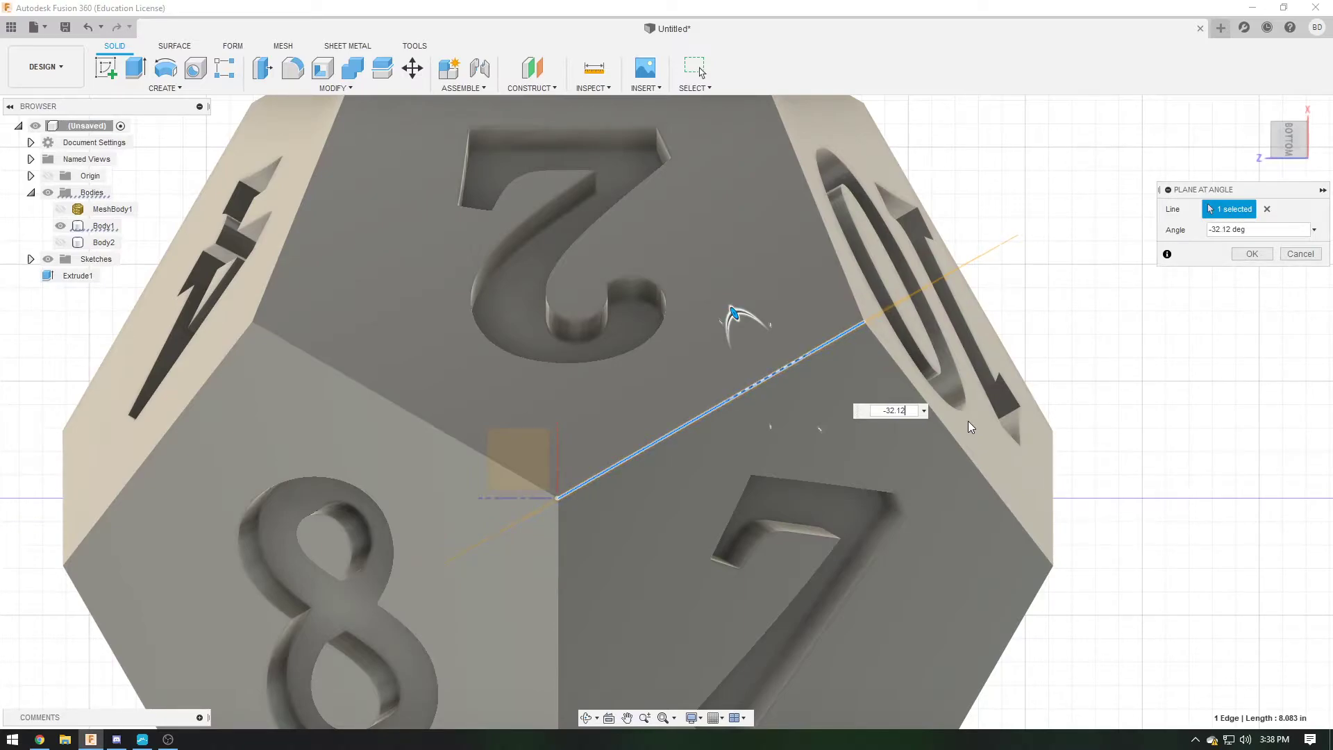
{"action": "type", "text": "-32"}
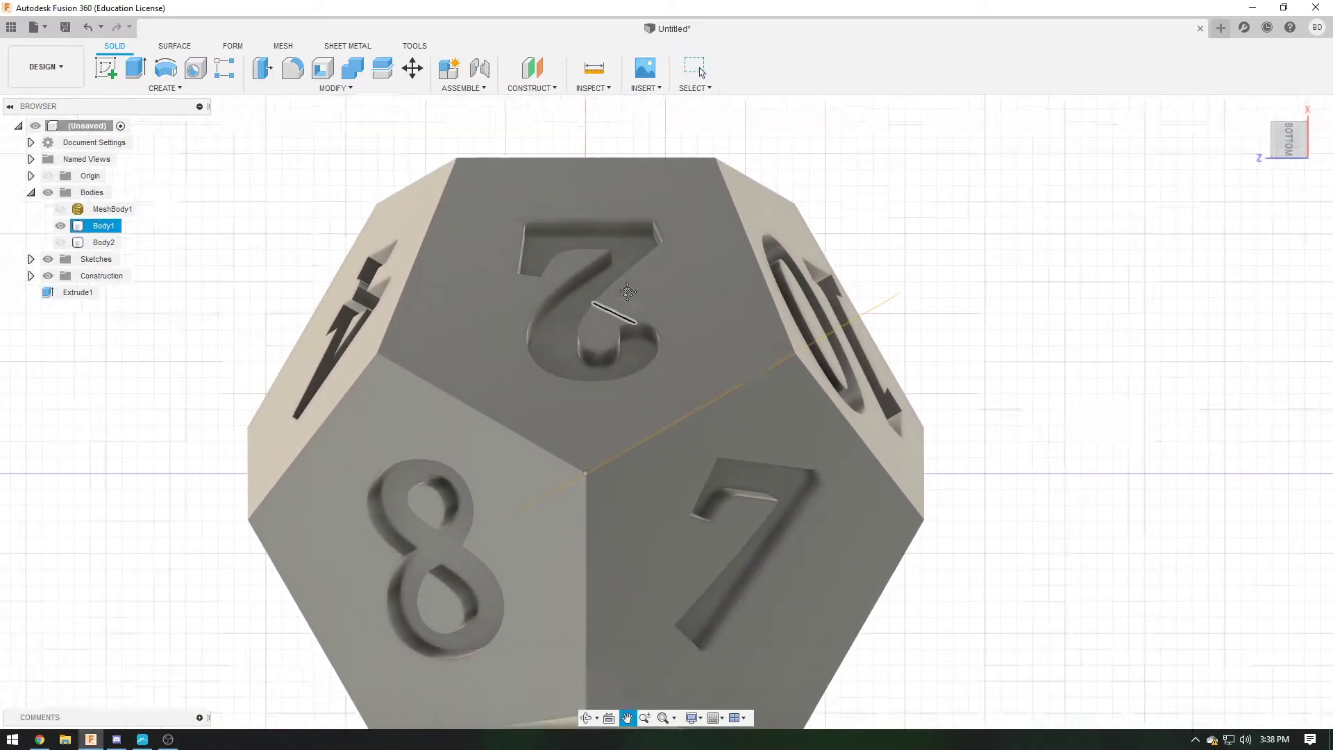
Add a second angled plane through another bottom edge of the die
{"action": "left_click", "coordinate": [530, 69]}
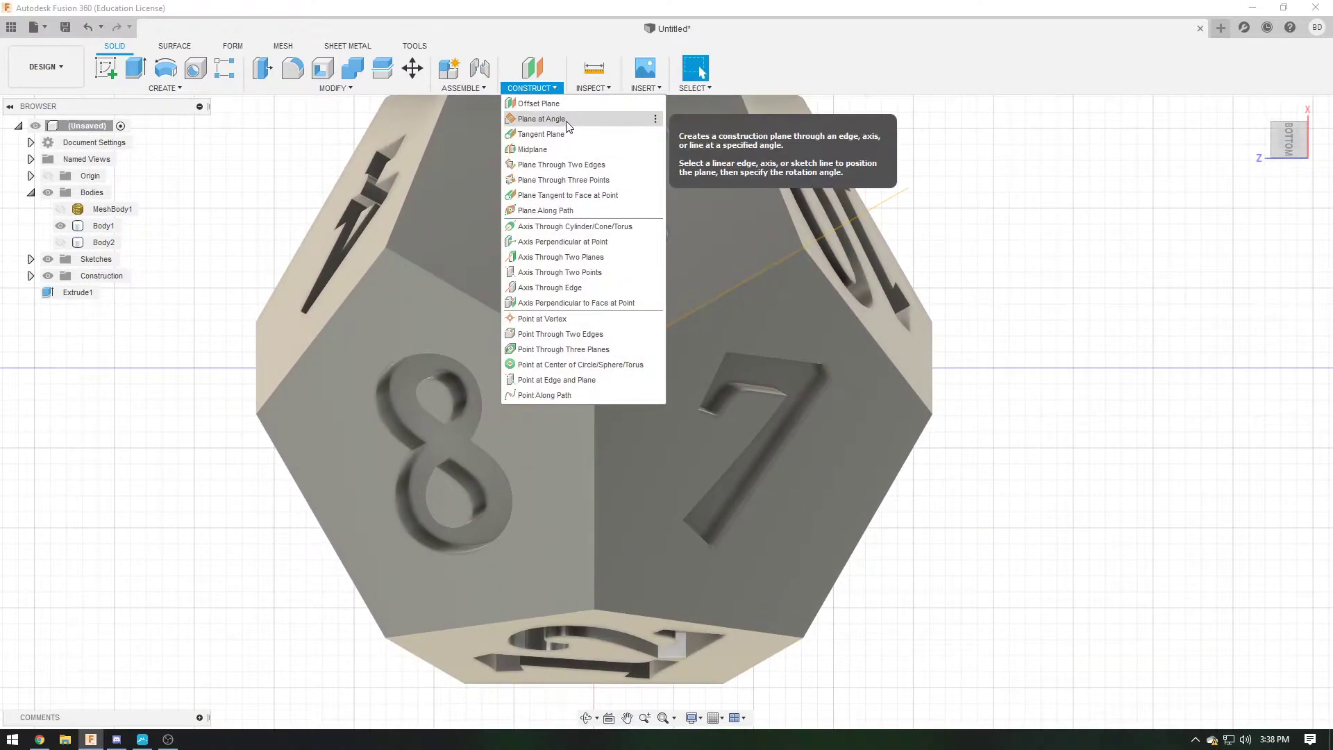
{"action": "left_click", "coordinate": [540, 118]}
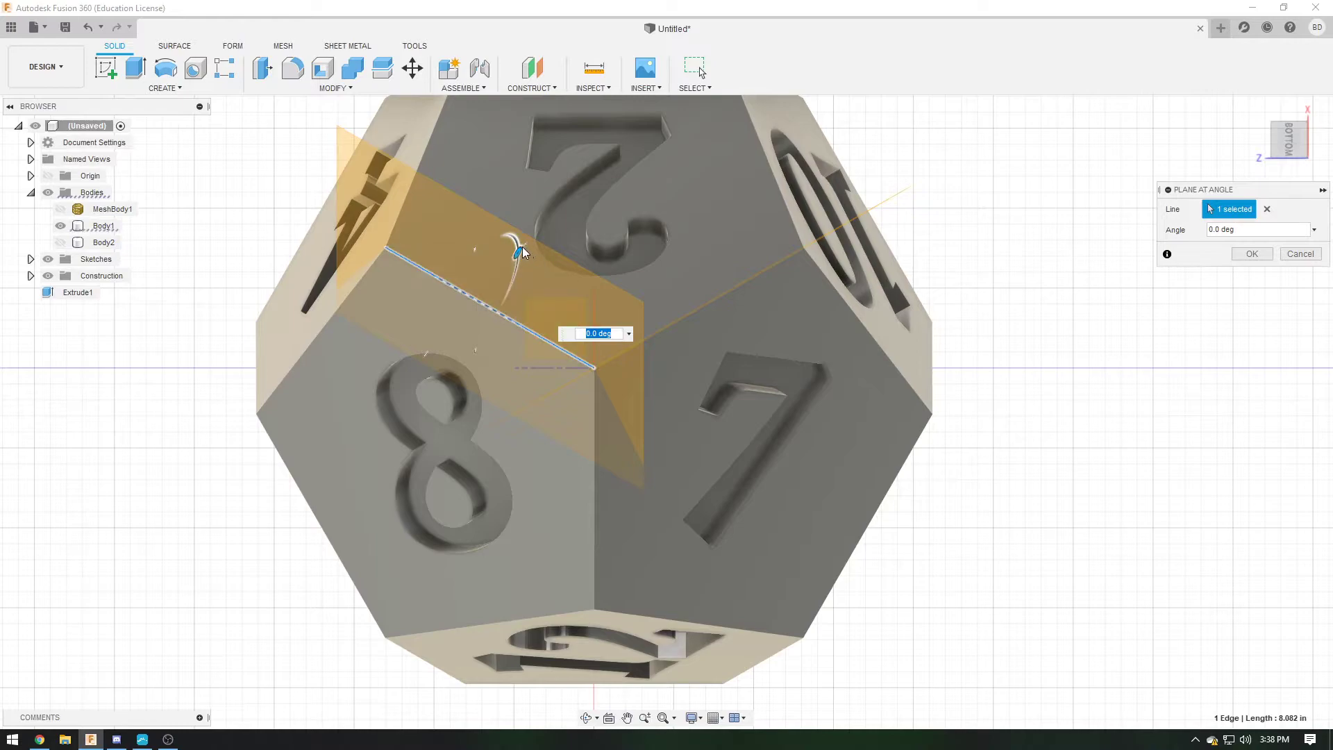
{"action": "left_click_drag", "start_coordinate": [519, 251], "coordinate": [515, 273]}
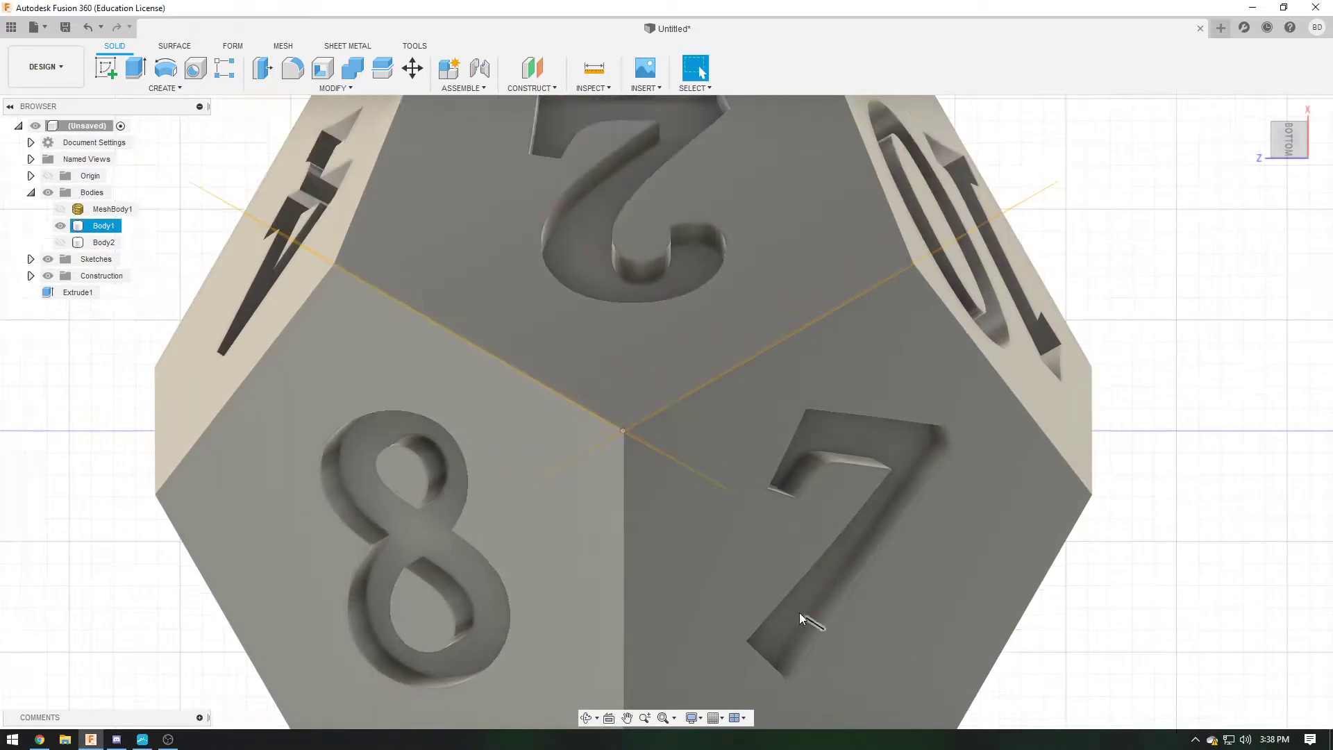
Start a third angled plane and orbit to see the planes beneath the die
{"action": "left_click", "coordinate": [529, 88]}
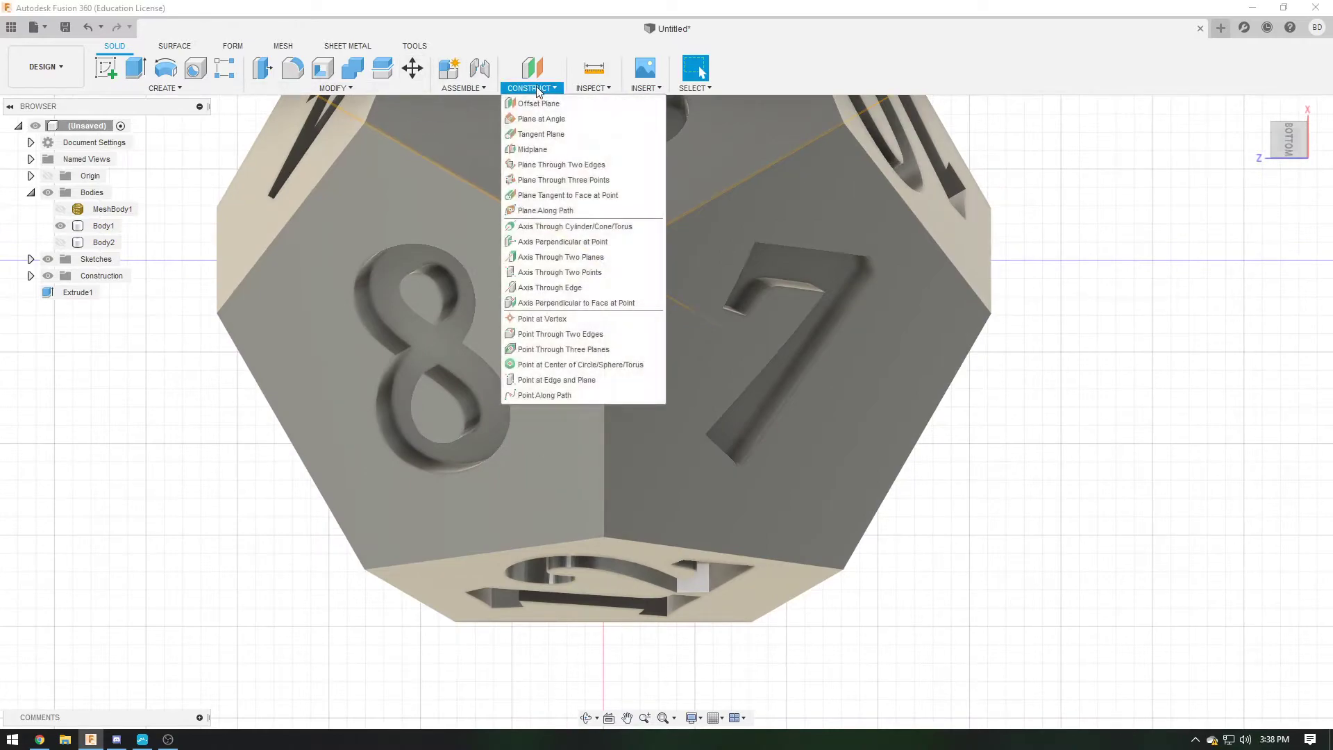
{"action": "left_click", "coordinate": [539, 119]}
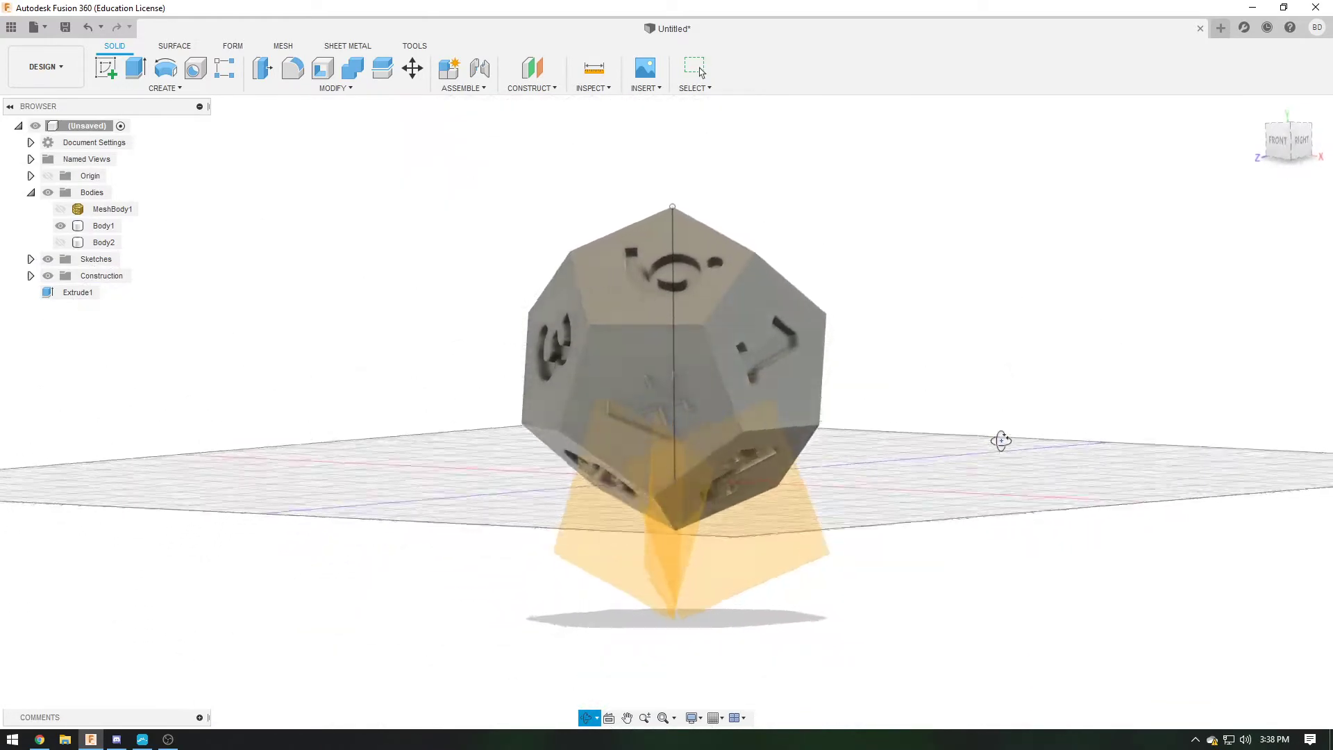
{"action": "left_click_drag", "start_coordinate": [1000, 440], "coordinate": [1043, 424]}
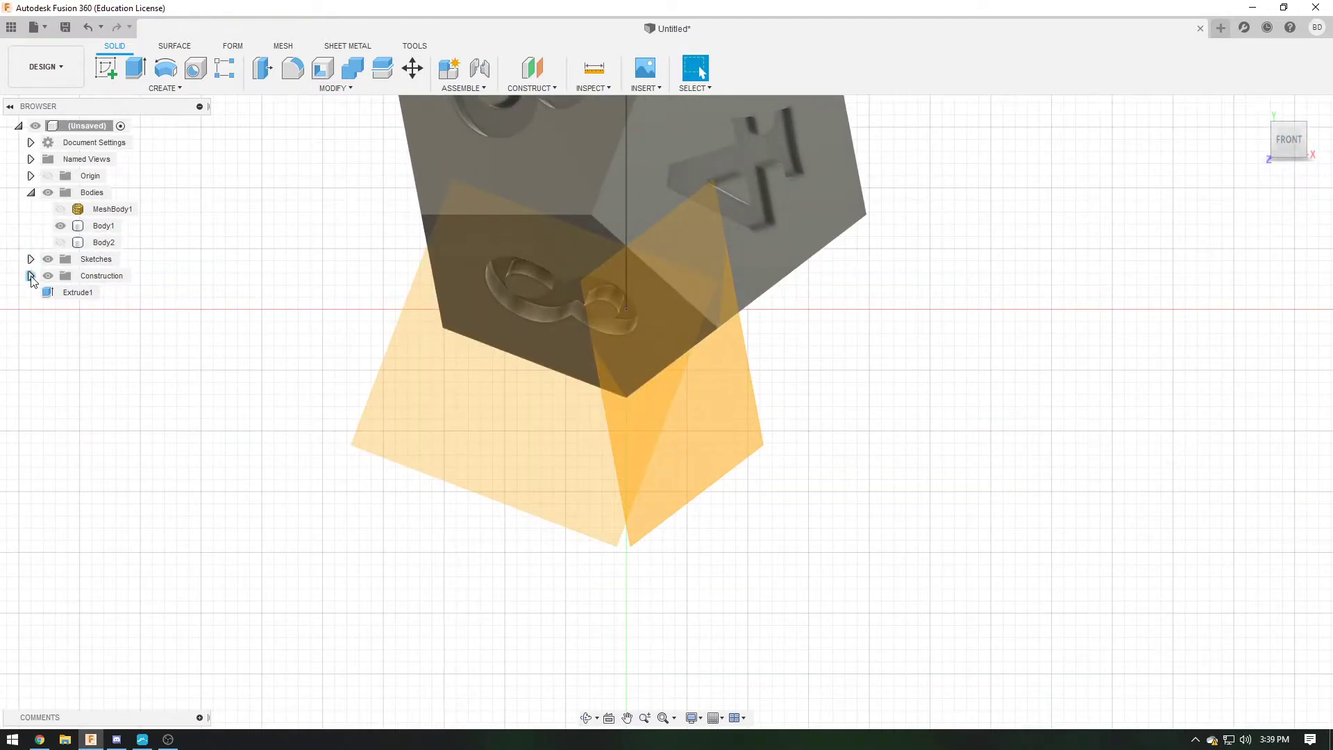
Sketch a thin rectangular strip on Plane1 along the d12's bottom edge and finish the sketch
{"action": "left_click", "coordinate": [31, 276]}
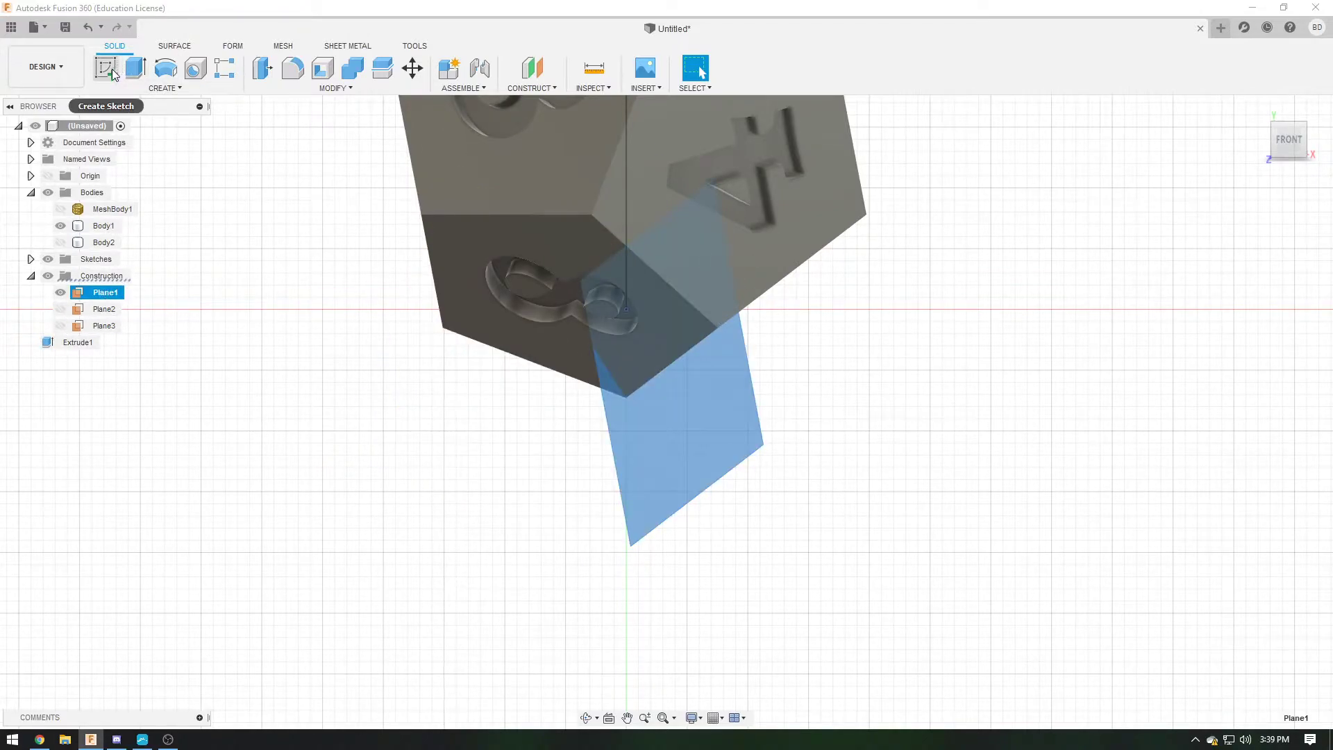
{"action": "left_click", "coordinate": [106, 69]}
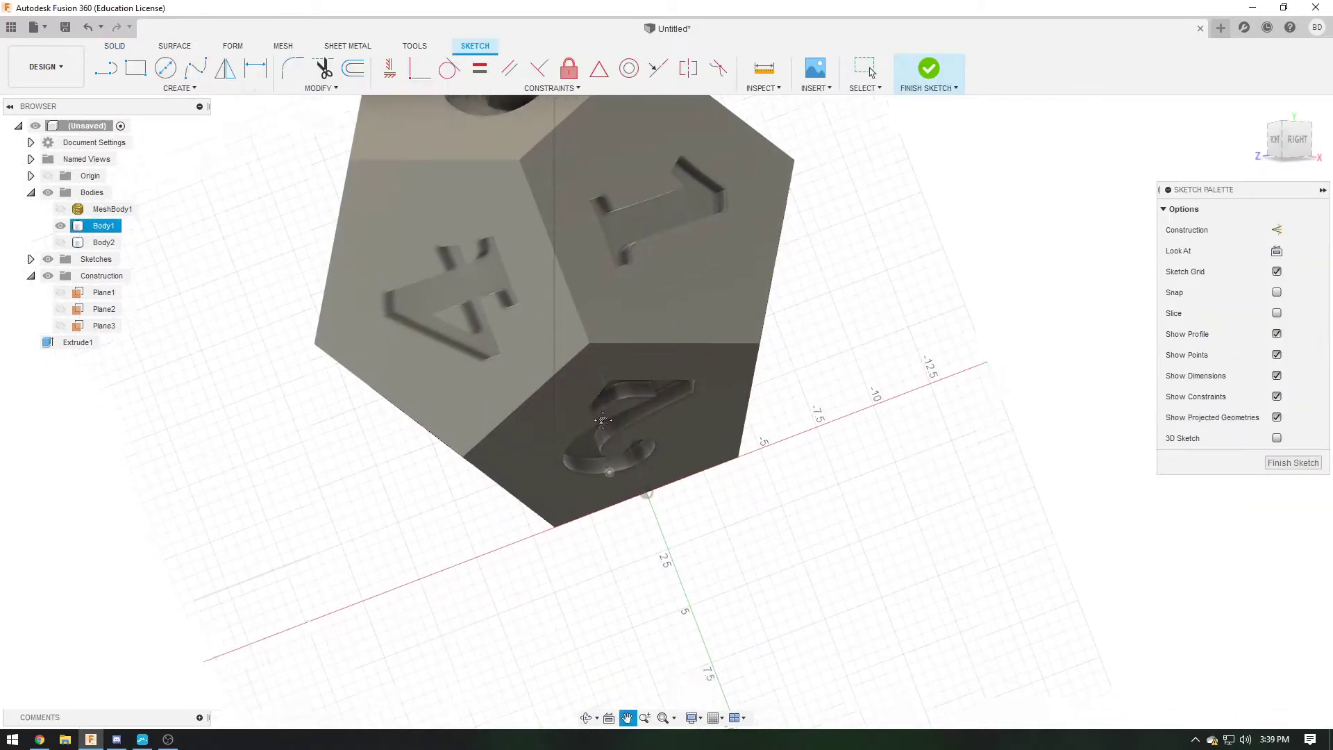
{"action": "left_click", "coordinate": [104, 292]}
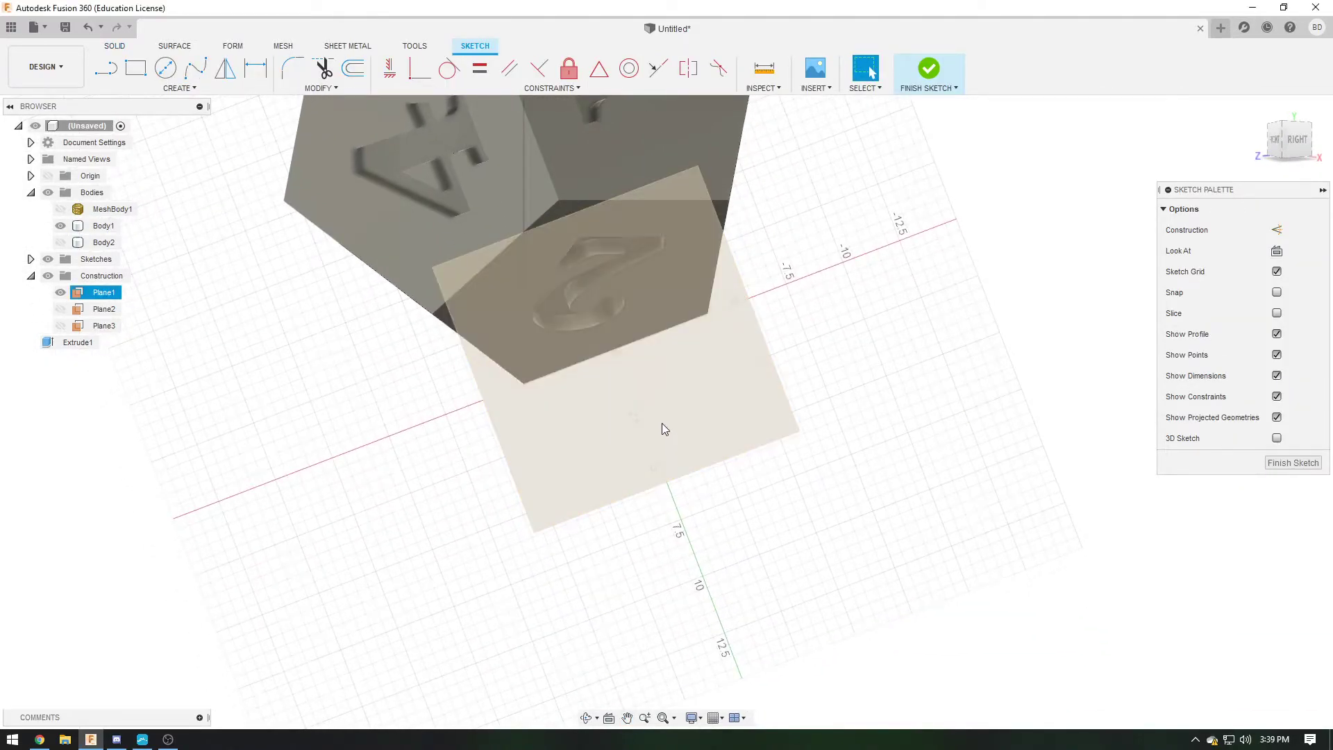
{"action": "left_click", "coordinate": [928, 68]}
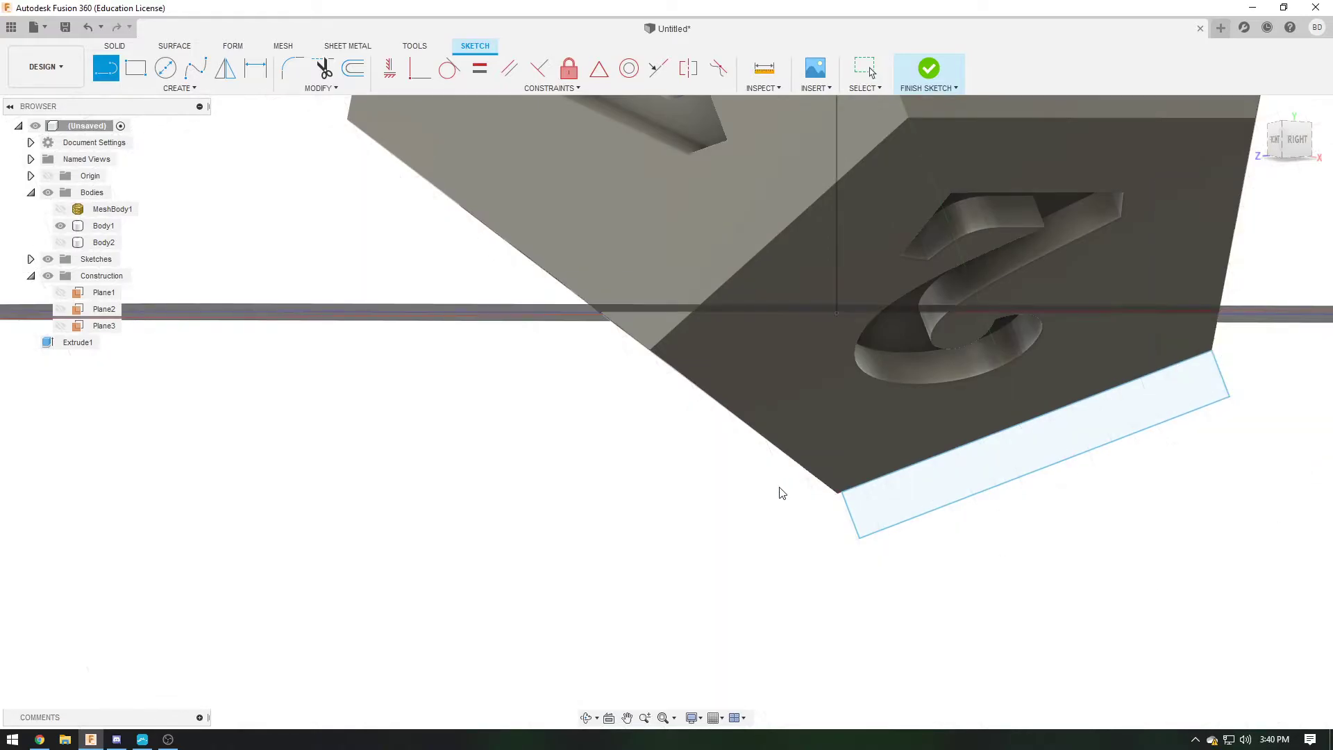
{"action": "left_click", "coordinate": [928, 68]}
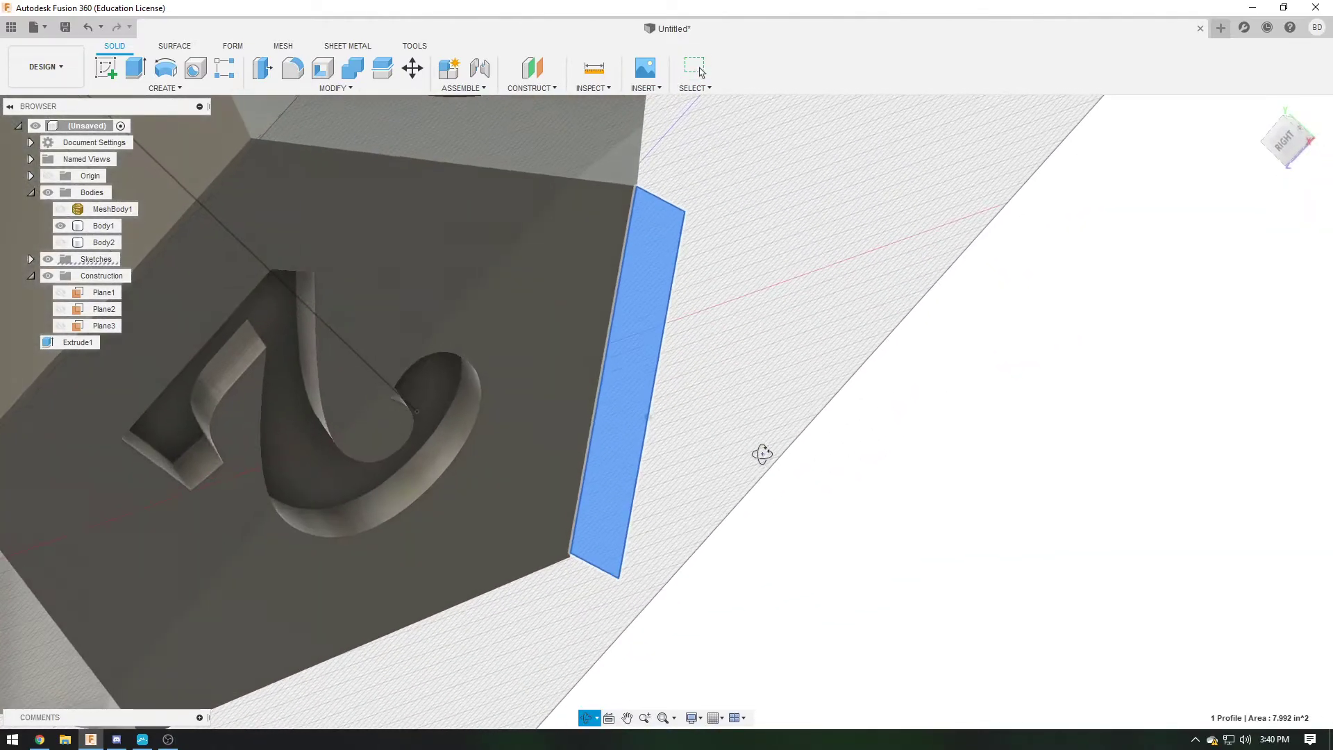
Extrude the strip profile symmetrically into a thin pad, Body3, under the die
{"action": "left_click", "coordinate": [132, 71]}
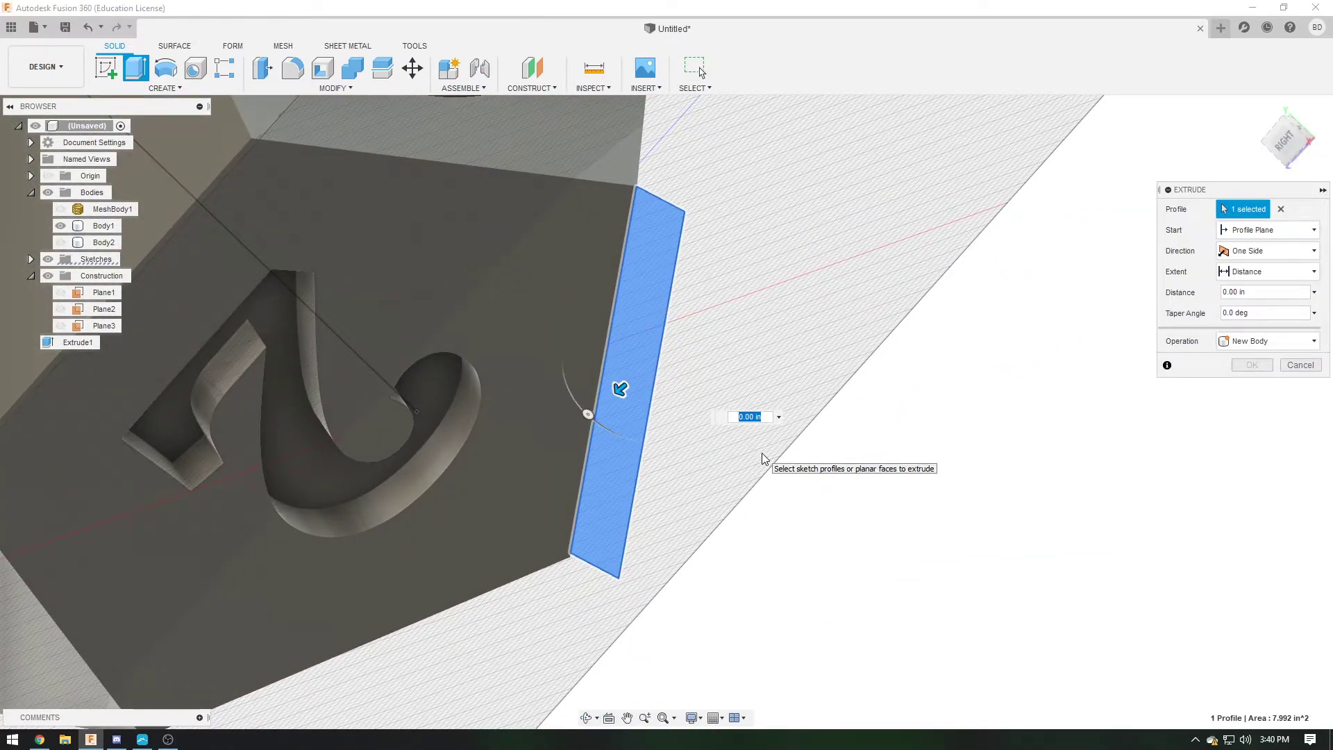
{"action": "left_click", "coordinate": [1267, 251]}
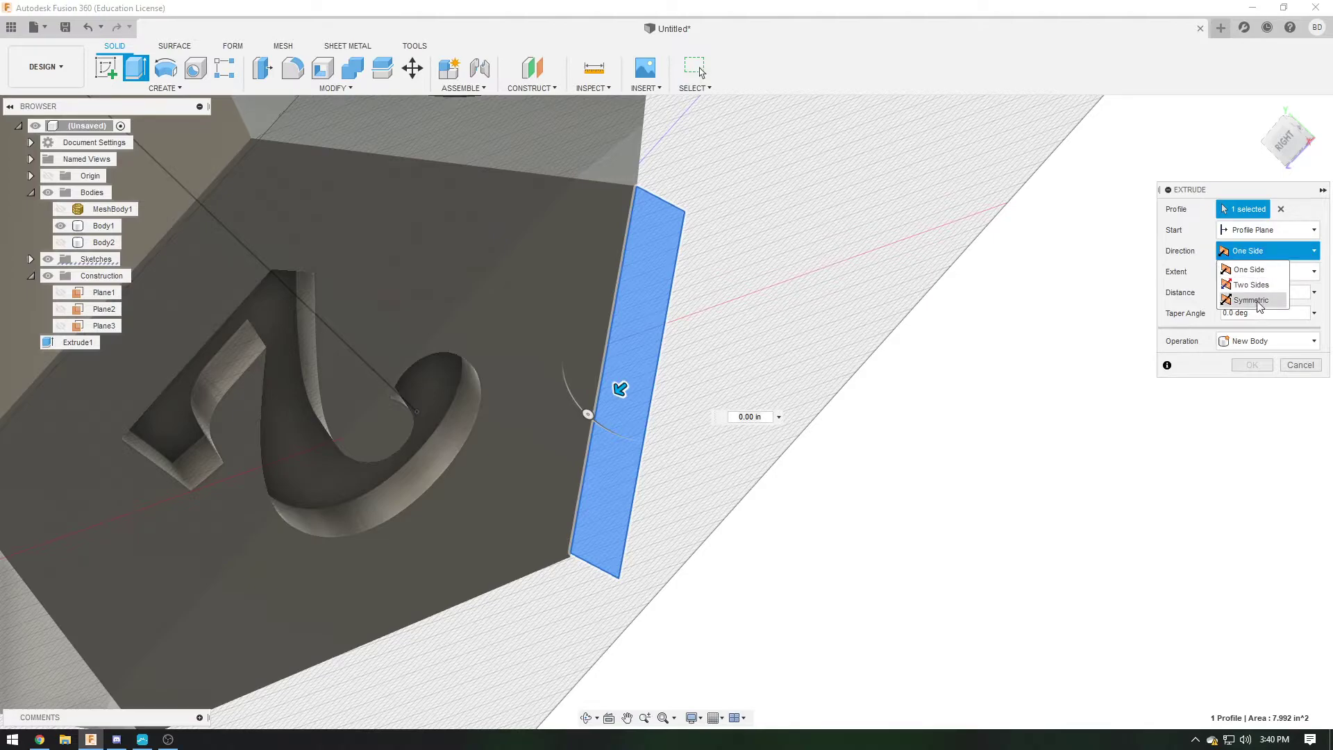
{"action": "left_click", "coordinate": [1252, 300]}
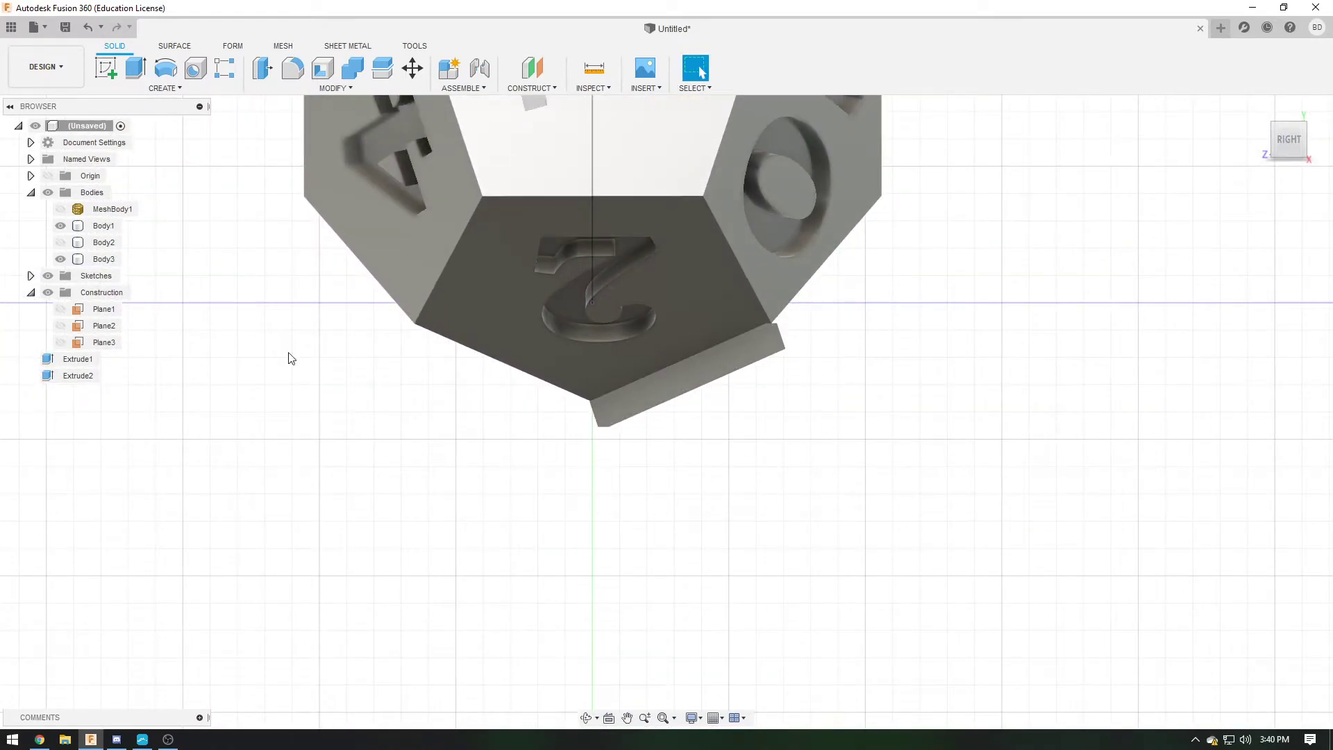
{"action": "mouse_move", "coordinate": [505, 537]}
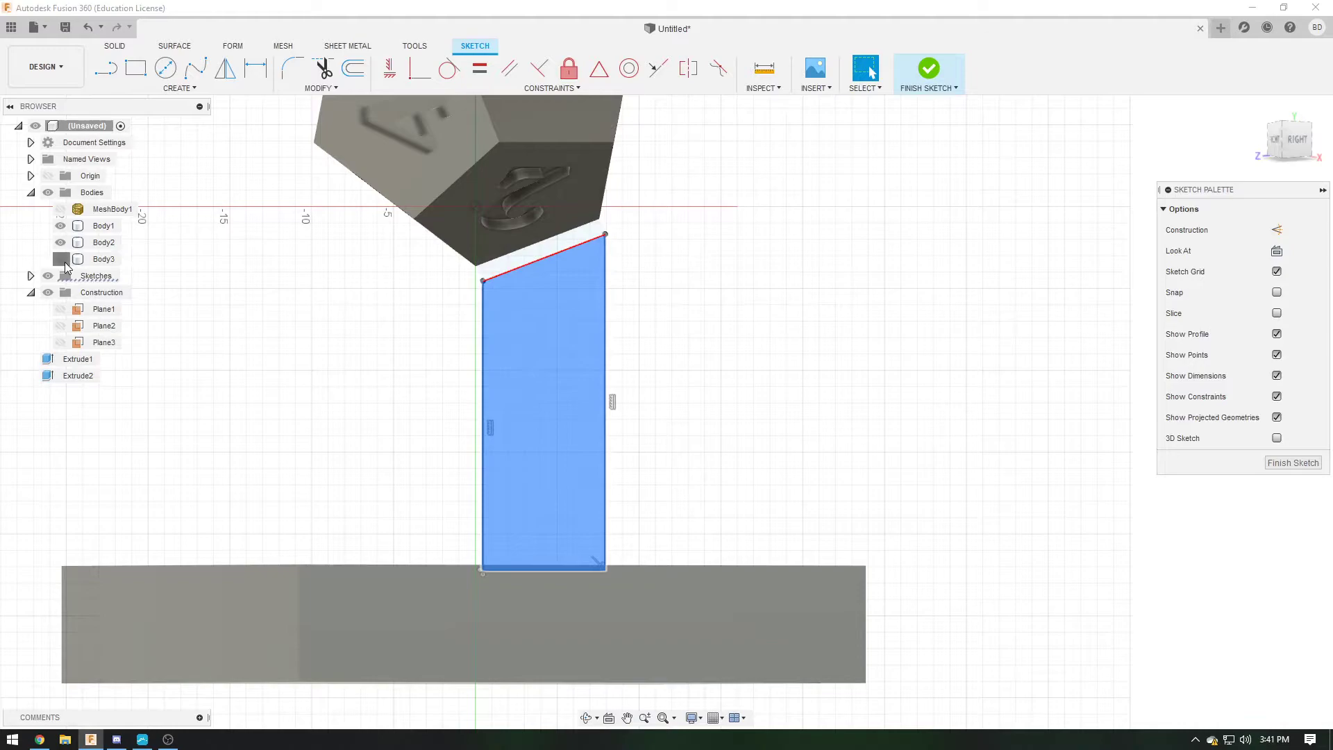
Draw the tall leg outline from the pad edge down to floor level
{"action": "left_click", "coordinate": [59, 242]}
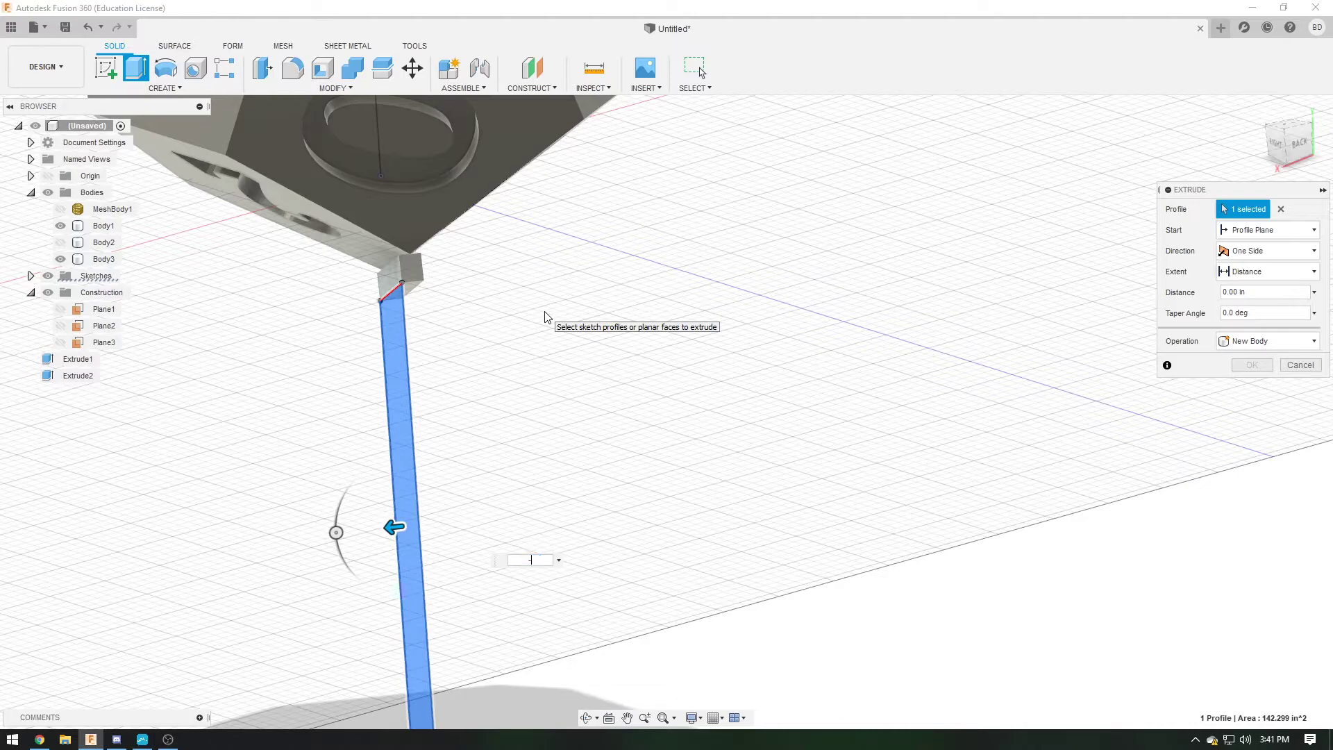
Drag the leg outline to thickness, join it to the pad, then orbit to the side
{"action": "left_click_drag", "start_coordinate": [394, 524], "coordinate": [443, 520]}
{"action": "type", "text": "-0.8"}
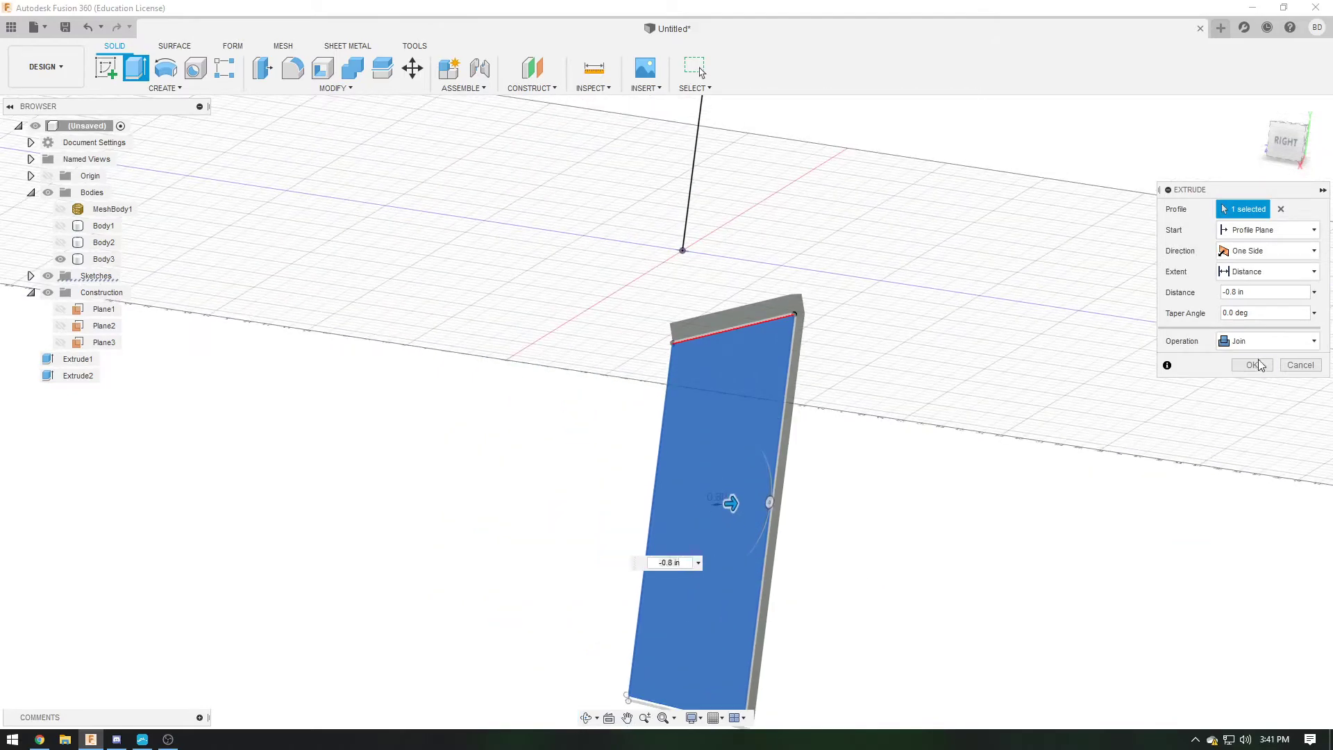
{"action": "left_click", "coordinate": [1252, 365]}
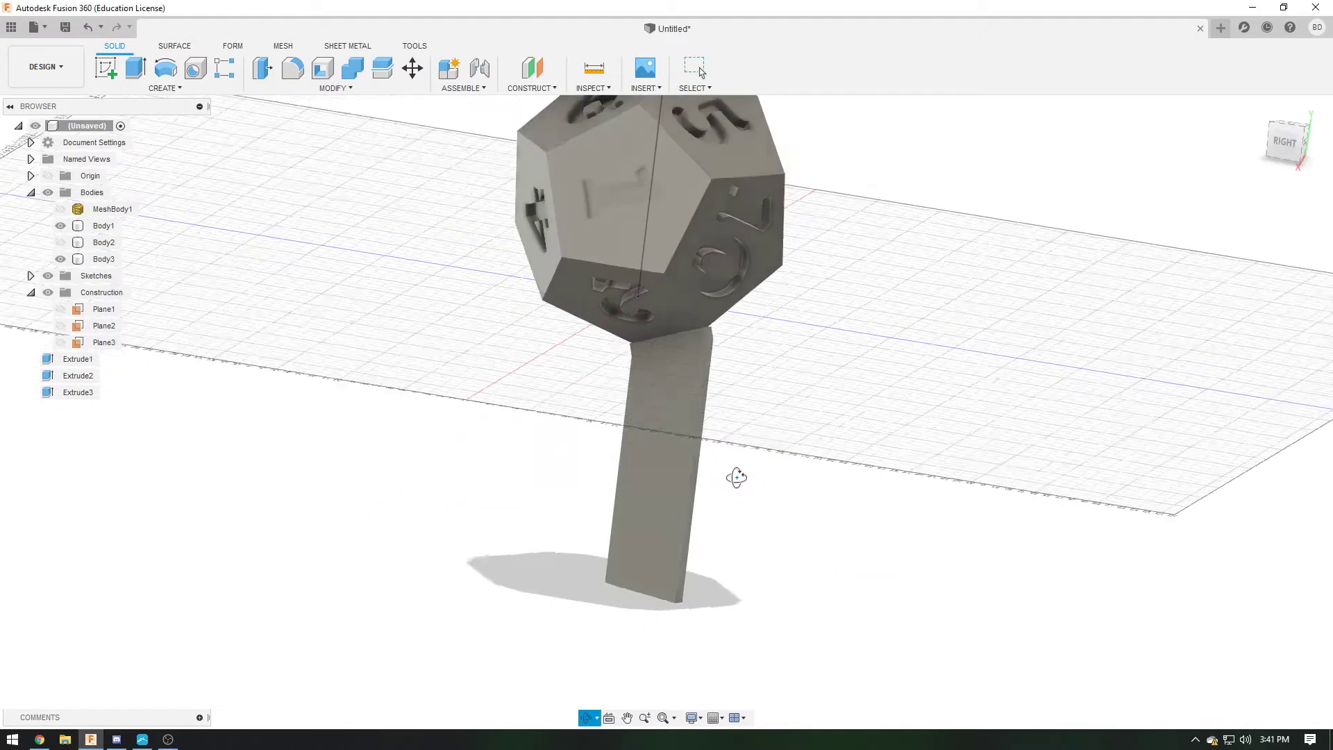
{"action": "left_click_drag", "start_coordinate": [735, 476], "coordinate": [1284, 162]}
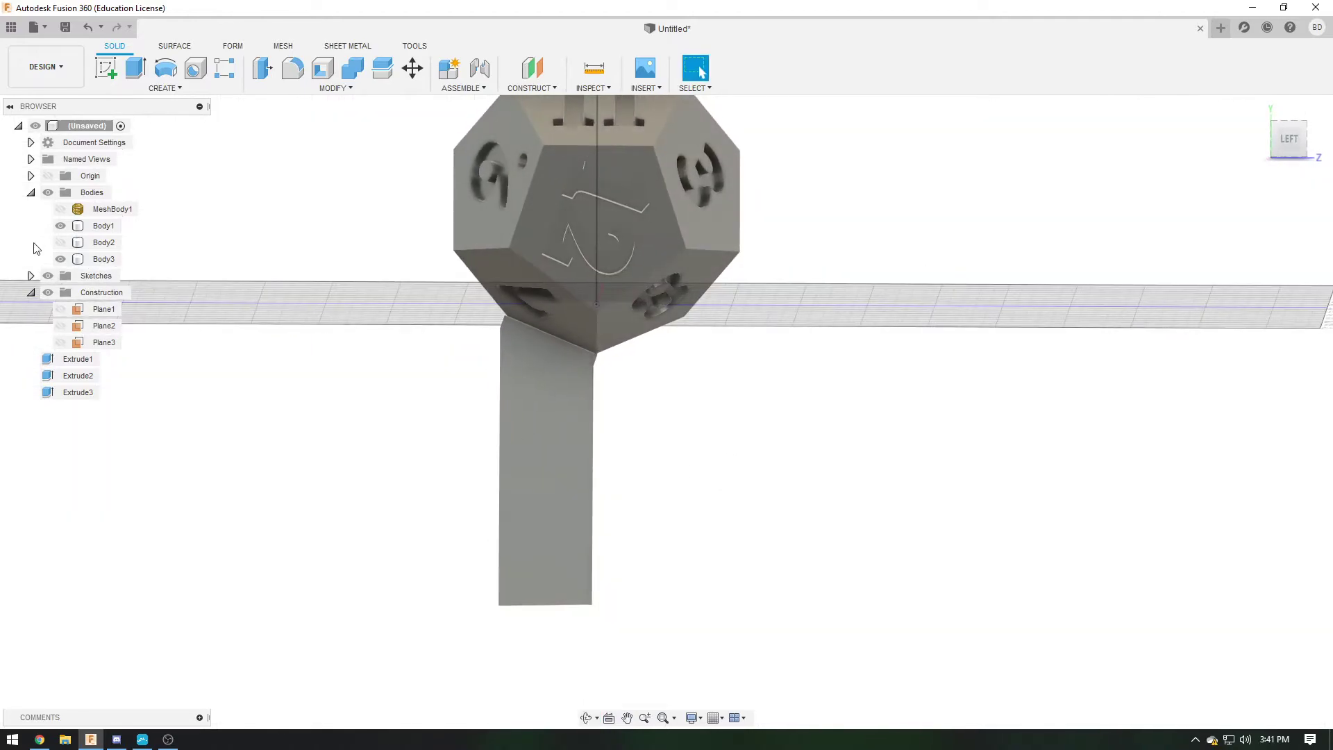
Sketch a second thin pad rectangle along another bottom edge of the die
{"action": "left_click", "coordinate": [62, 226]}
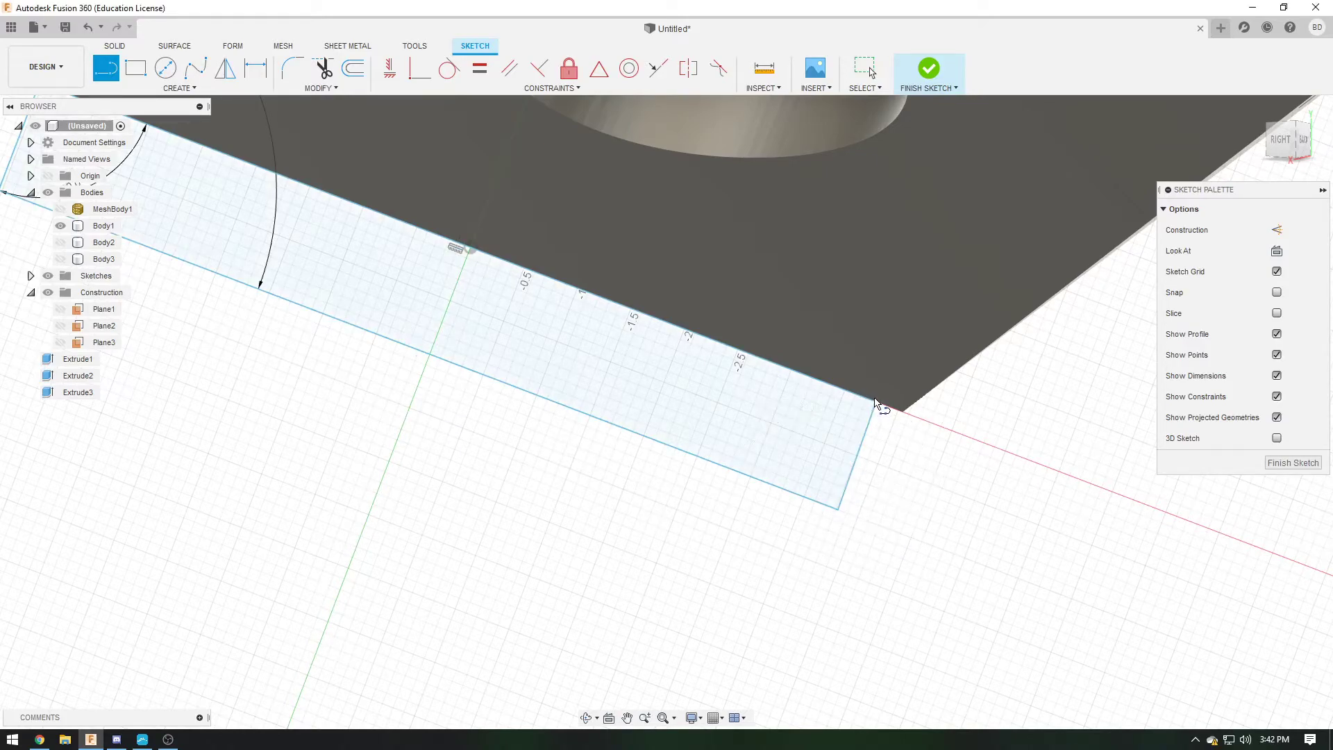
{"action": "left_click", "coordinate": [928, 69]}
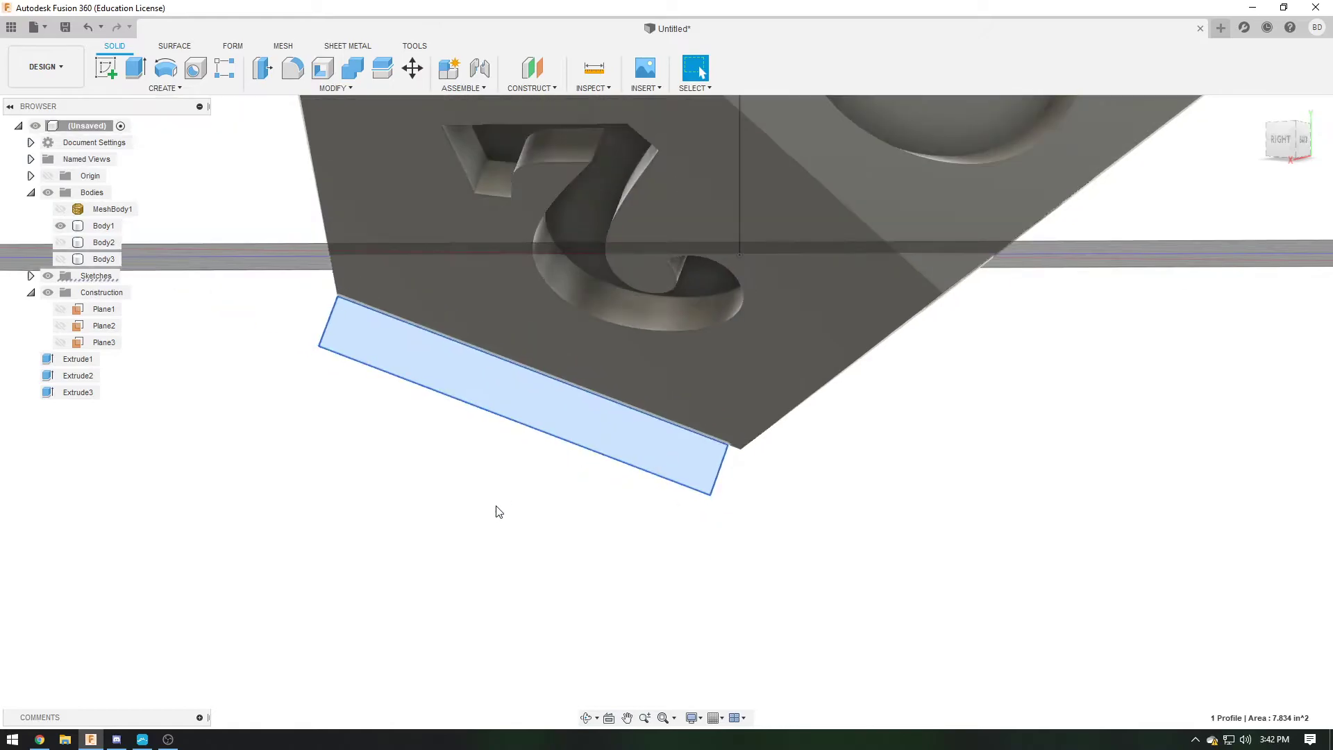
Extrude the second pad outline symmetrically into Body4
{"action": "left_click", "coordinate": [133, 70]}
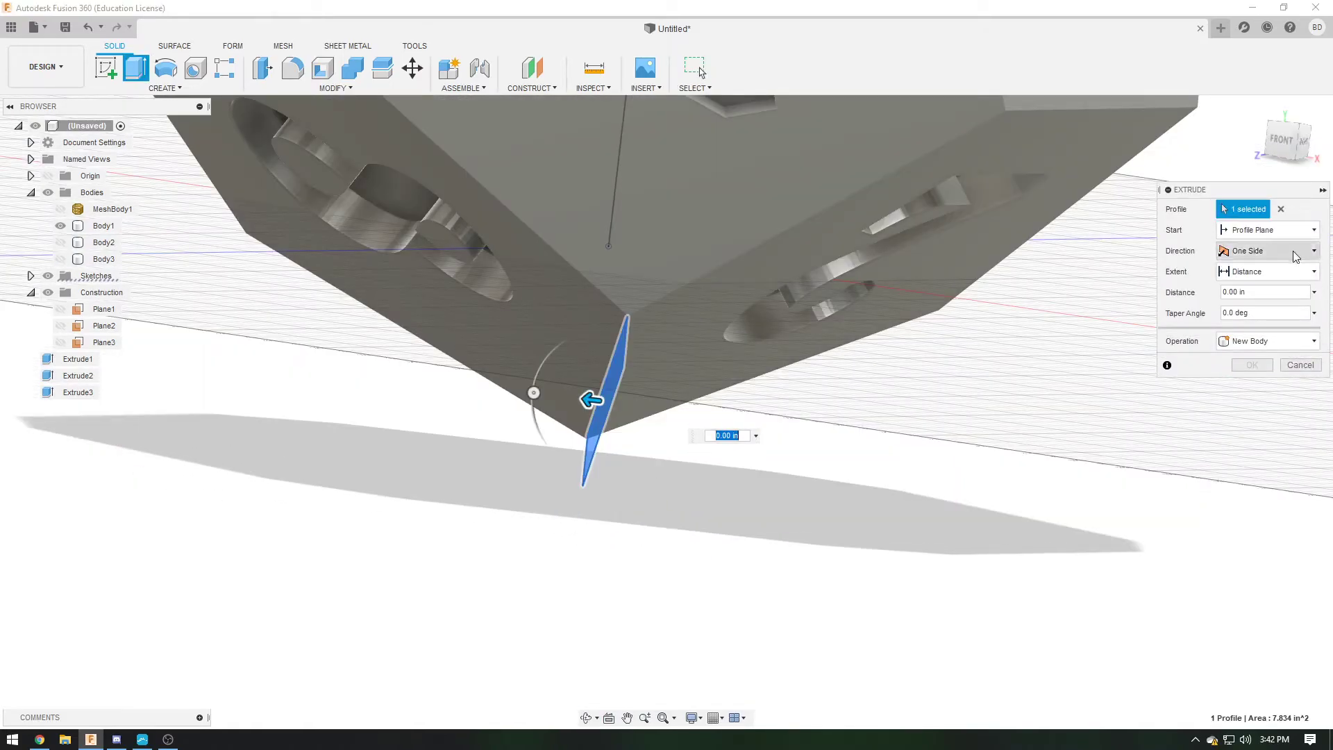
{"action": "left_click", "coordinate": [1297, 251]}
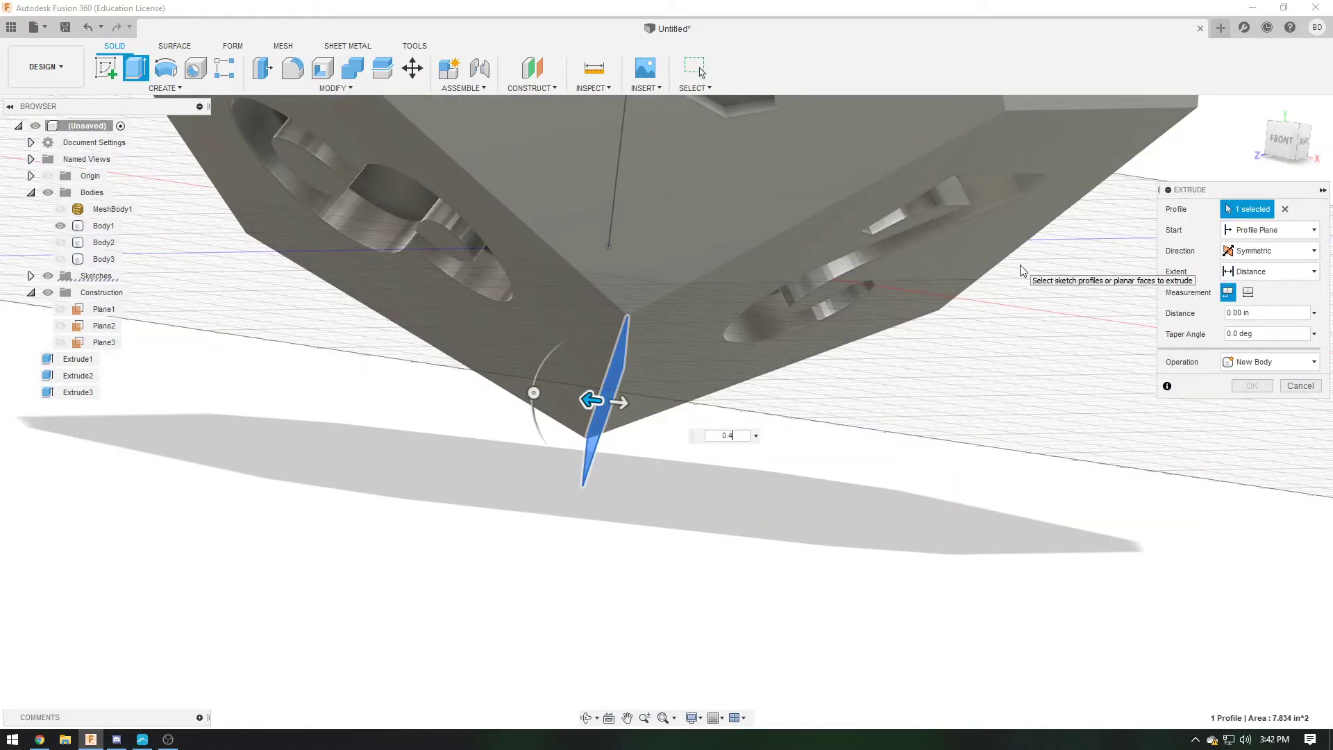
{"action": "left_click", "coordinate": [1251, 385]}
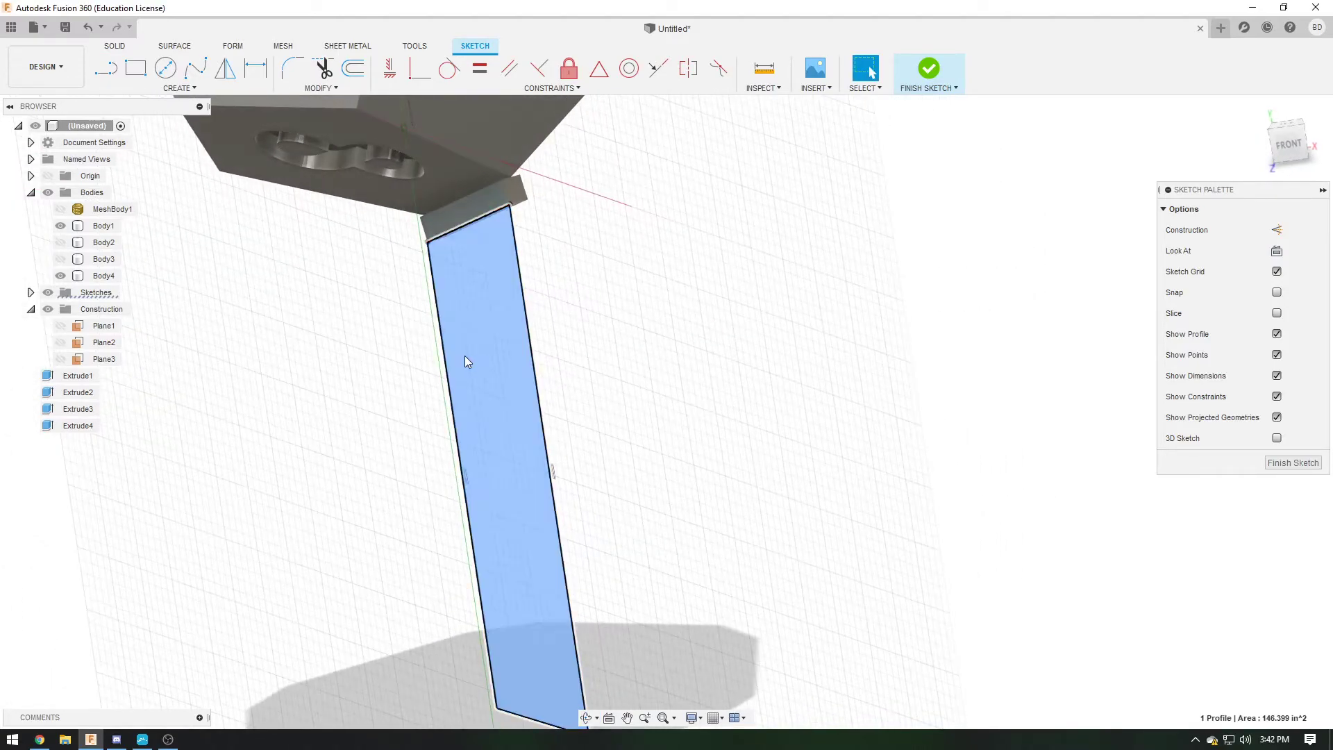
Extrude the second leg outline by dragging and join it to its pad
{"action": "left_click", "coordinate": [929, 68]}
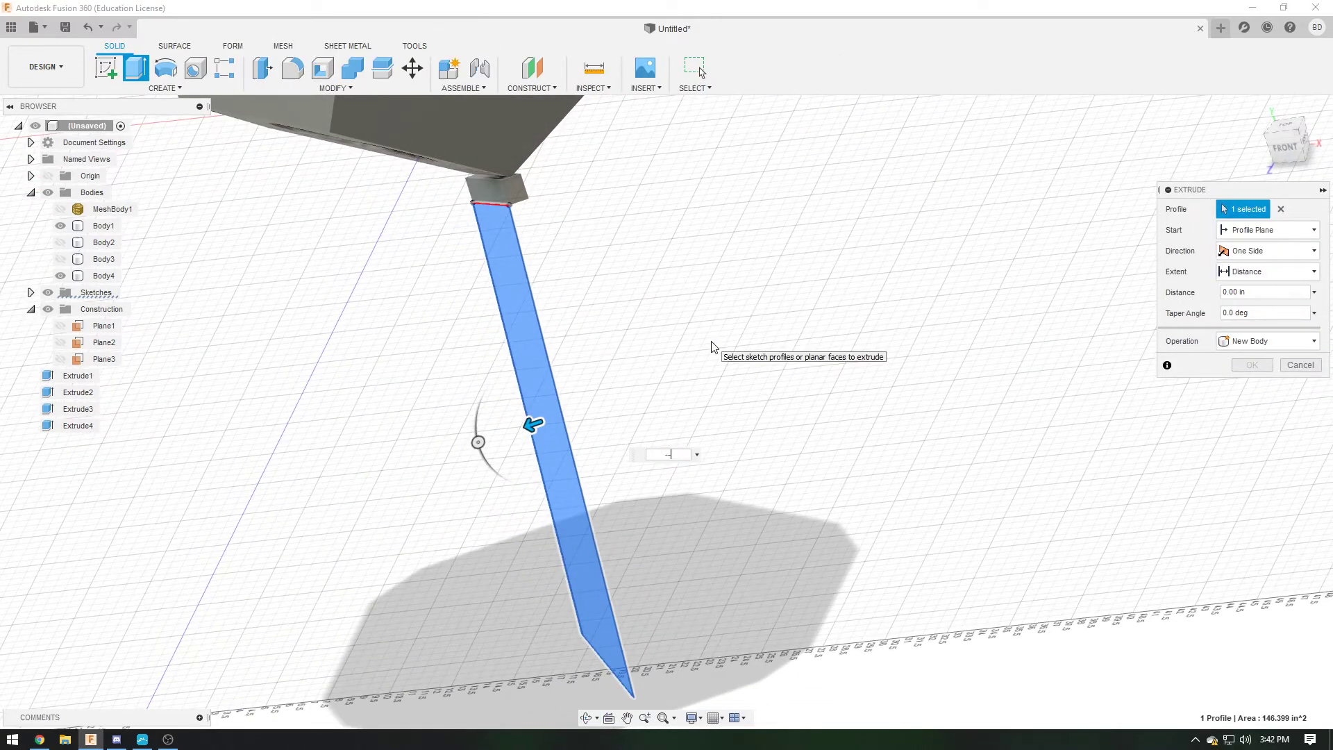
{"action": "left_click_drag", "start_coordinate": [531, 424], "coordinate": [578, 408]}
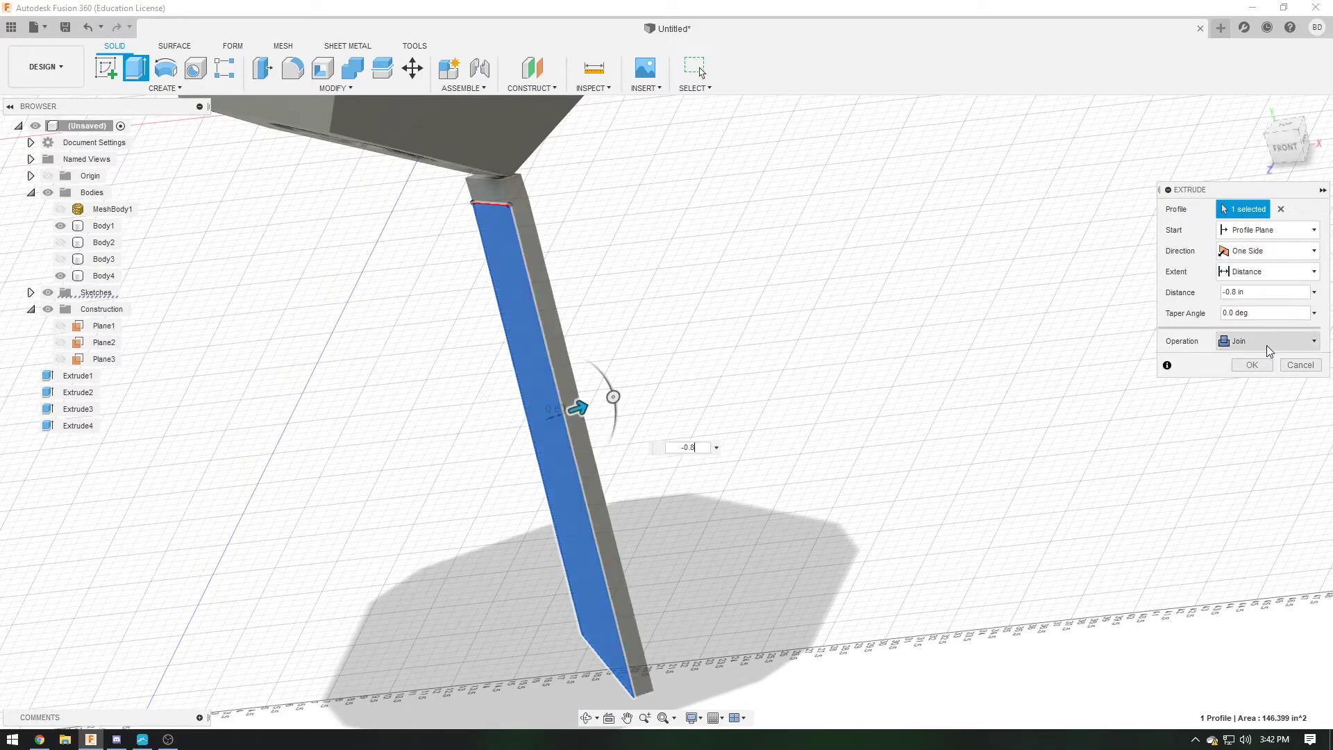
{"action": "left_click", "coordinate": [1252, 365]}
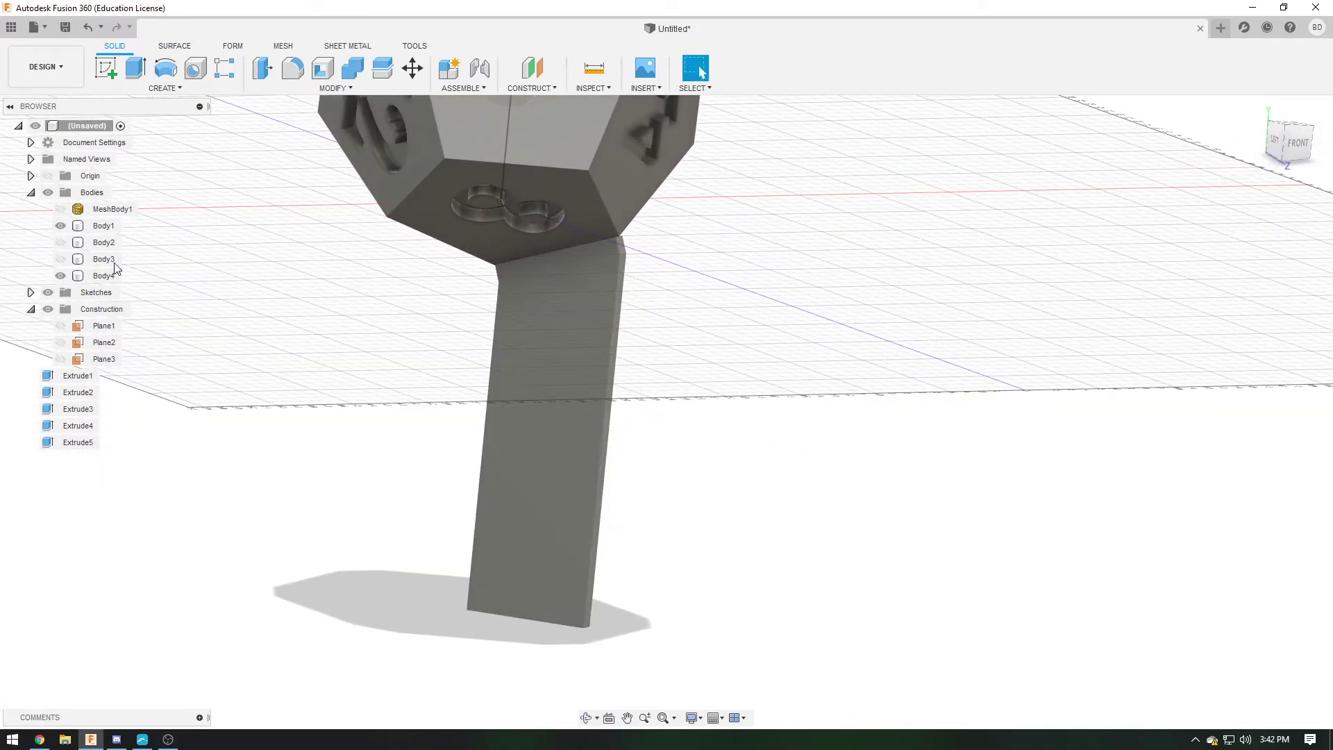
Sketch the third pad rectangle under the 8 face and extrude it into Body5
{"action": "left_click", "coordinate": [104, 359]}
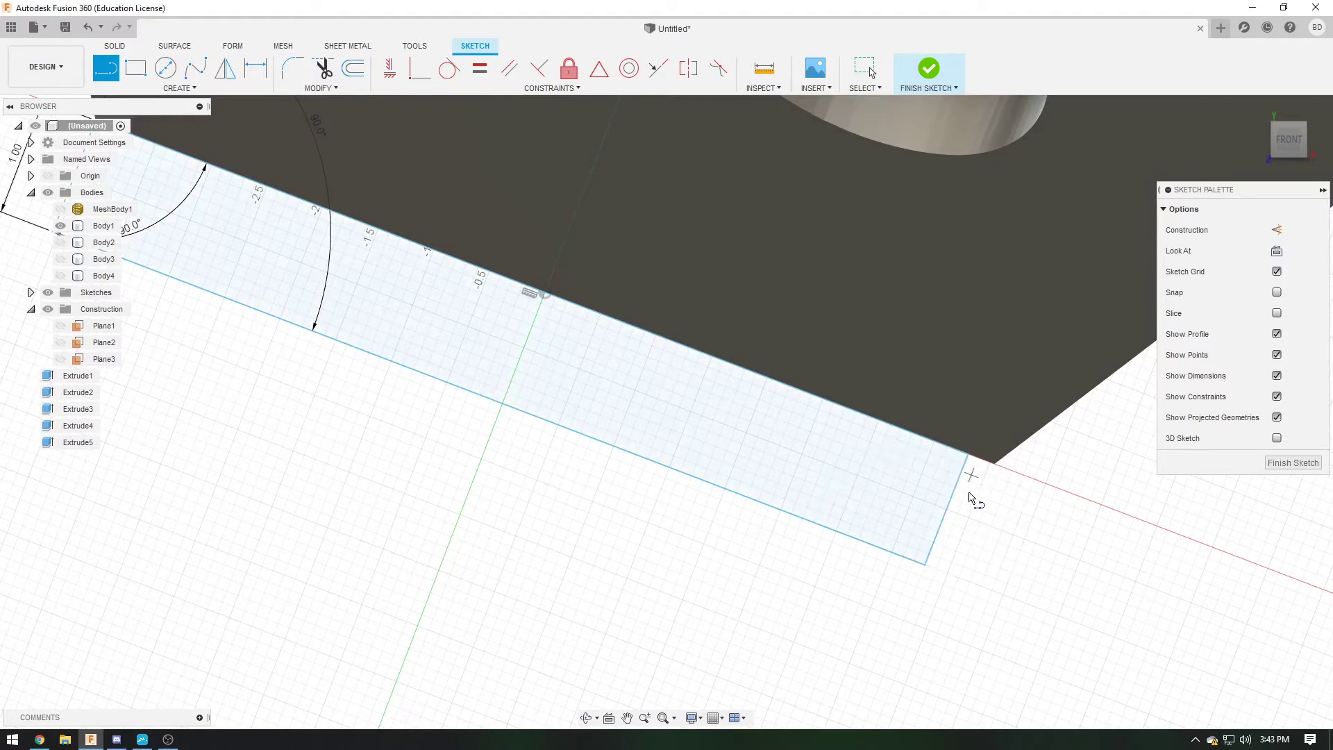
{"action": "left_click", "coordinate": [929, 67]}
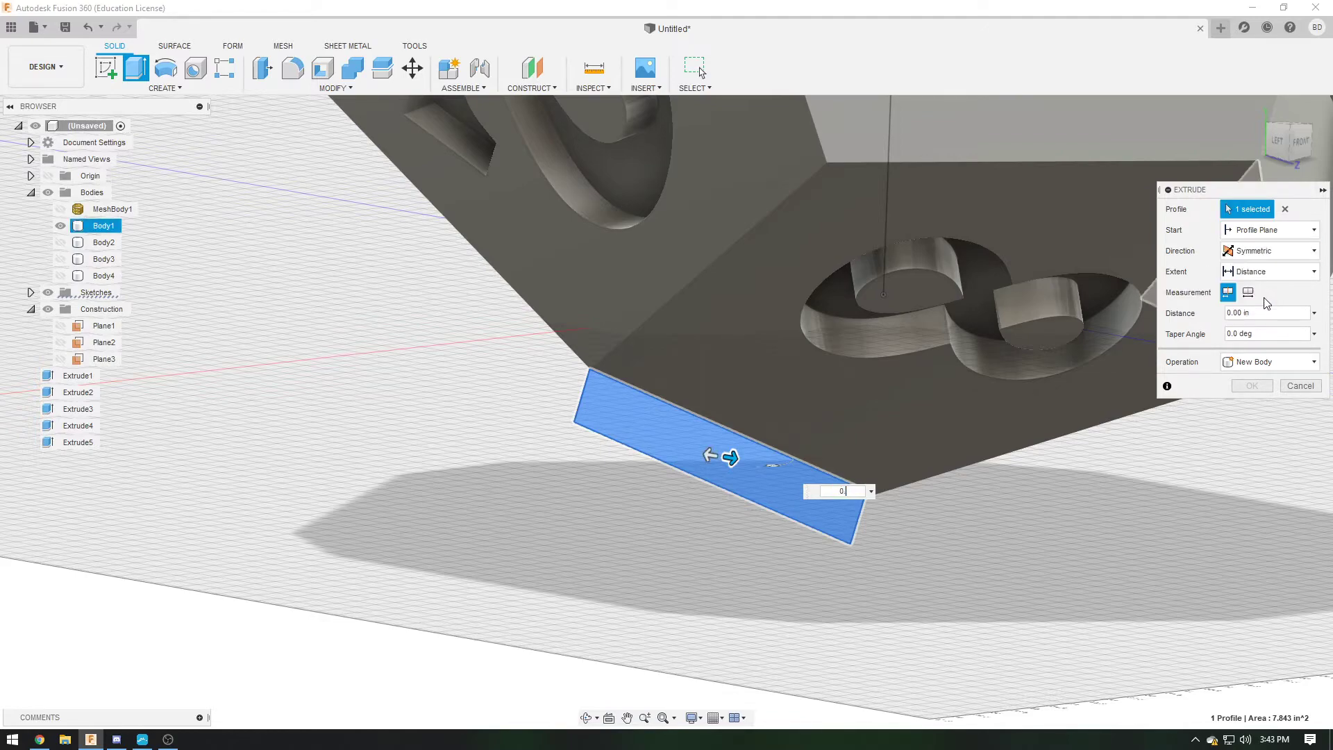
{"action": "left_click", "coordinate": [1252, 386]}
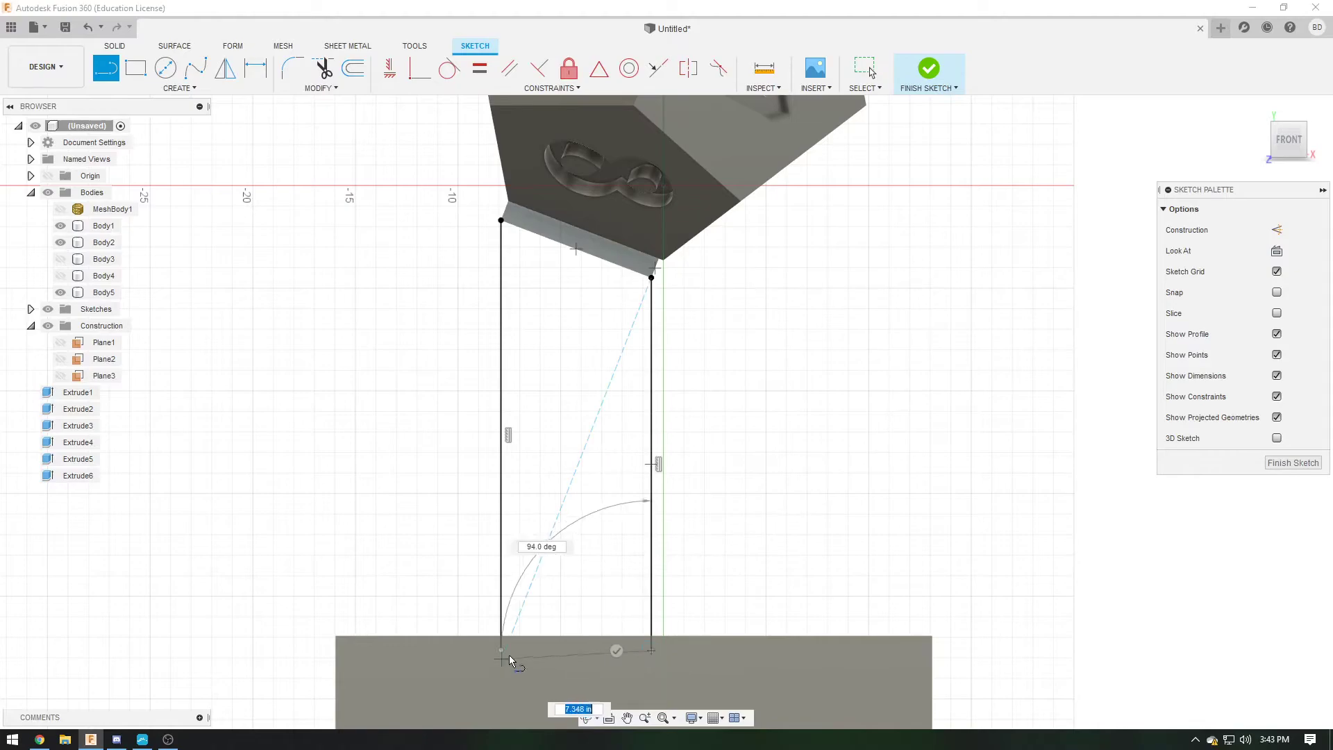
Close the third leg outline at the floor and extrude it as a solid leg
{"action": "left_click", "coordinate": [929, 67]}
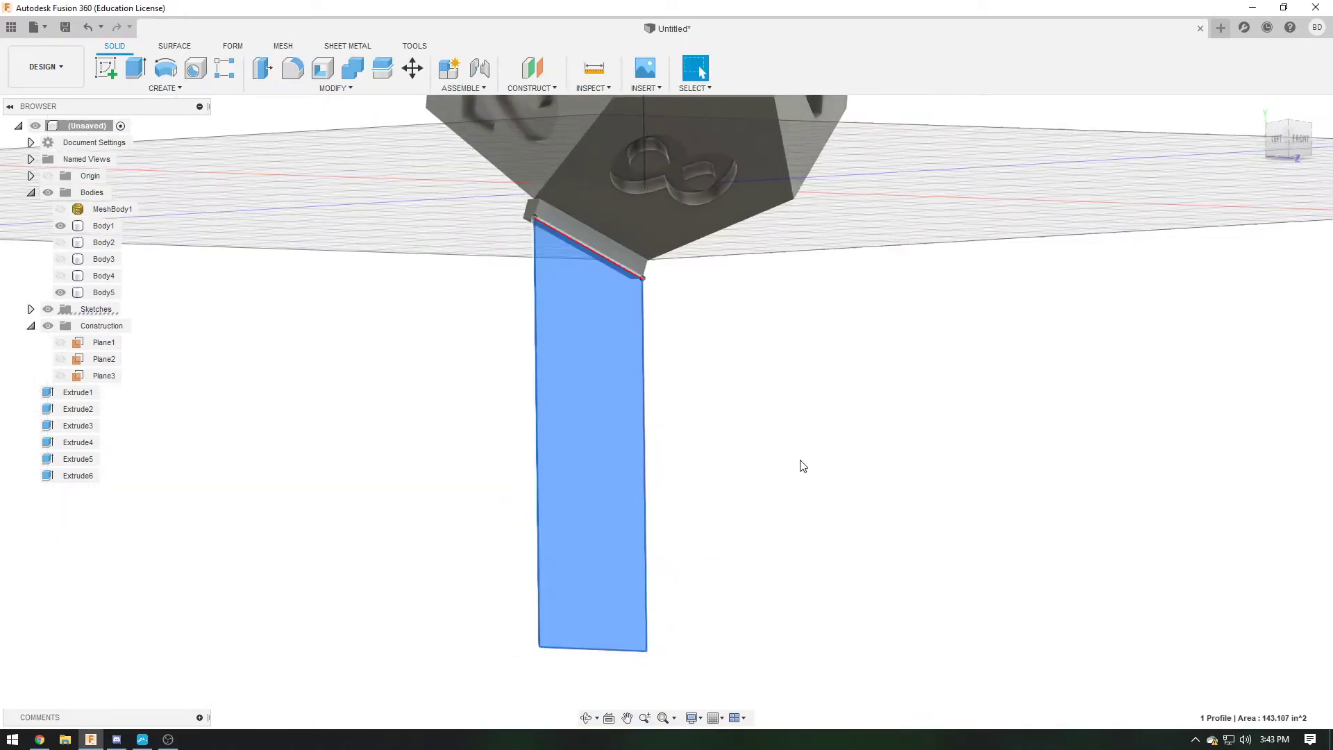
{"action": "left_click", "coordinate": [134, 73]}
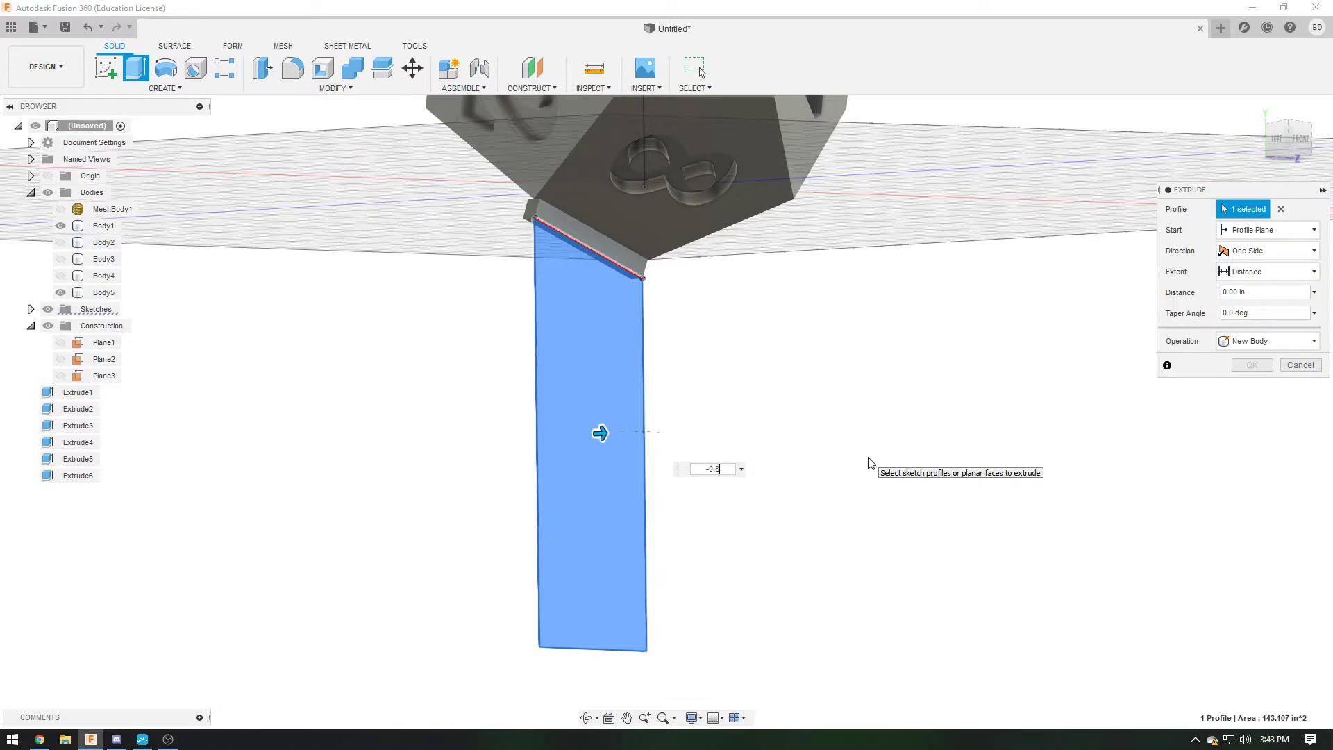
{"action": "left_click", "coordinate": [1252, 365]}
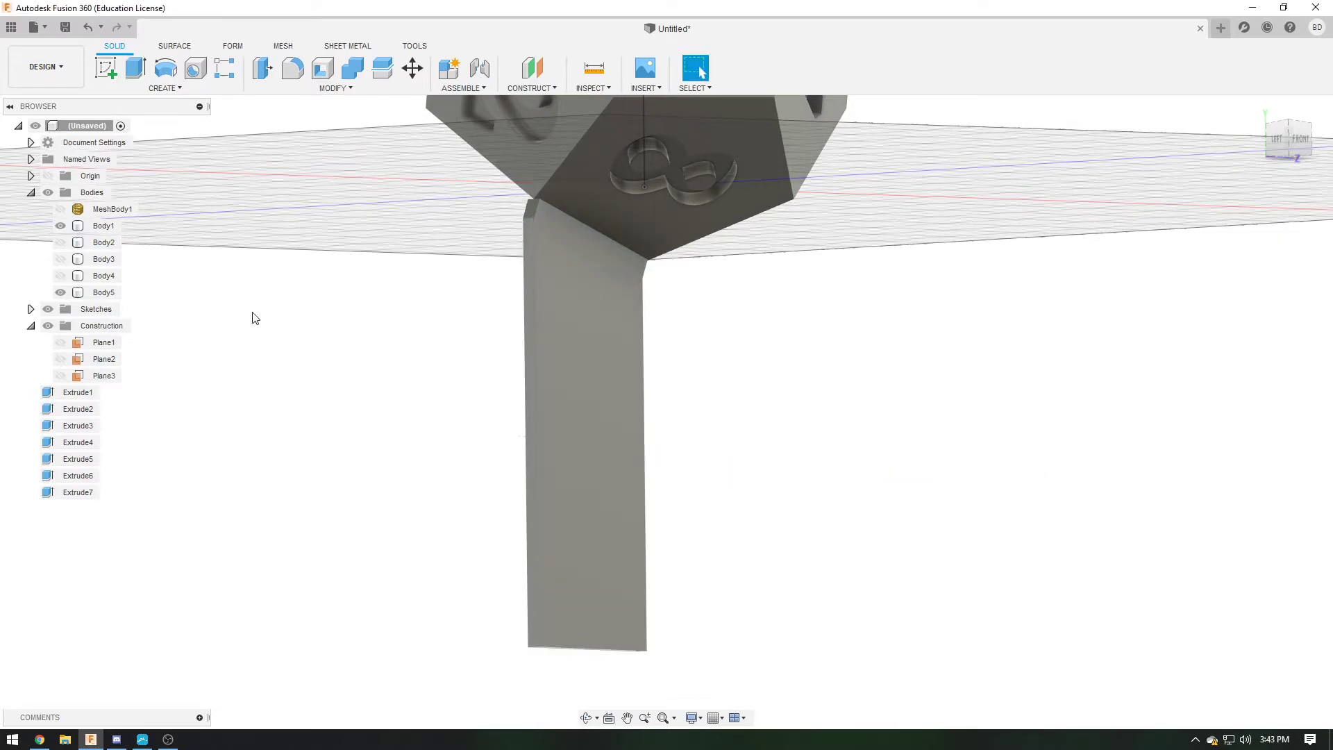
Hide the die and extrude the seam profiles along the legs, joining everything into Body3
{"action": "left_click", "coordinate": [60, 292]}
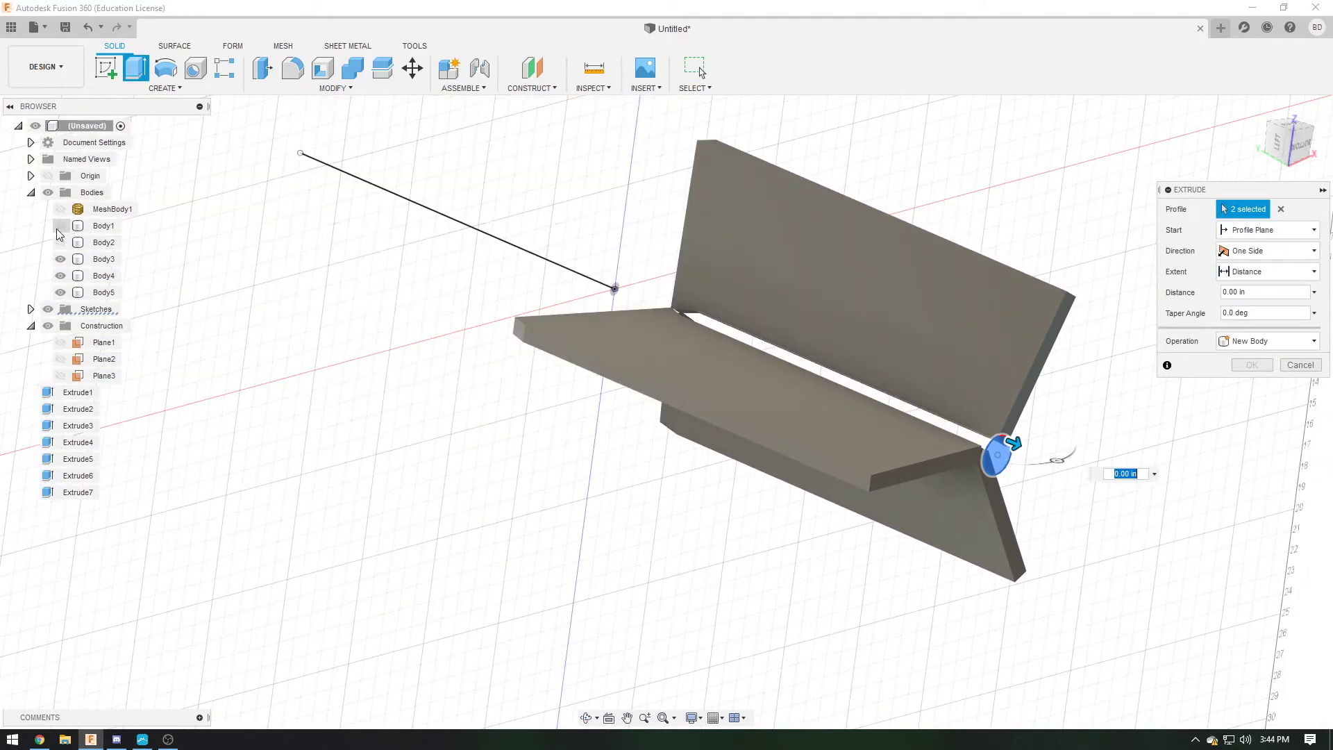
{"action": "left_click_drag", "start_coordinate": [999, 455], "coordinate": [969, 433]}
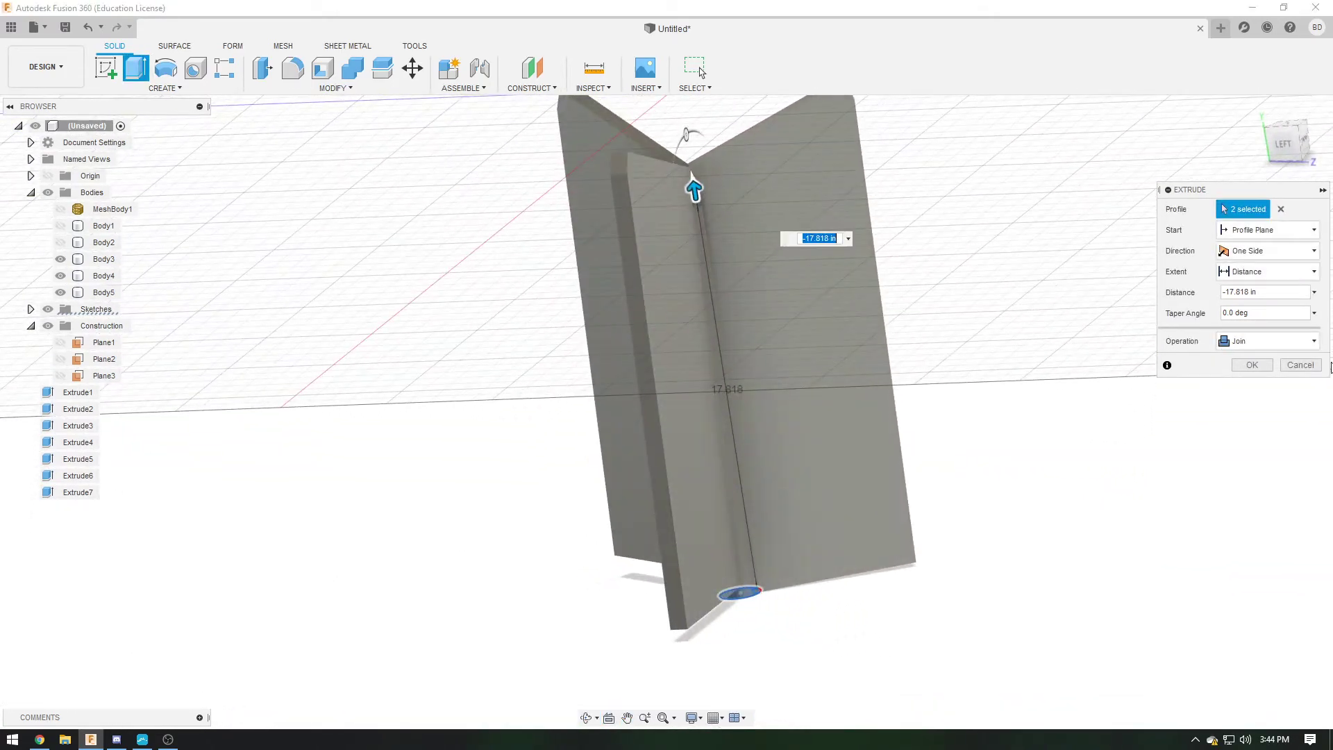
{"action": "left_click", "coordinate": [1252, 364]}
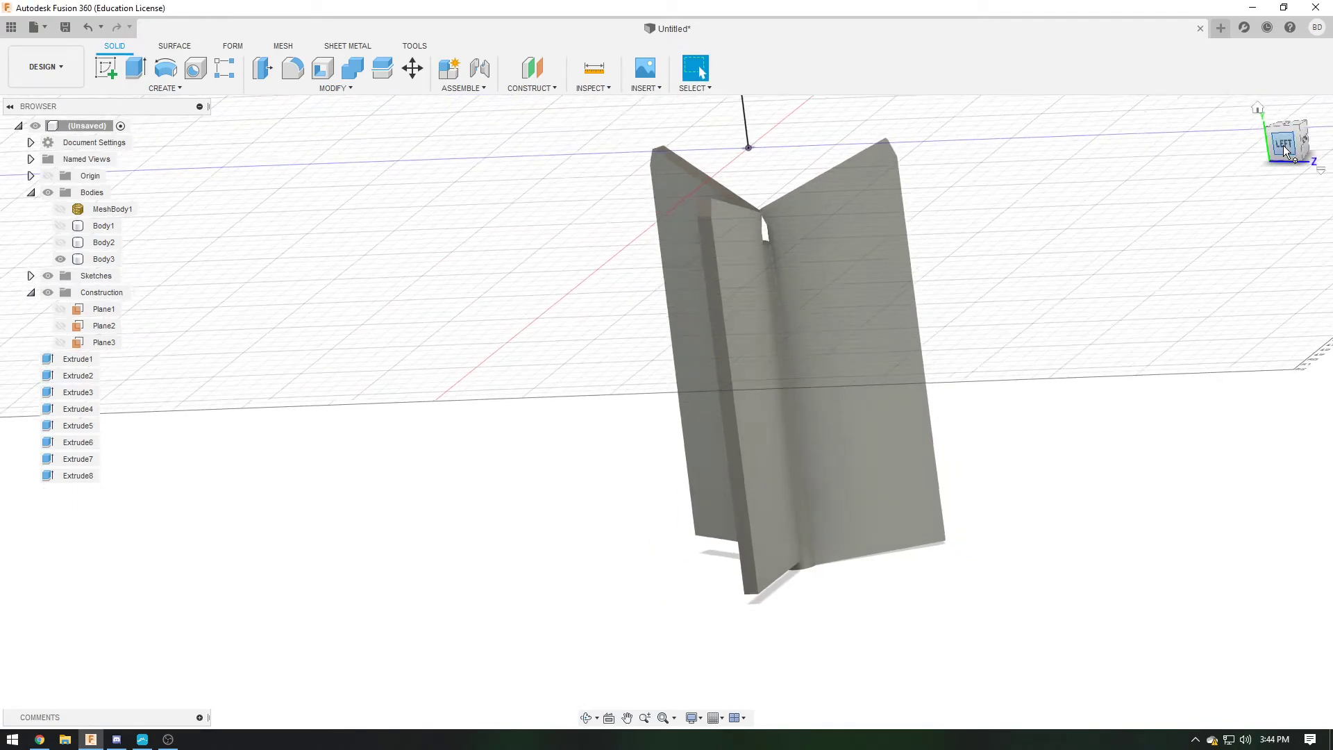
Switch to a side view of the stand and start a rectangle along its central seam
{"action": "left_click", "coordinate": [104, 67]}
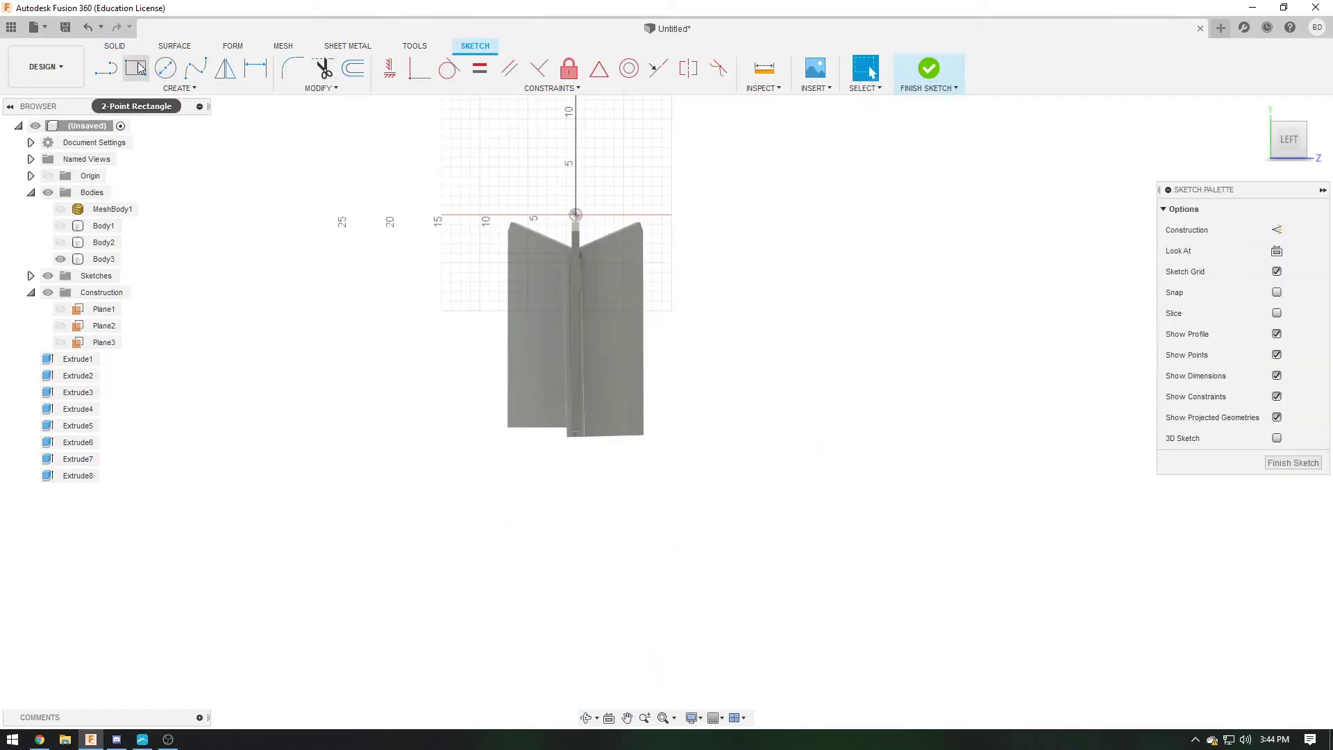
{"action": "left_click", "coordinate": [136, 67]}
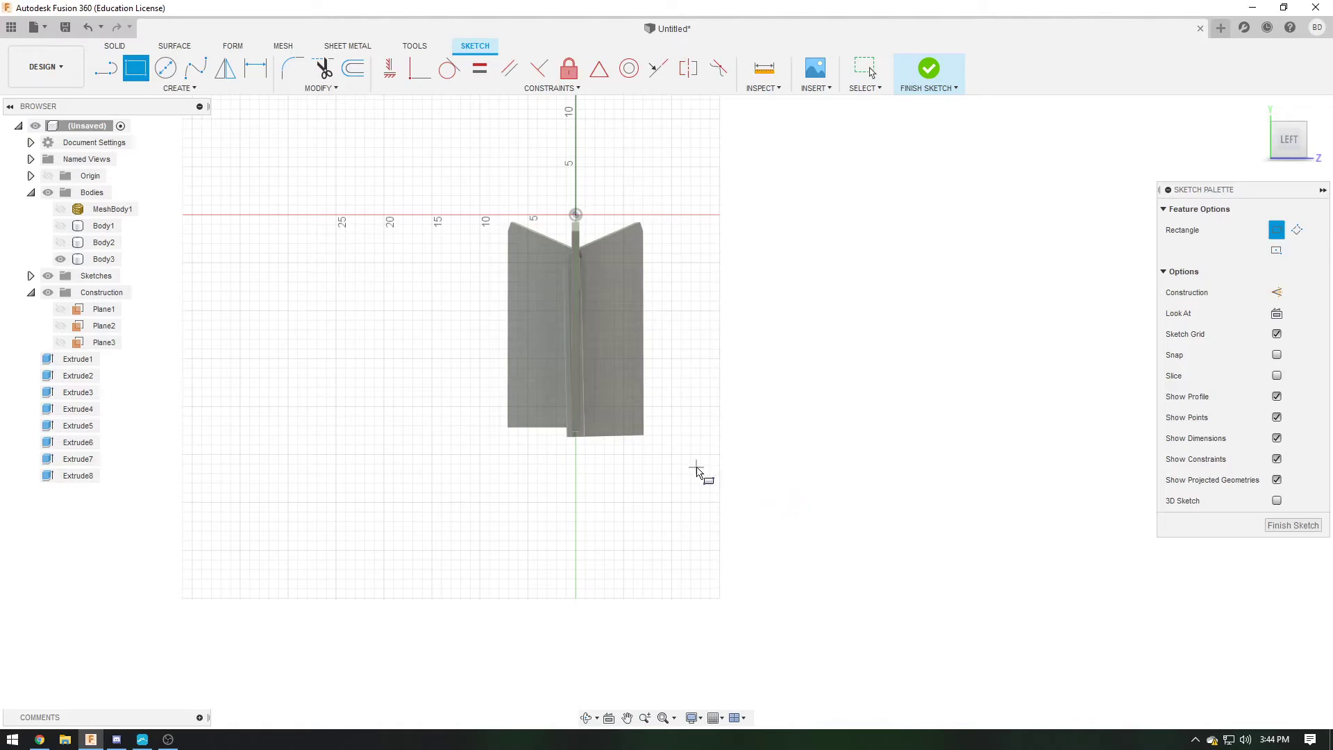
{"action": "left_click", "coordinate": [454, 414]}
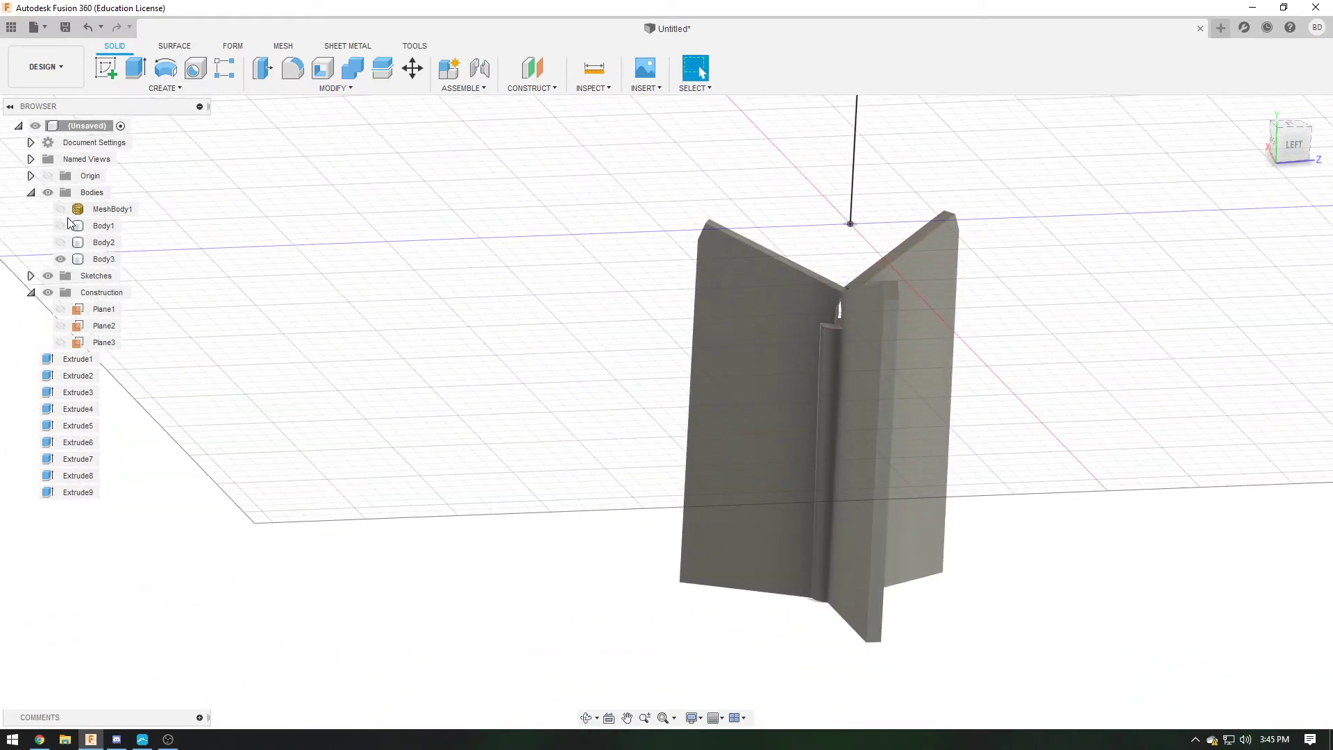
Save the design under the name 'd12'
{"action": "left_click", "coordinate": [103, 225]}
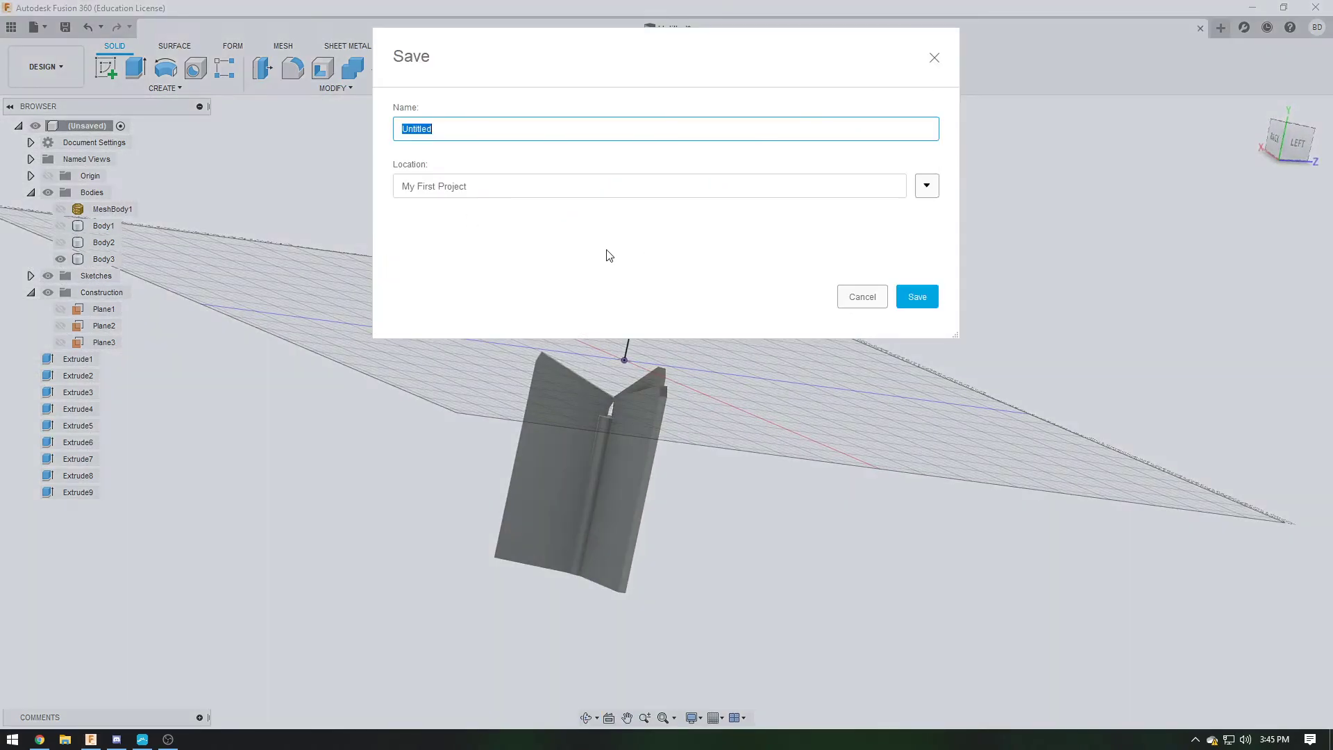
{"action": "type", "text": "d12"}
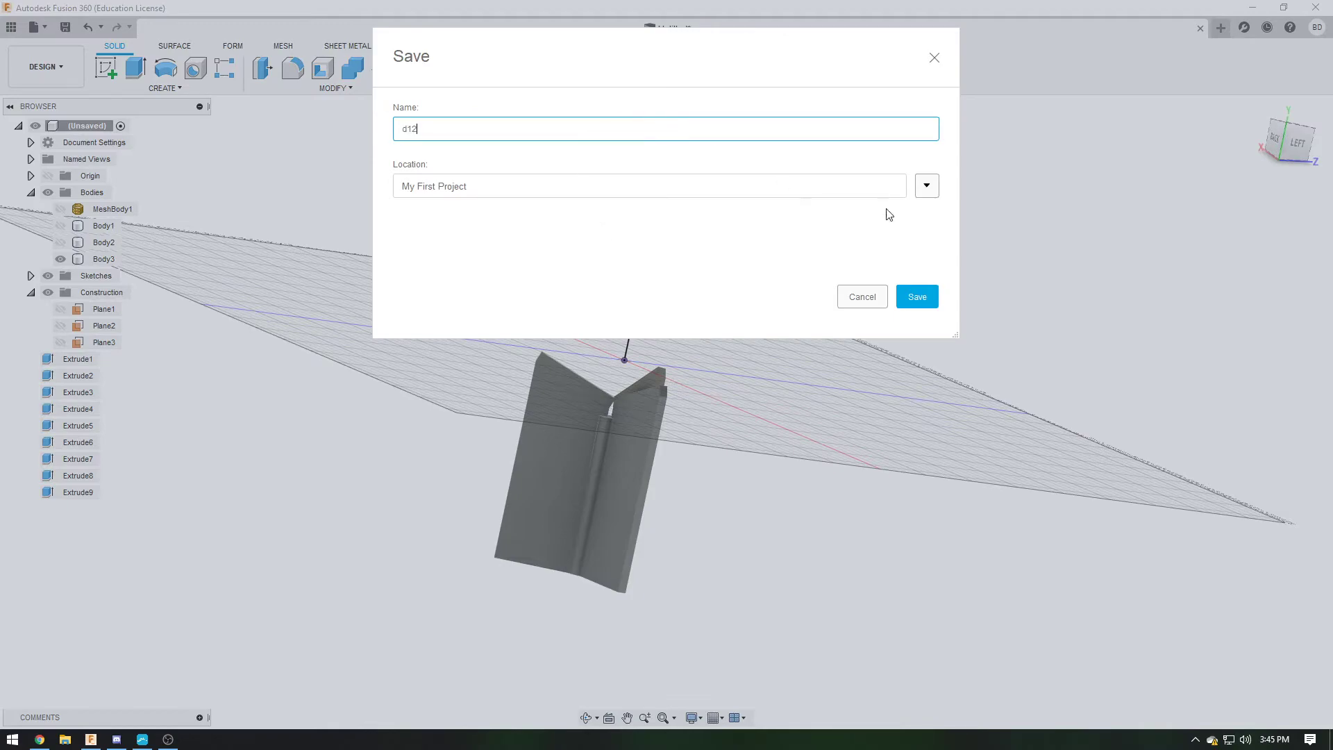
{"action": "left_click", "coordinate": [917, 297]}
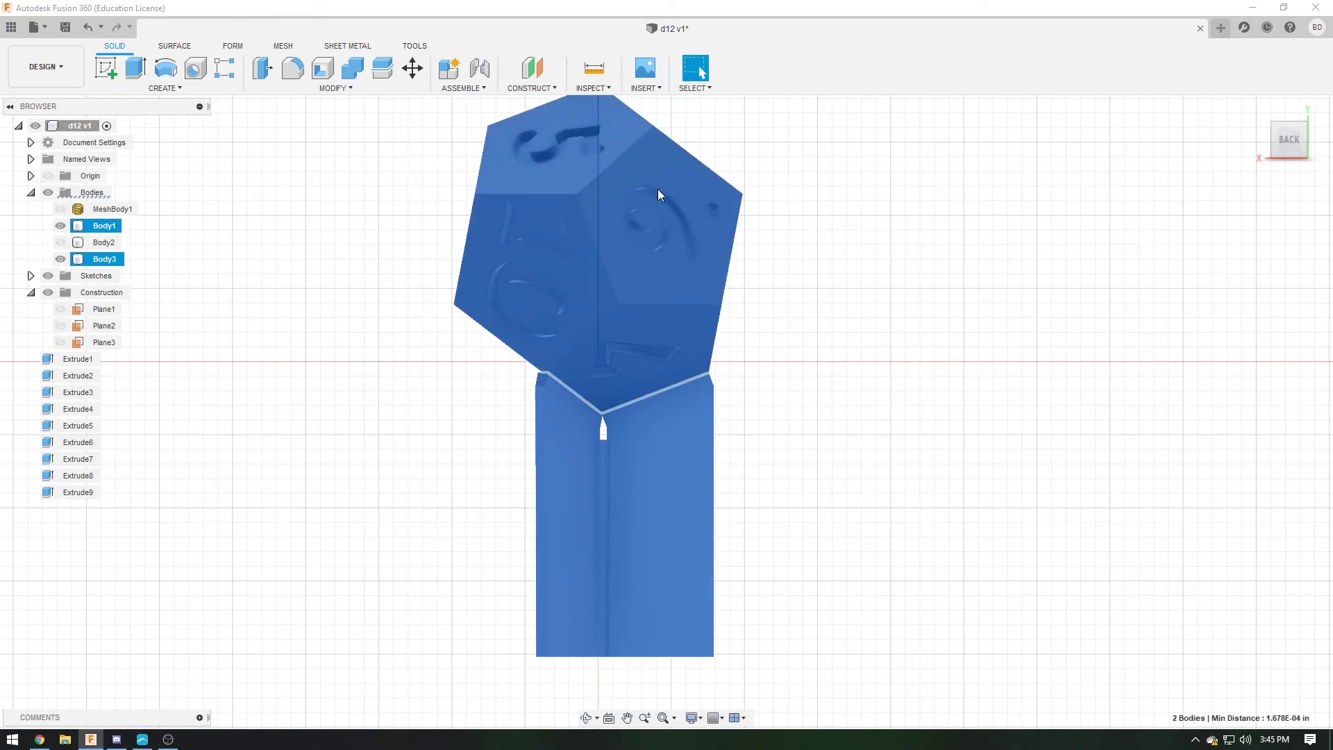
Rebuild the die as Body6 atop the stand, then select the stand body, Body3
{"action": "left_click", "coordinate": [232, 46]}
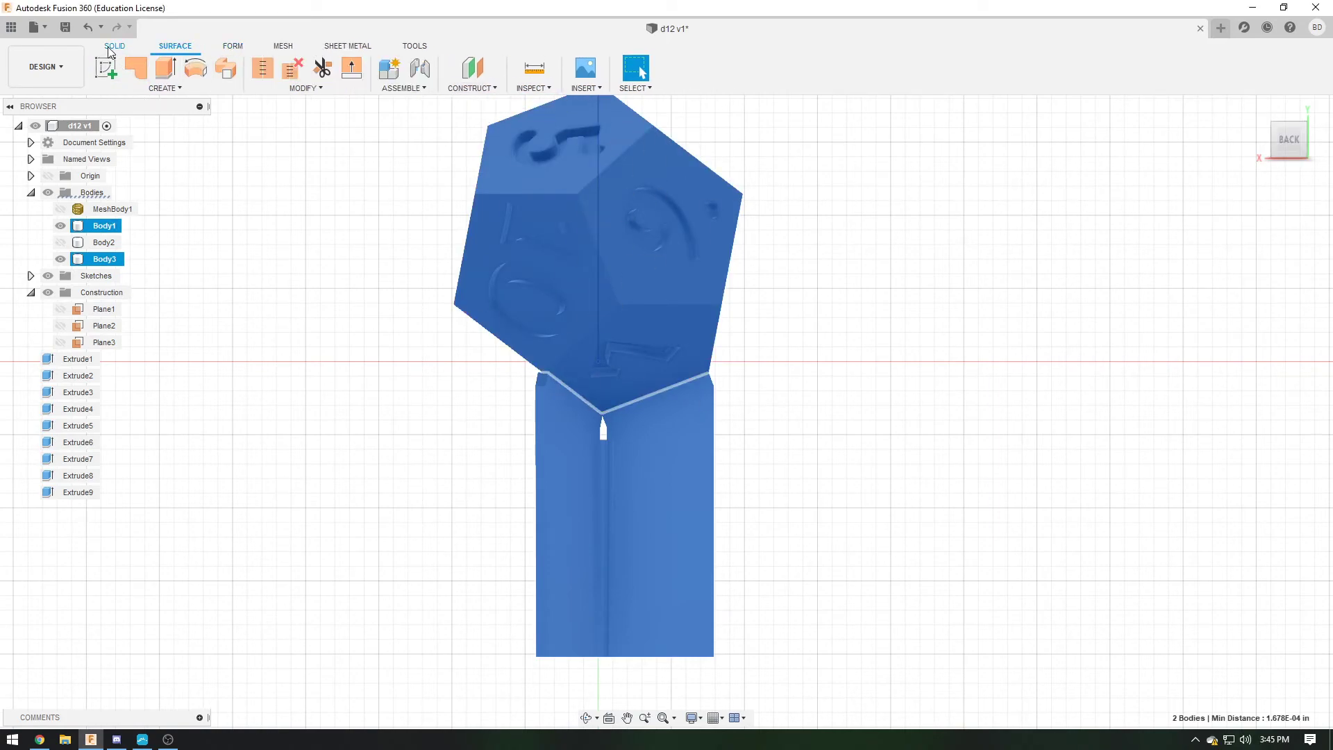
{"action": "left_click", "coordinate": [118, 46]}
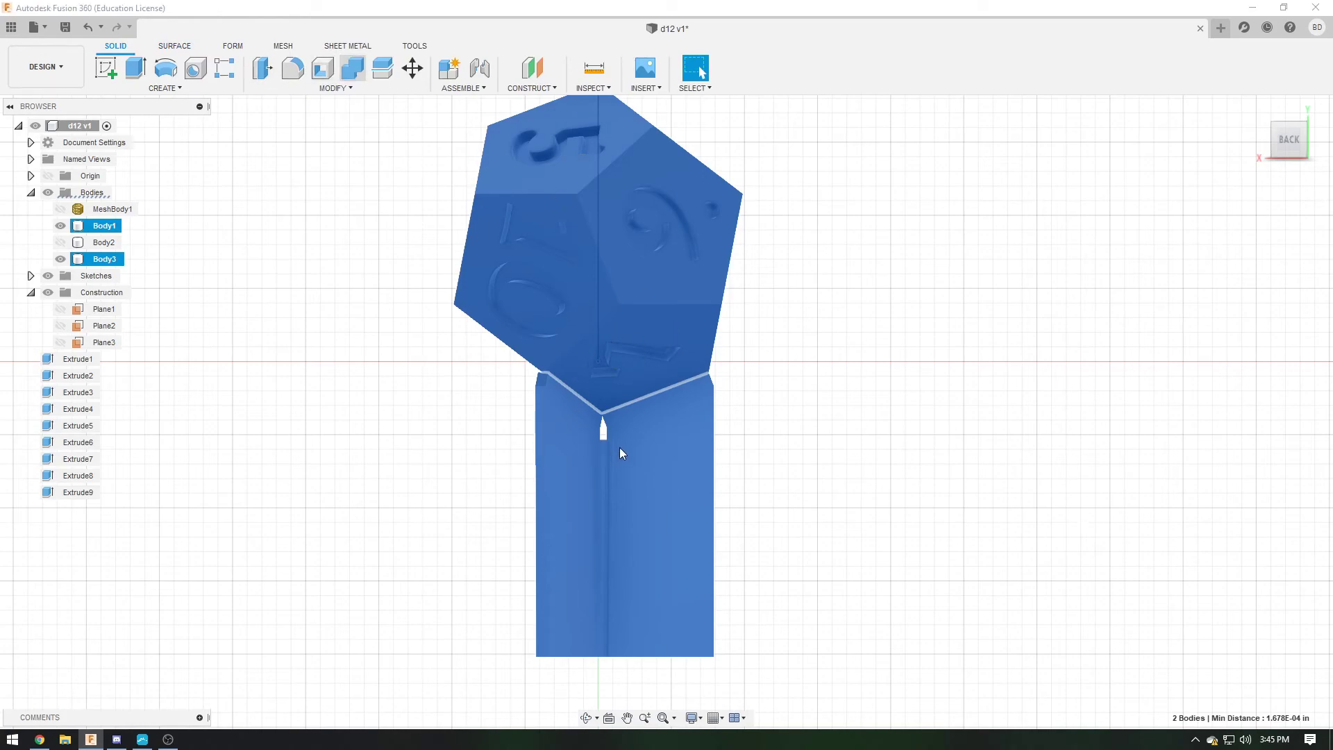
{"action": "mouse_move", "coordinate": [678, 480]}
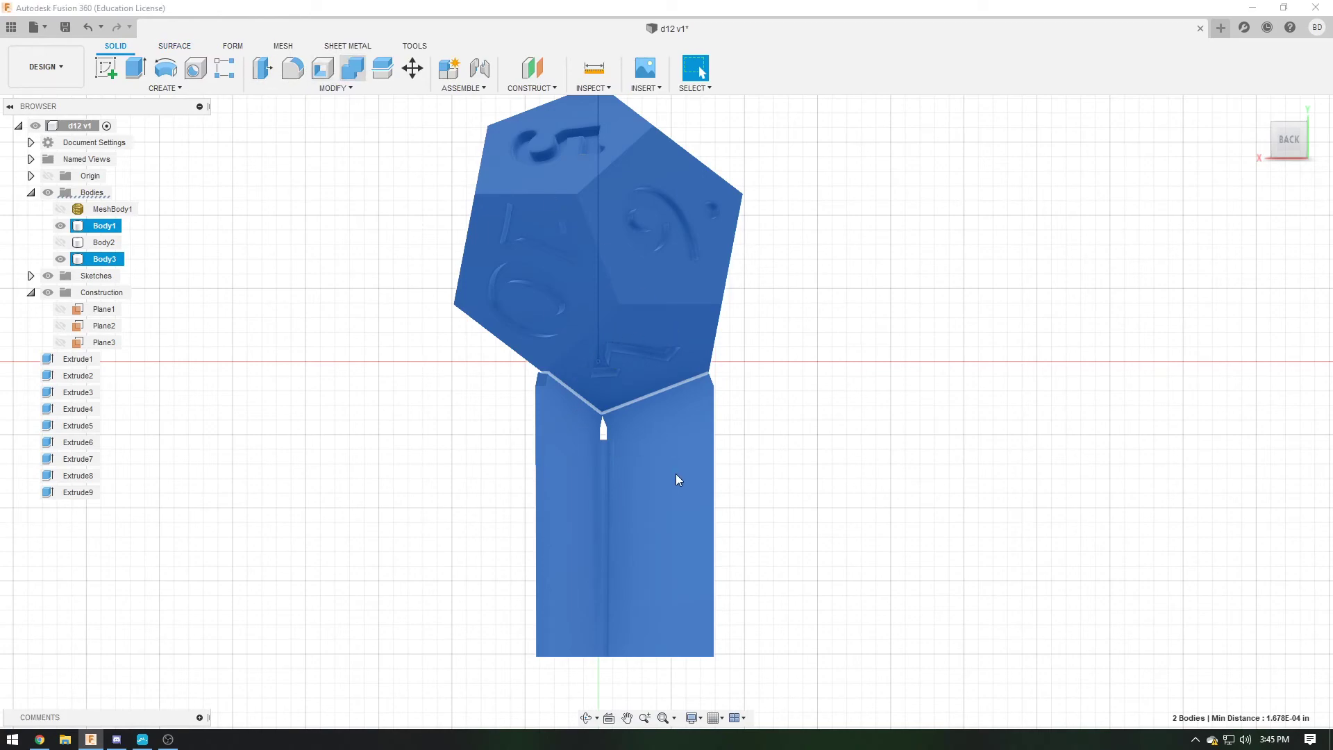
{"action": "mouse_move", "coordinate": [806, 312]}
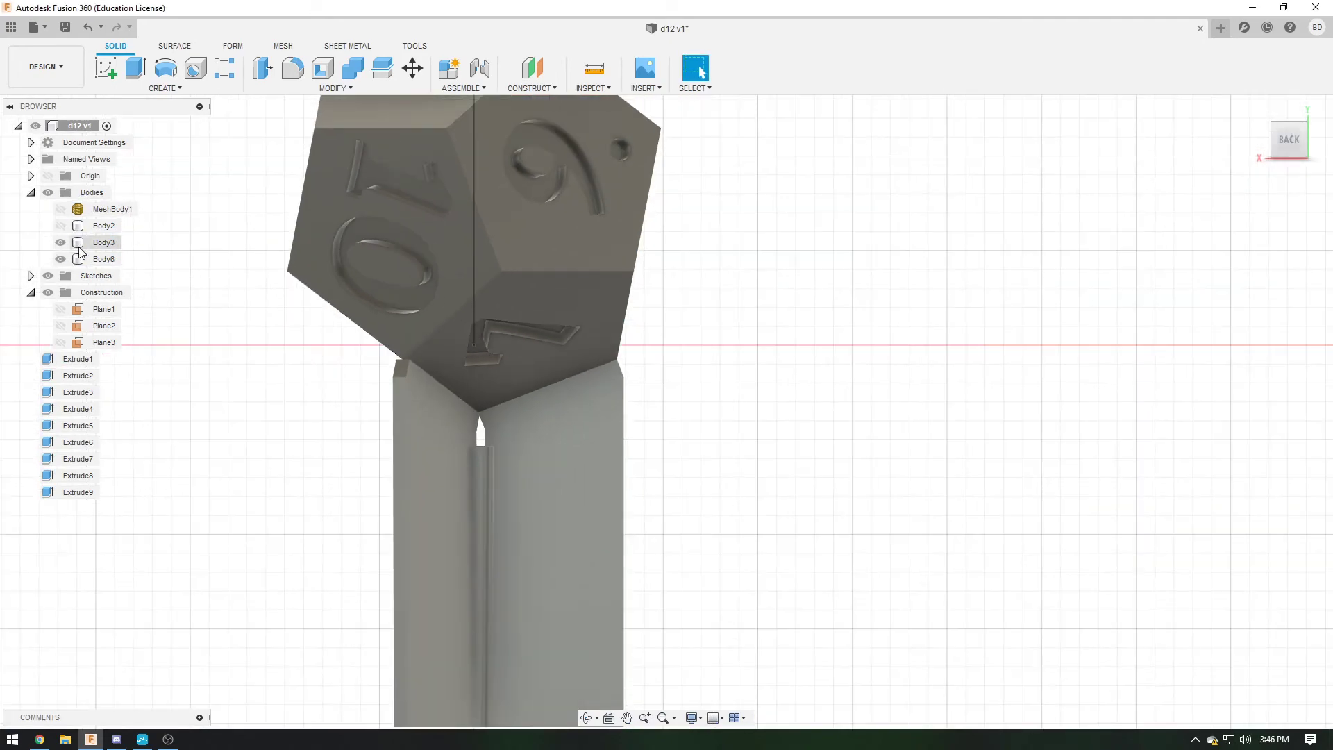
{"action": "left_click", "coordinate": [47, 242]}
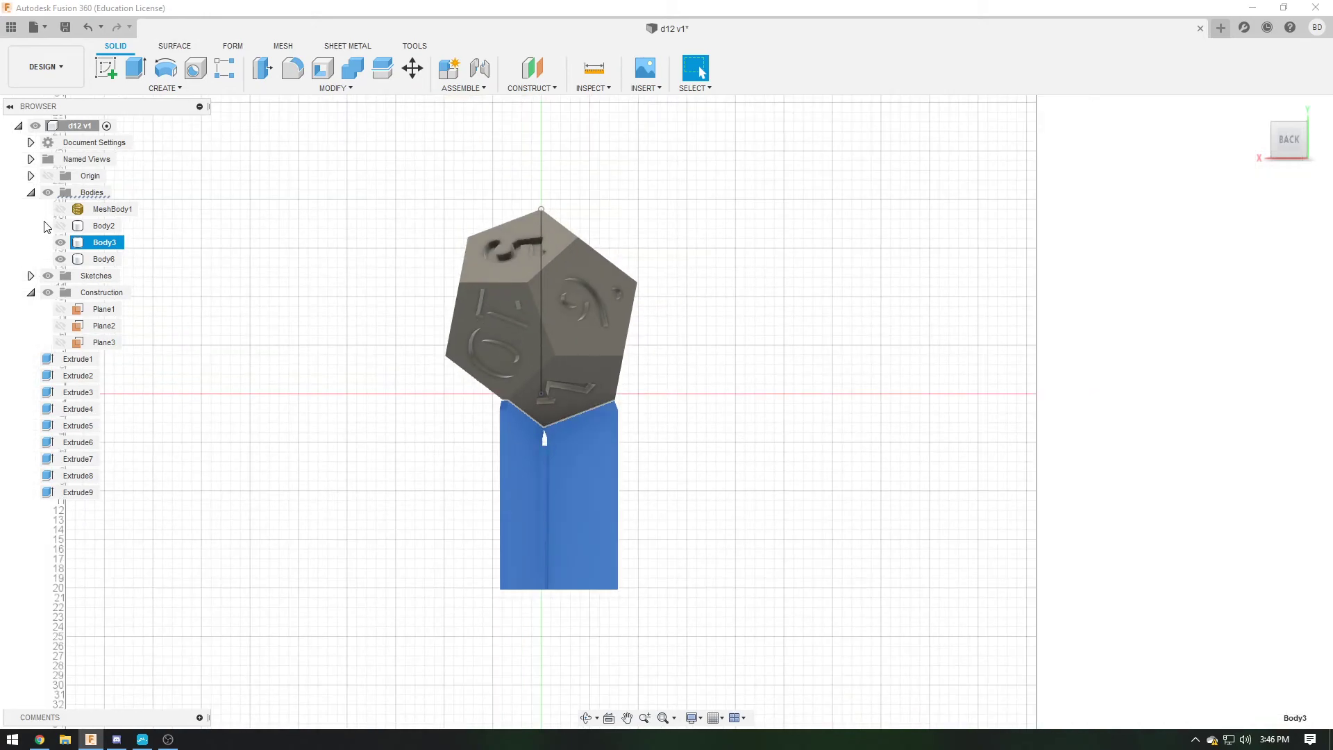
Combine Body3 as target with Body6 as tool using a Join operation
{"action": "left_click", "coordinate": [411, 68]}
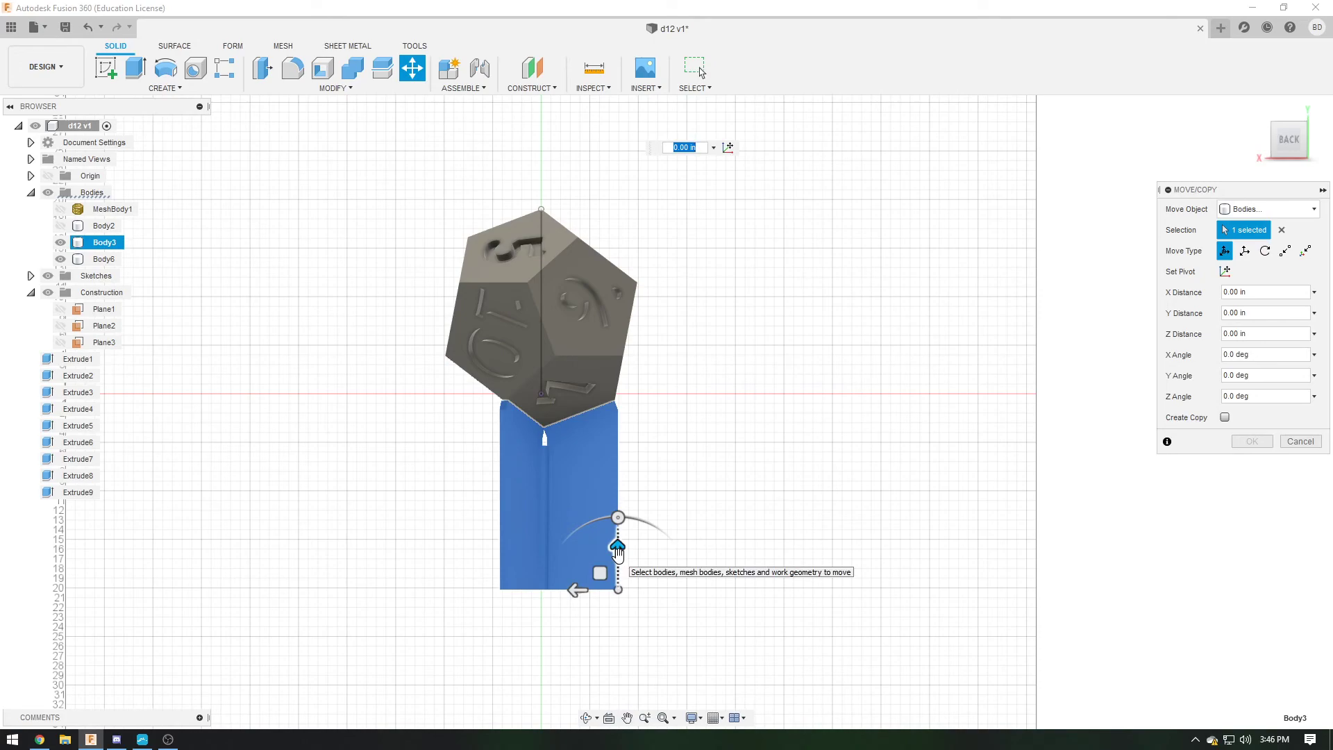
{"action": "left_click_drag", "start_coordinate": [618, 546], "coordinate": [618, 551]}
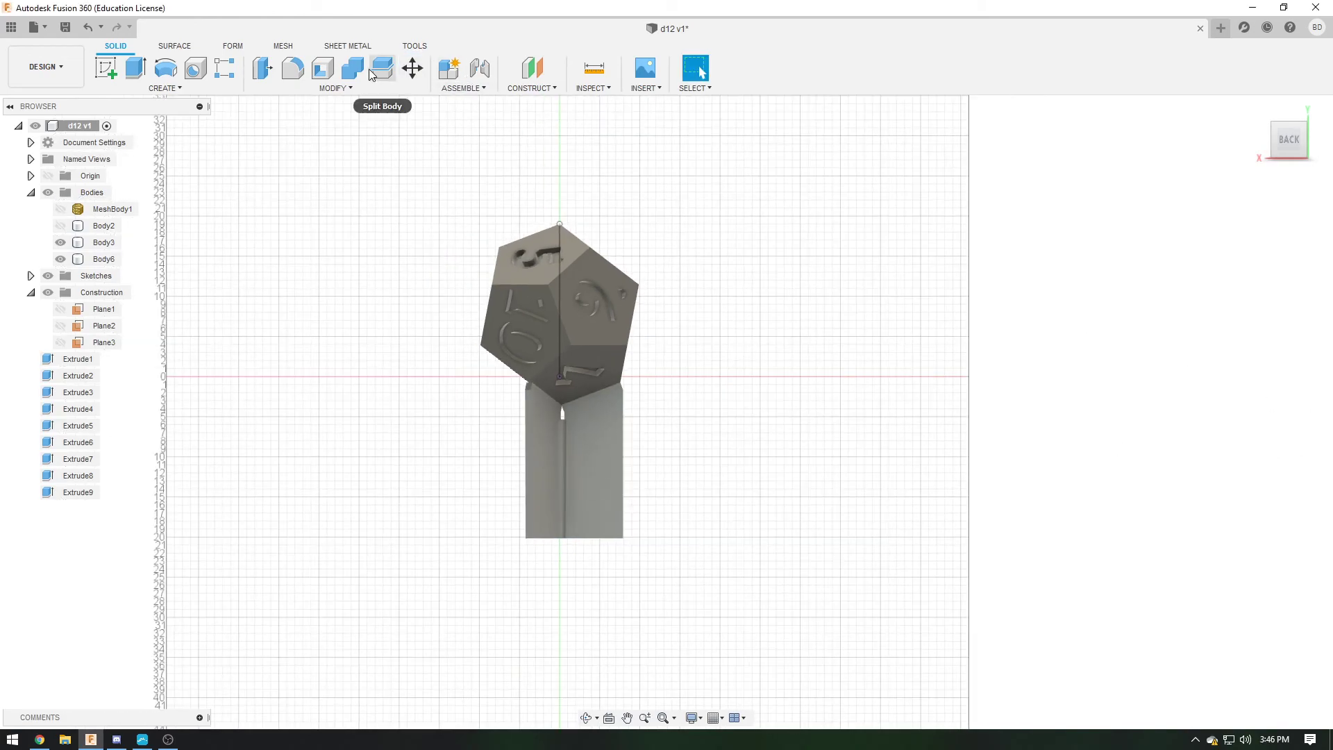
{"action": "left_click", "coordinate": [351, 69]}
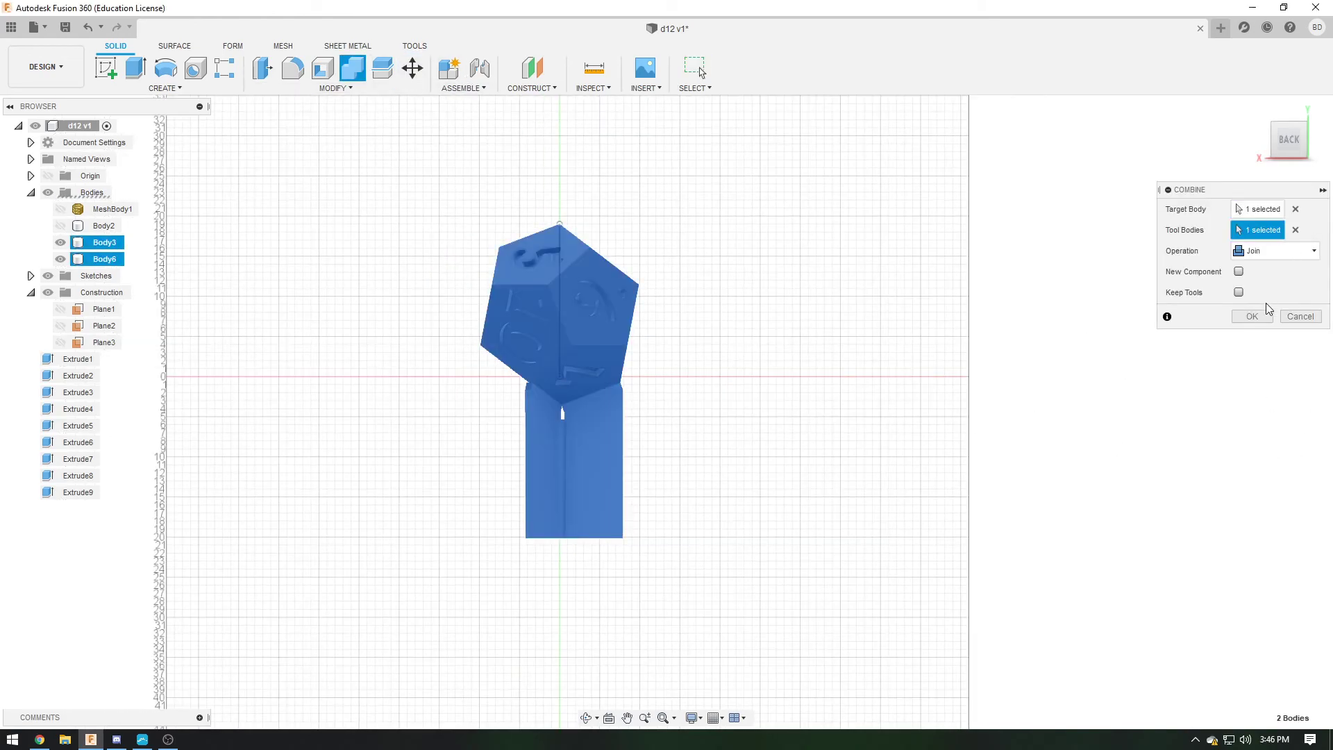
{"action": "left_click", "coordinate": [1251, 316]}
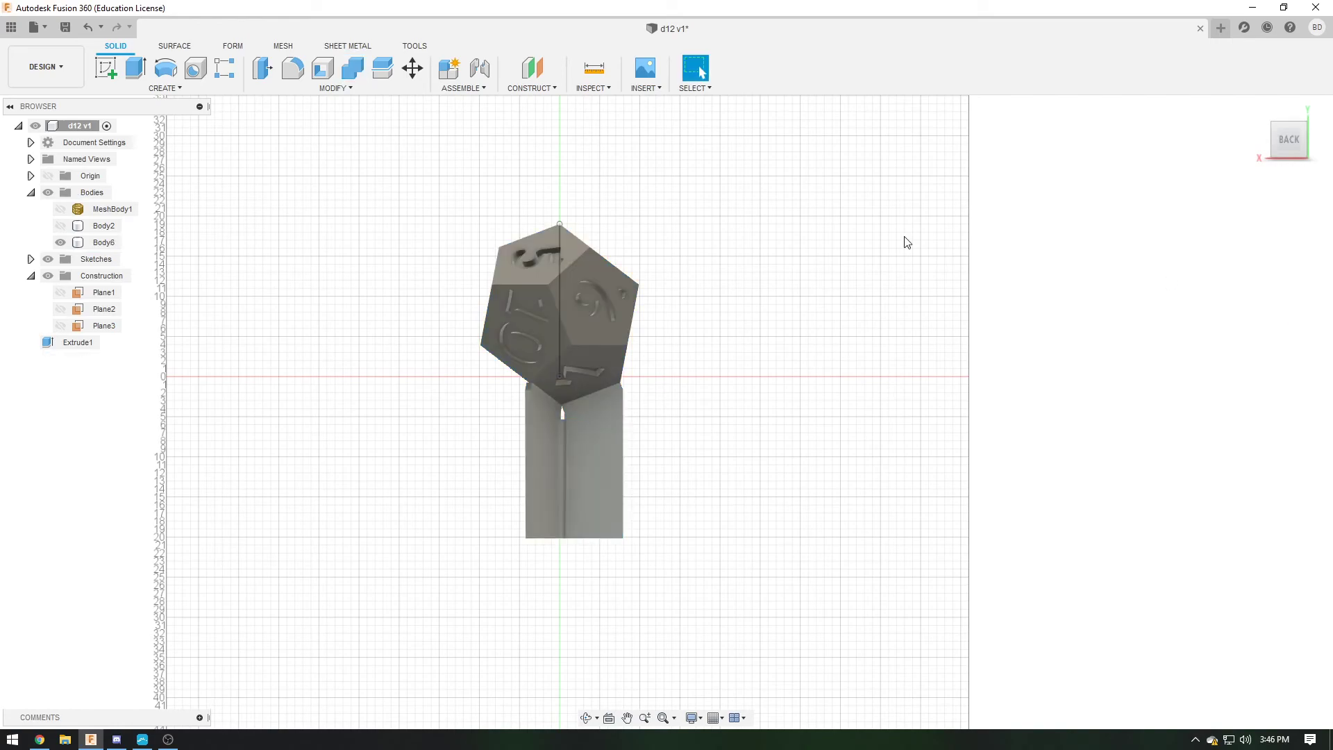
Export Body6 via 3D Print as an STL into the inner New folder under Dice
{"action": "left_click", "coordinate": [63, 242]}
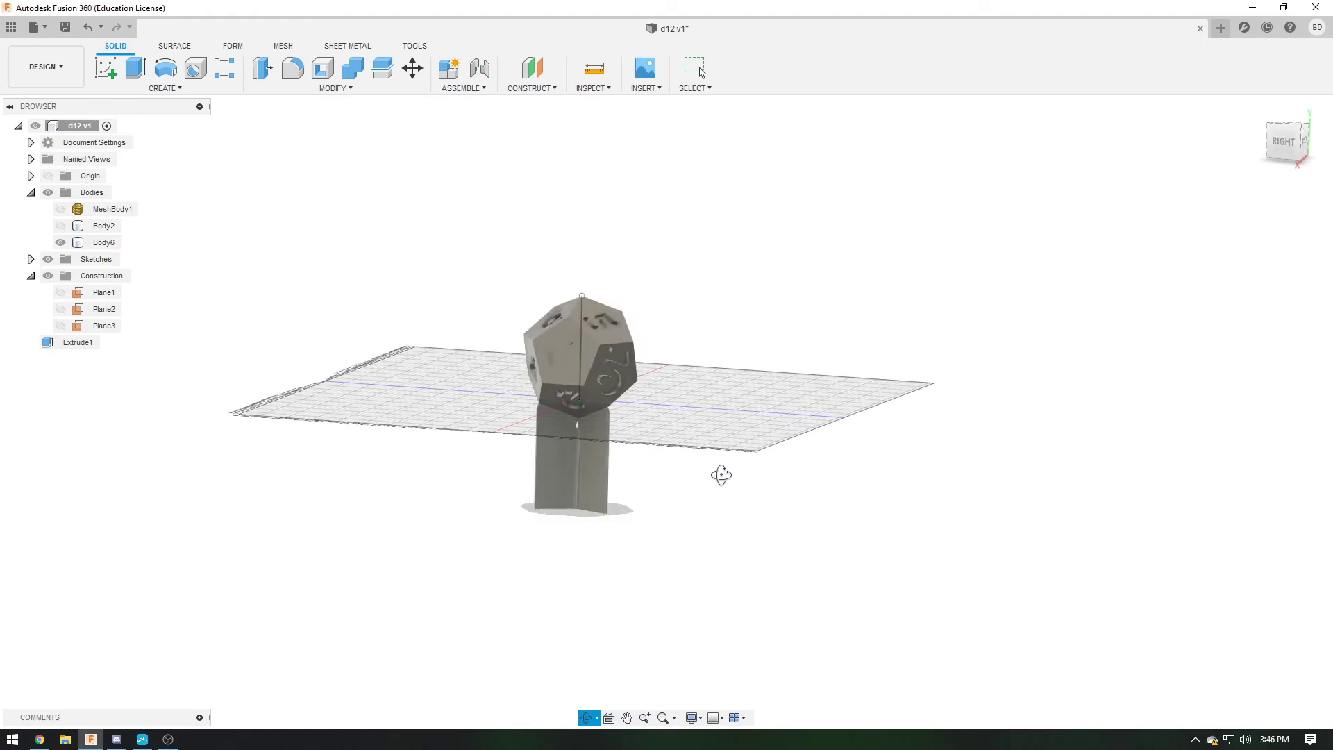
{"action": "left_click", "coordinate": [415, 46]}
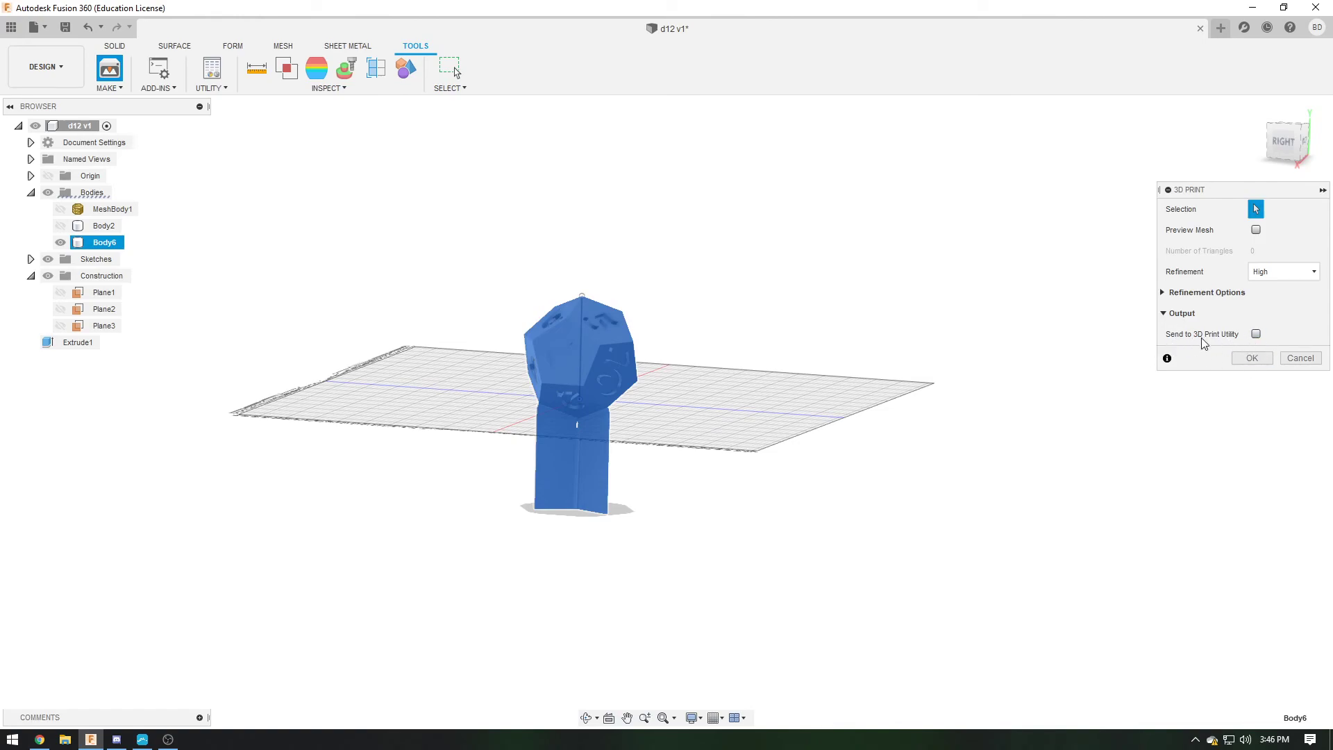
{"action": "left_click", "coordinate": [1252, 357]}
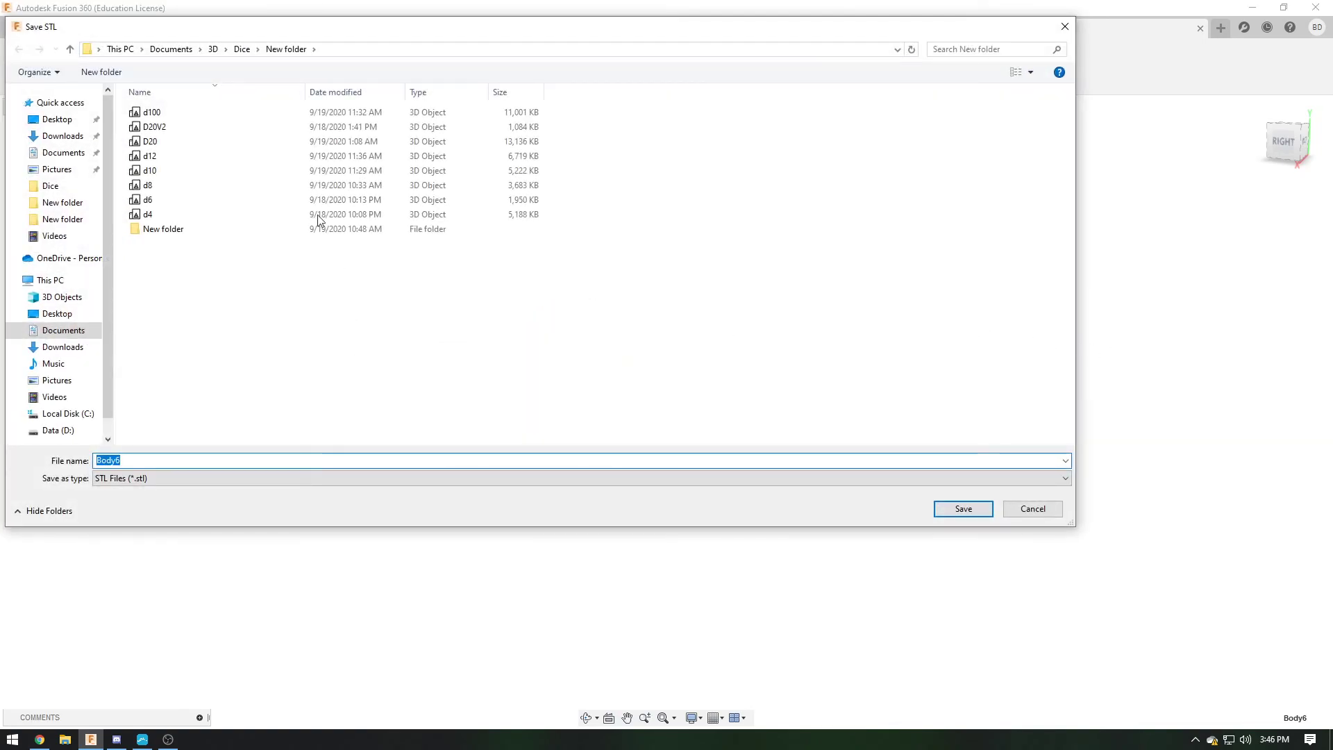
{"action": "double_click", "coordinate": [164, 229]}
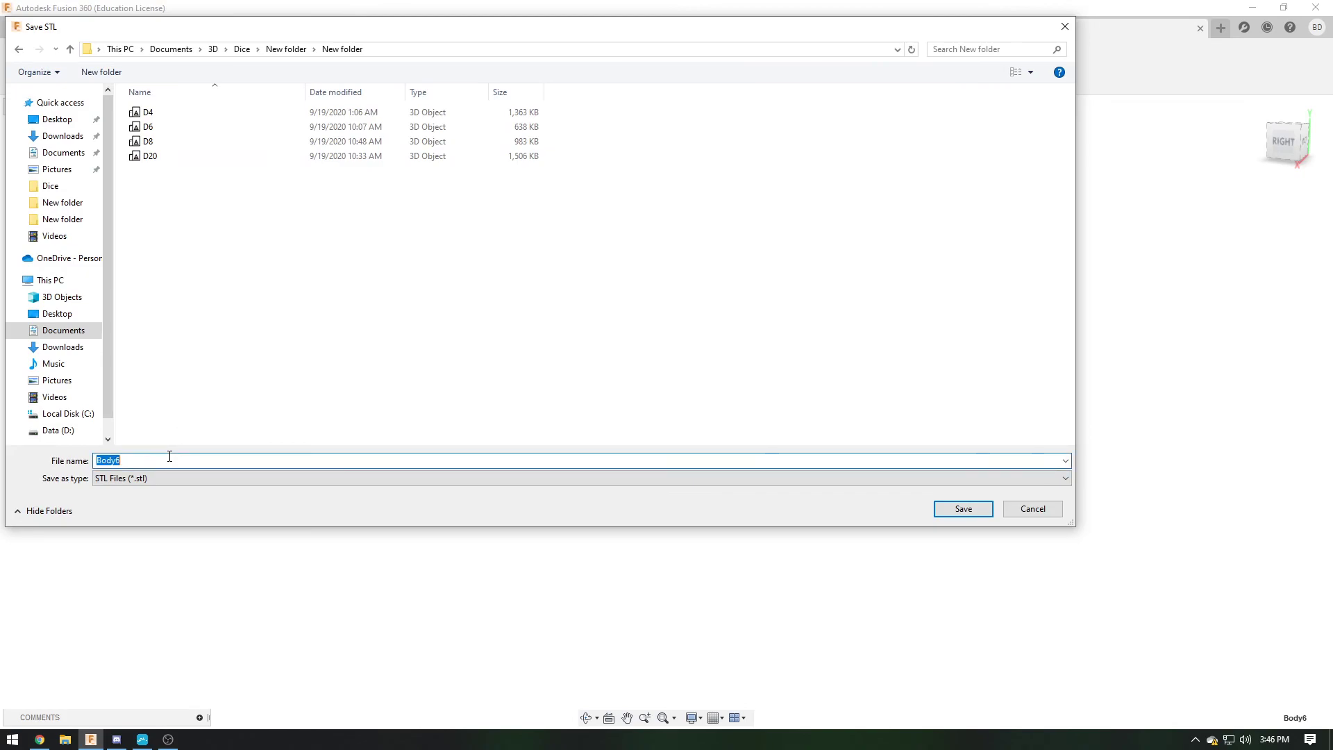
{"action": "left_click", "coordinate": [963, 509]}
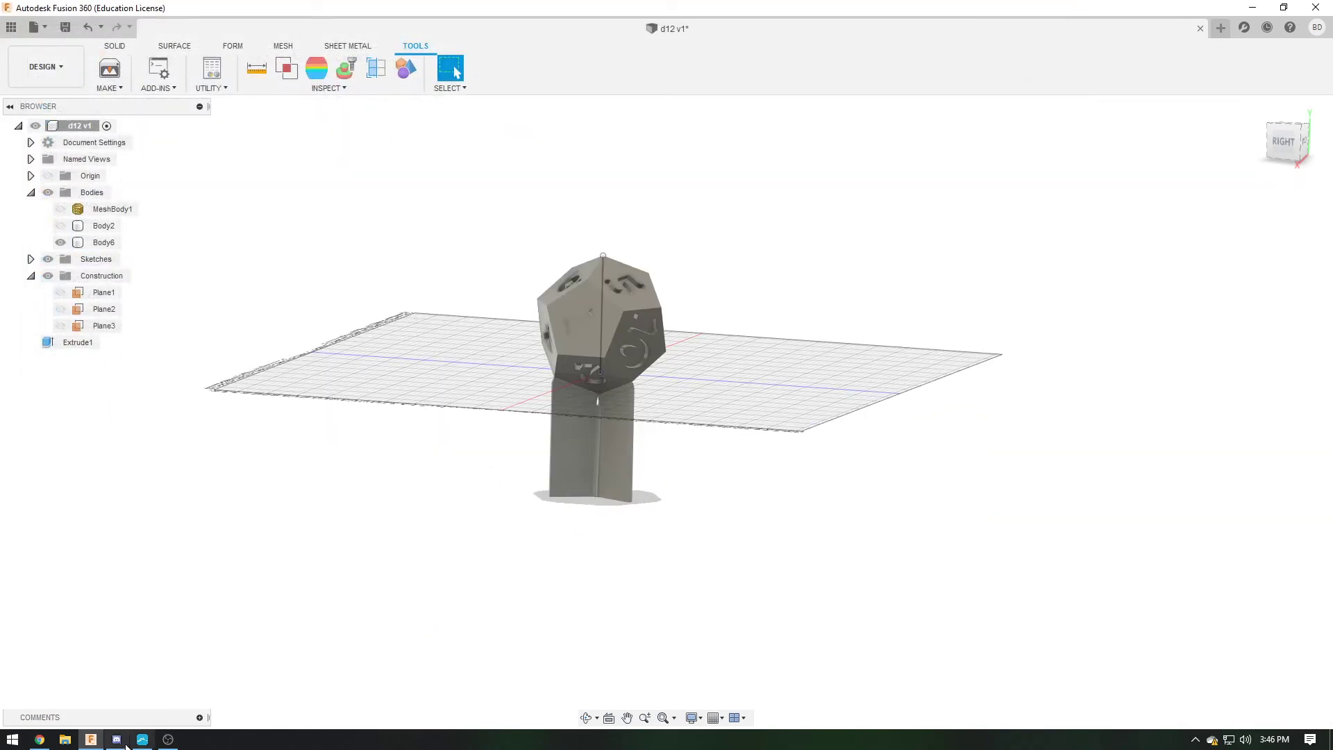
In CHITUBOX, clear the old dice, load D12.stl with raft supports, and orbit to inspect
{"action": "left_click", "coordinate": [142, 739]}
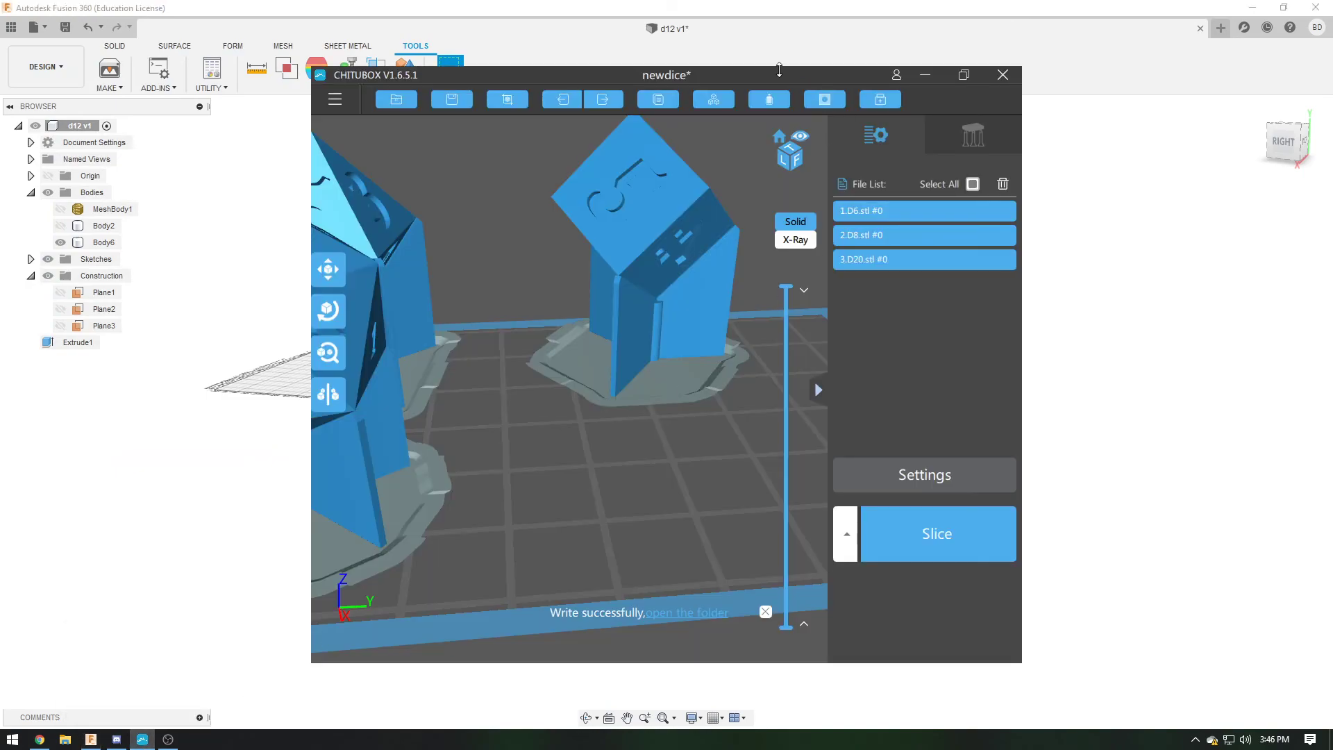
{"action": "left_click", "coordinate": [963, 75]}
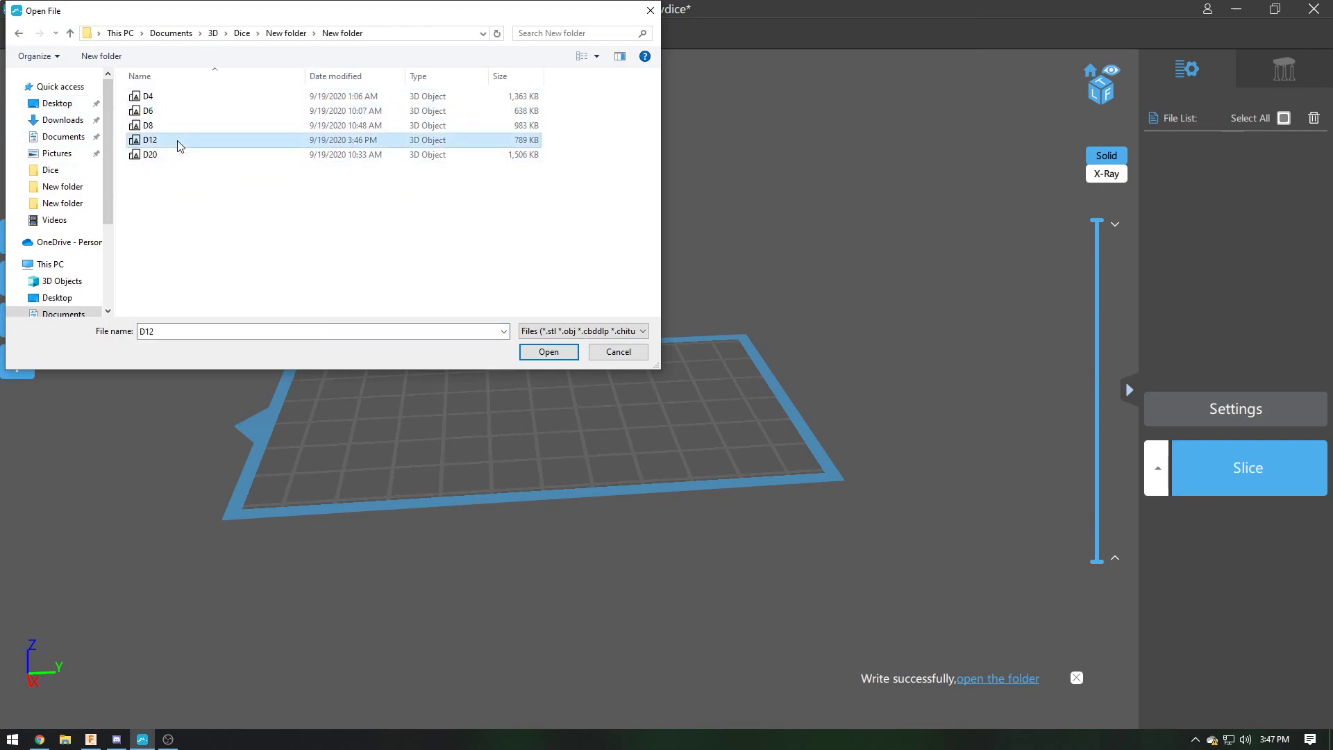
{"action": "left_click", "coordinate": [548, 352]}
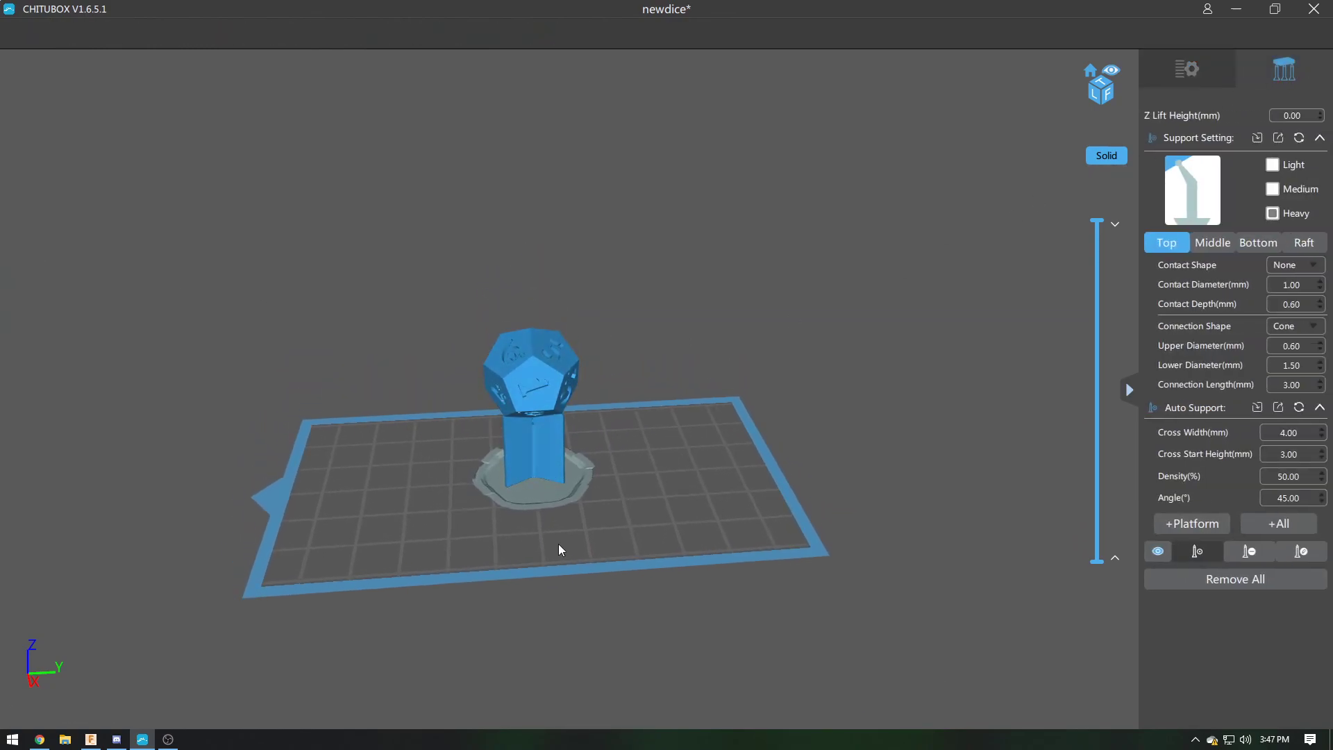
{"action": "left_click_drag", "start_coordinate": [560, 550], "coordinate": [728, 538]}
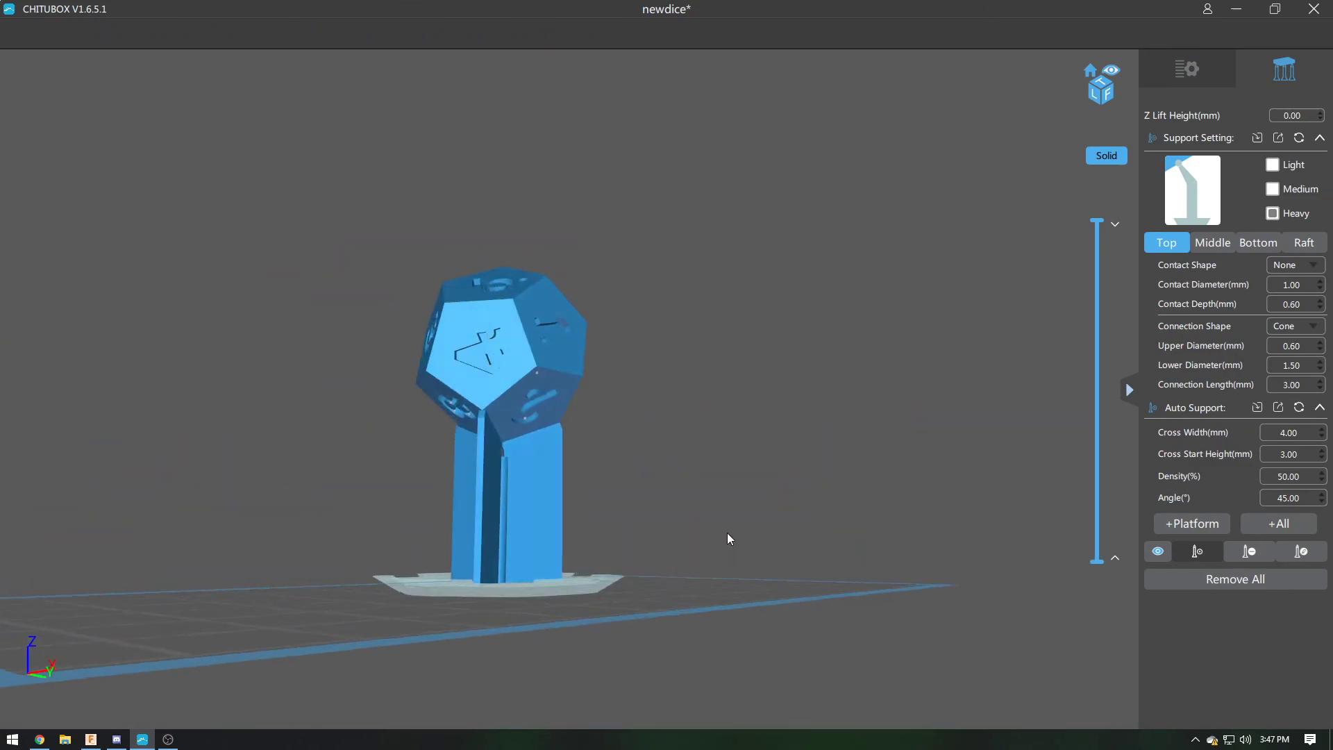
{"action": "left_click_drag", "start_coordinate": [727, 539], "coordinate": [948, 519]}
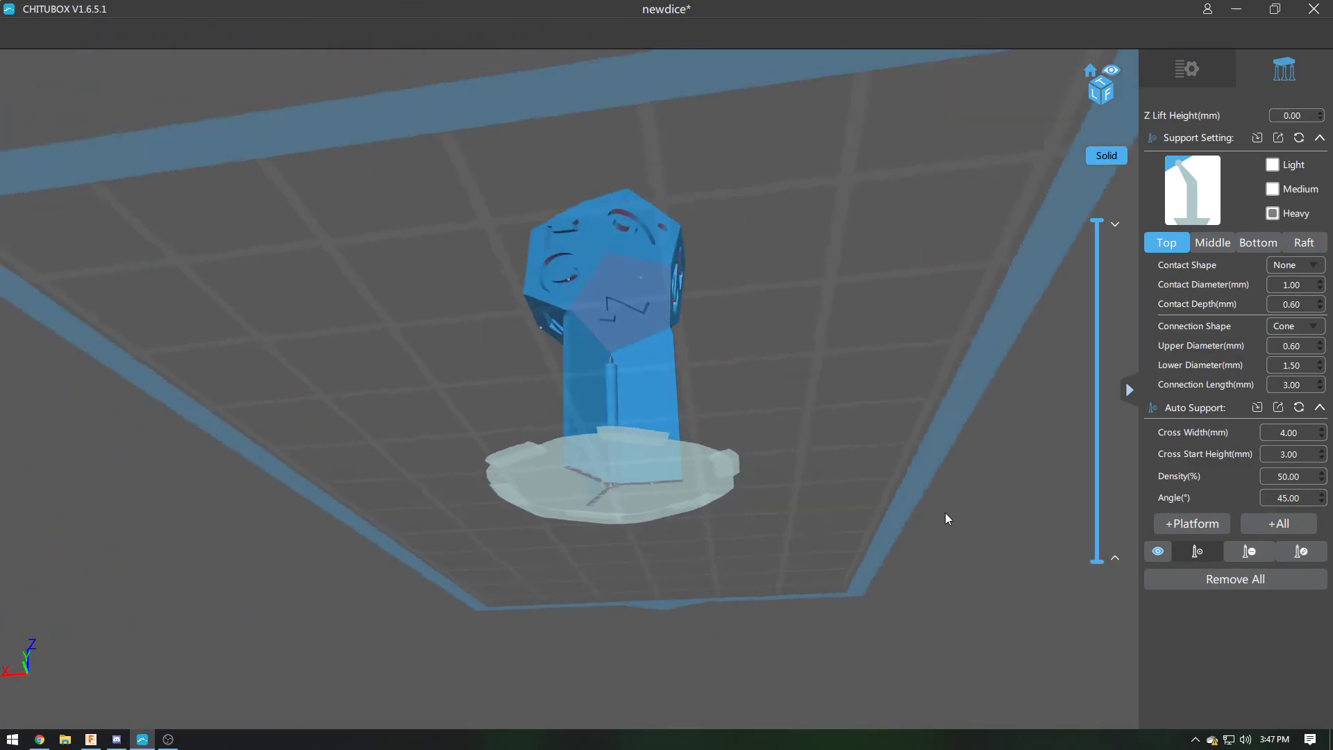